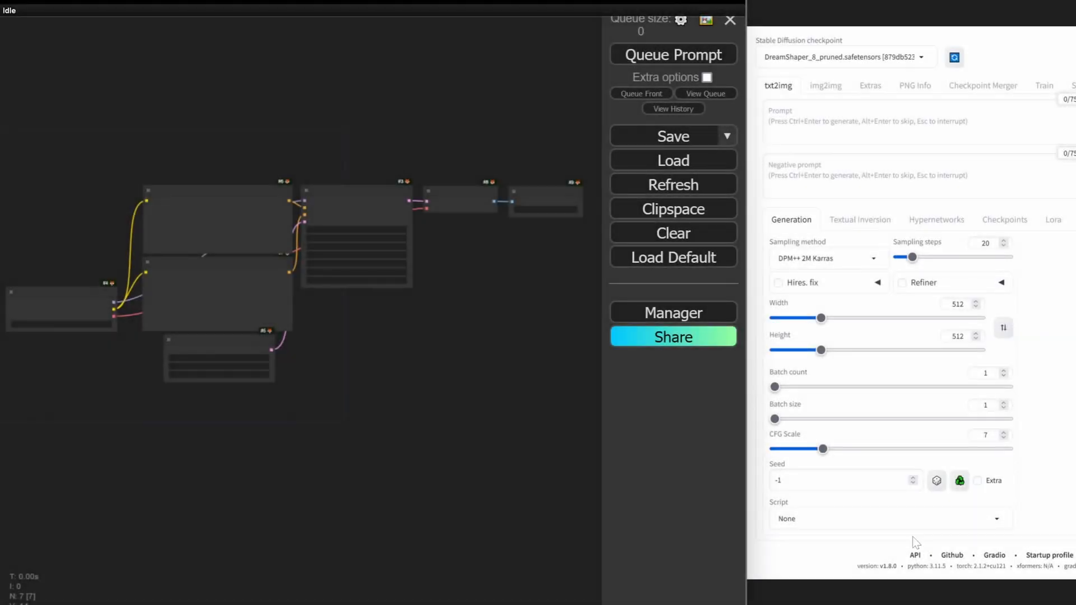
mouse_move(497, 459)
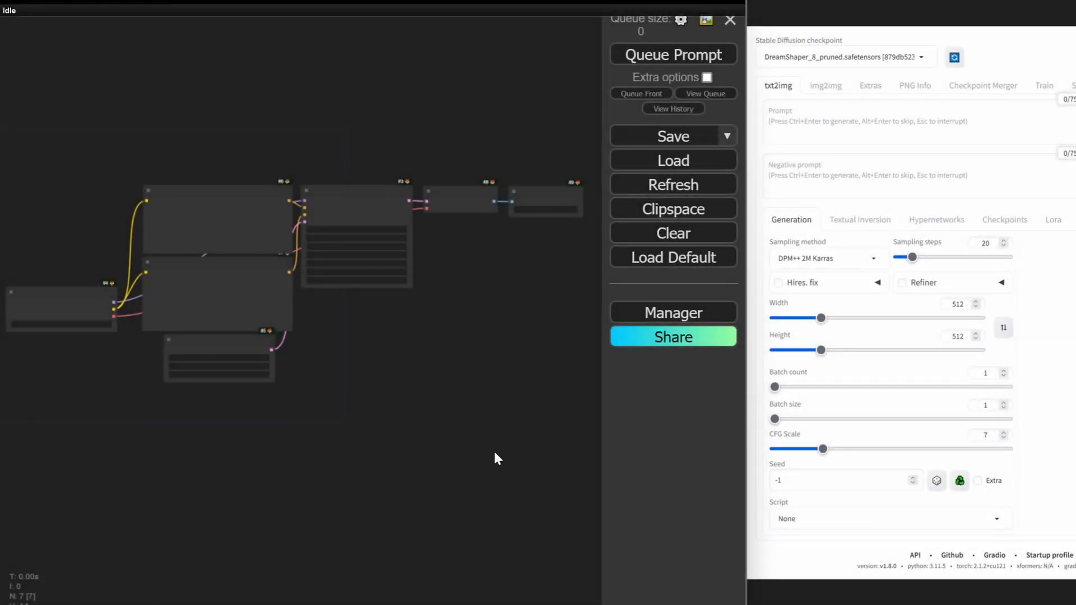
mouse_move(454, 331)
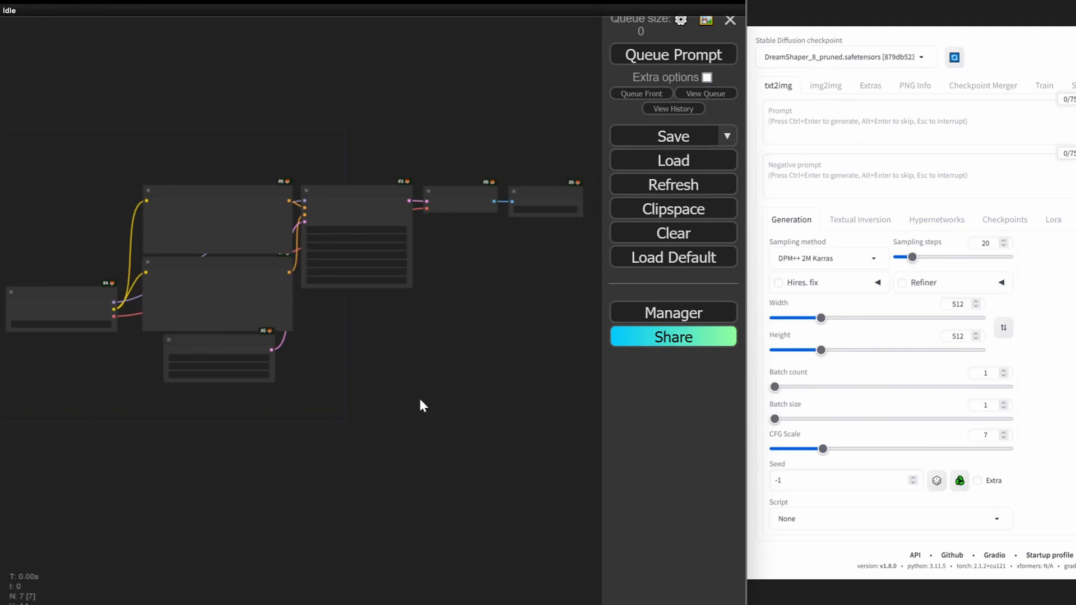
mouse_move(427, 336)
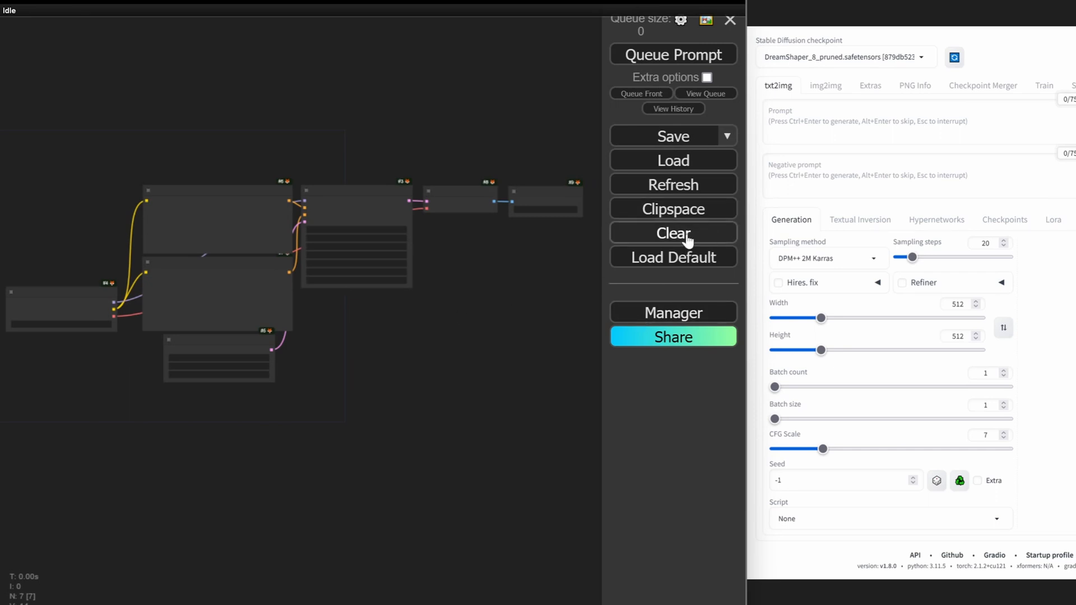
Clear the canvas and add a Load Checkpoint node set to DreamShaper_8_pruned.safetensors
click(673, 232)
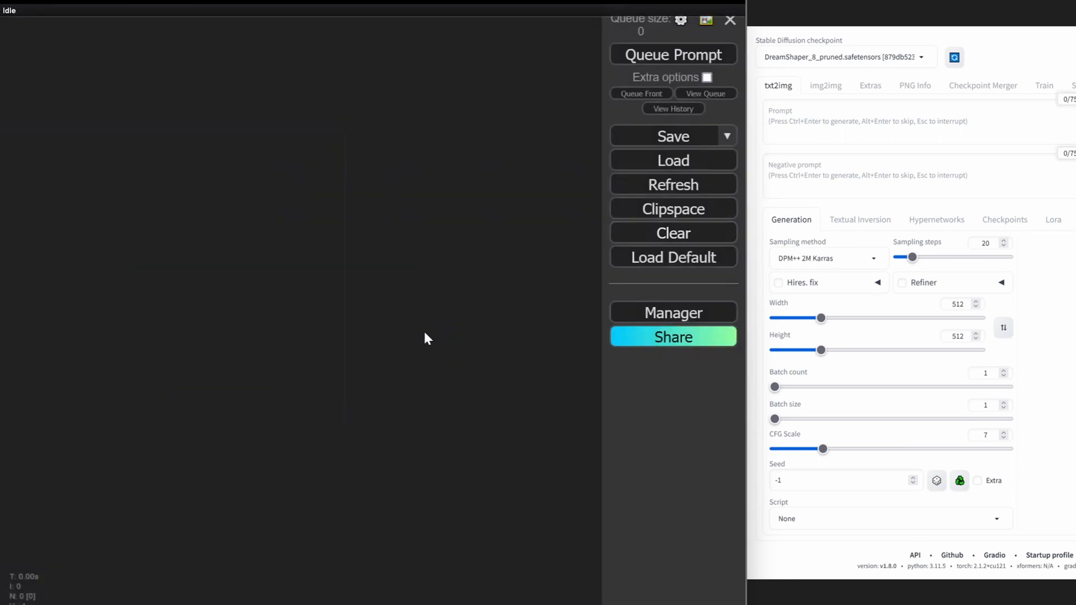
mouse_move(344, 269)
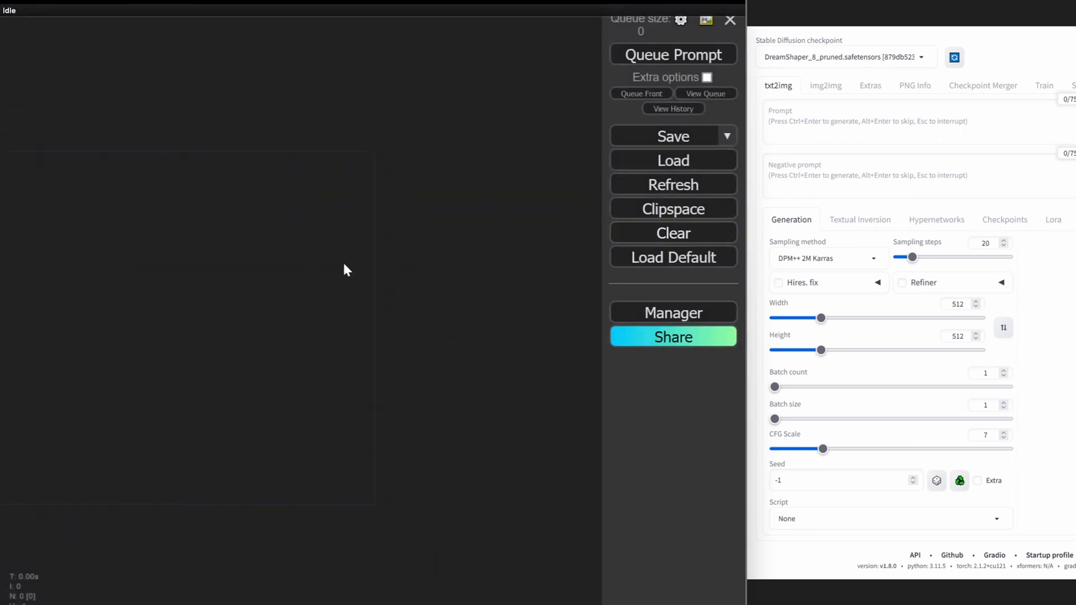
mouse_move(273, 166)
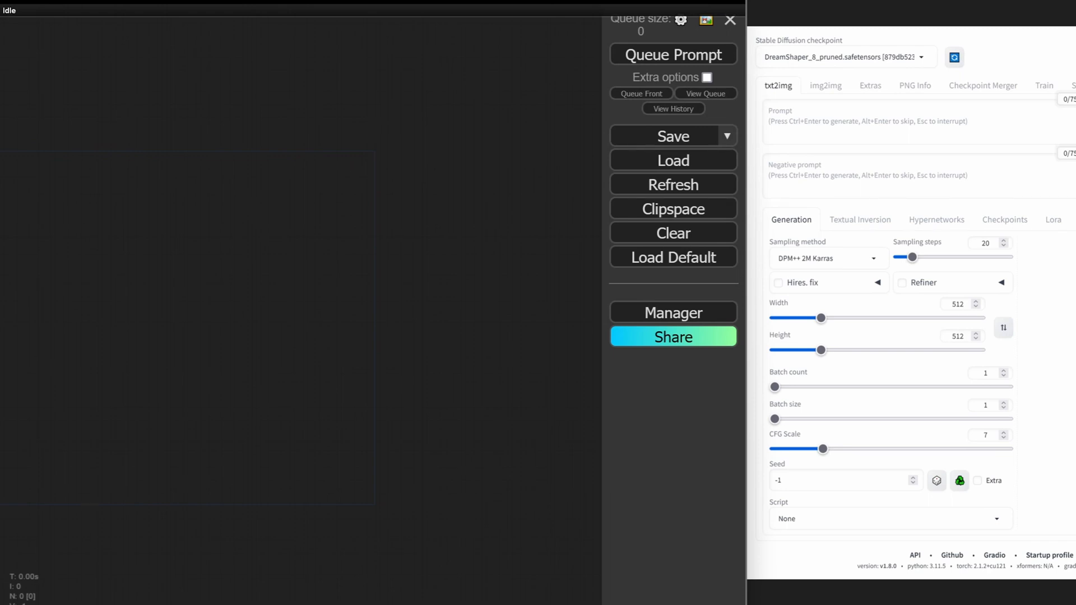
mouse_move(240, 140)
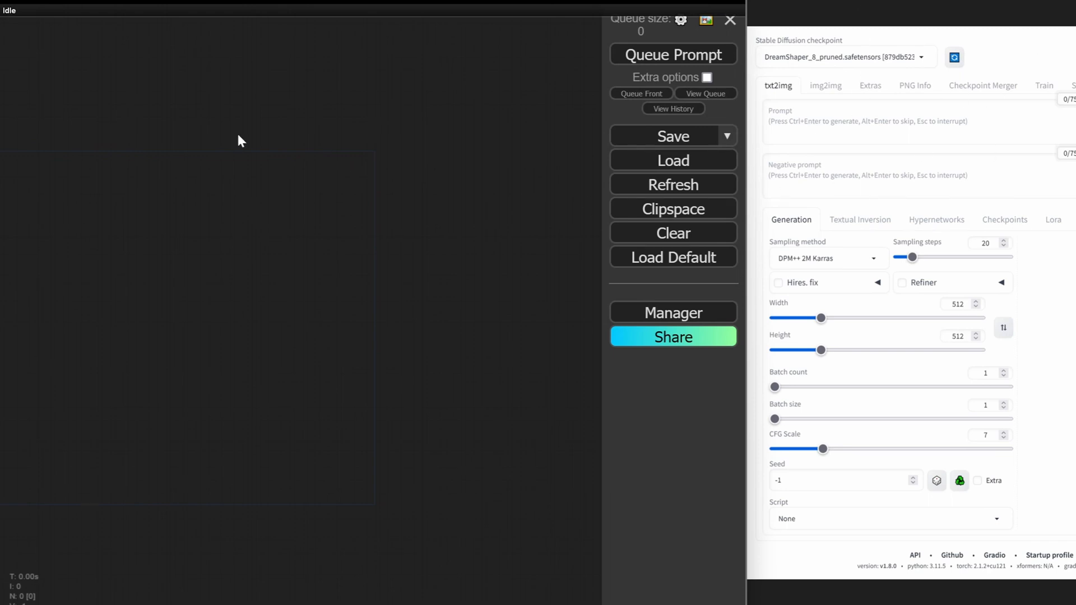
text(CHECK)
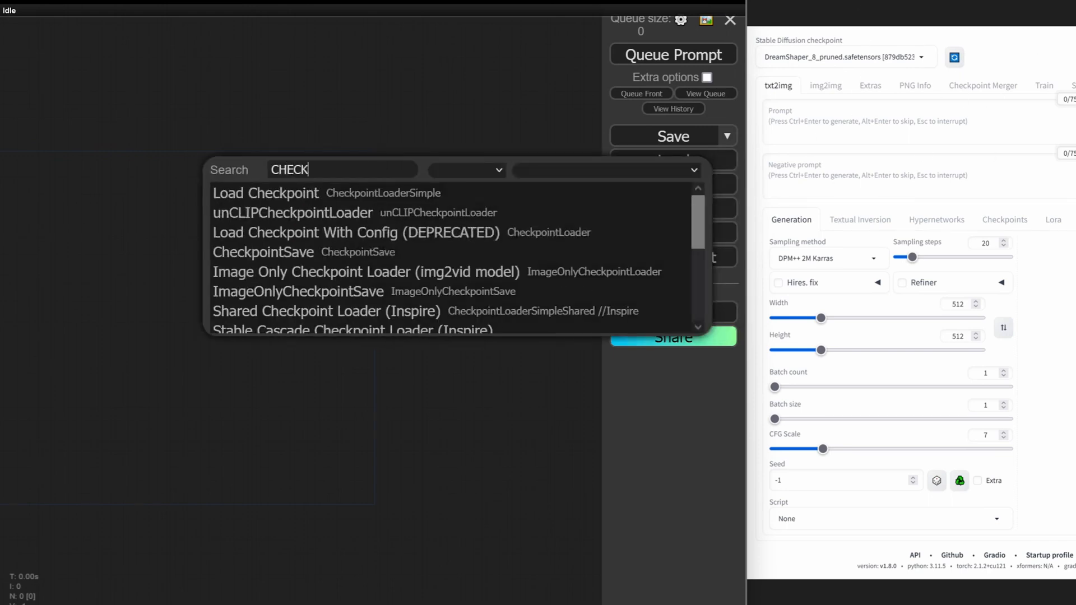
click(265, 192)
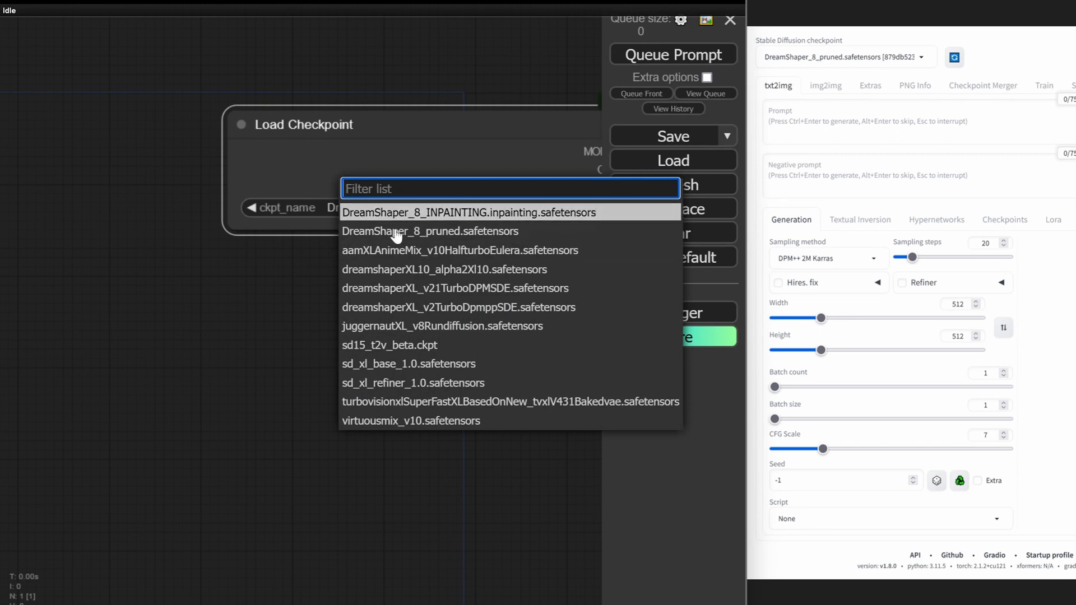
click(430, 231)
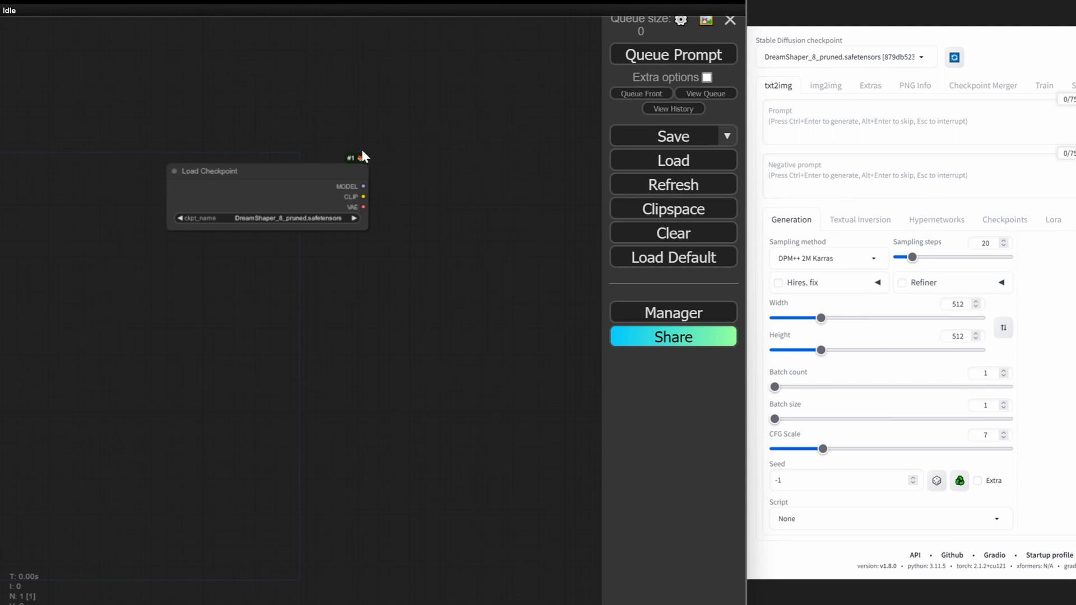
mouse_move(886, 83)
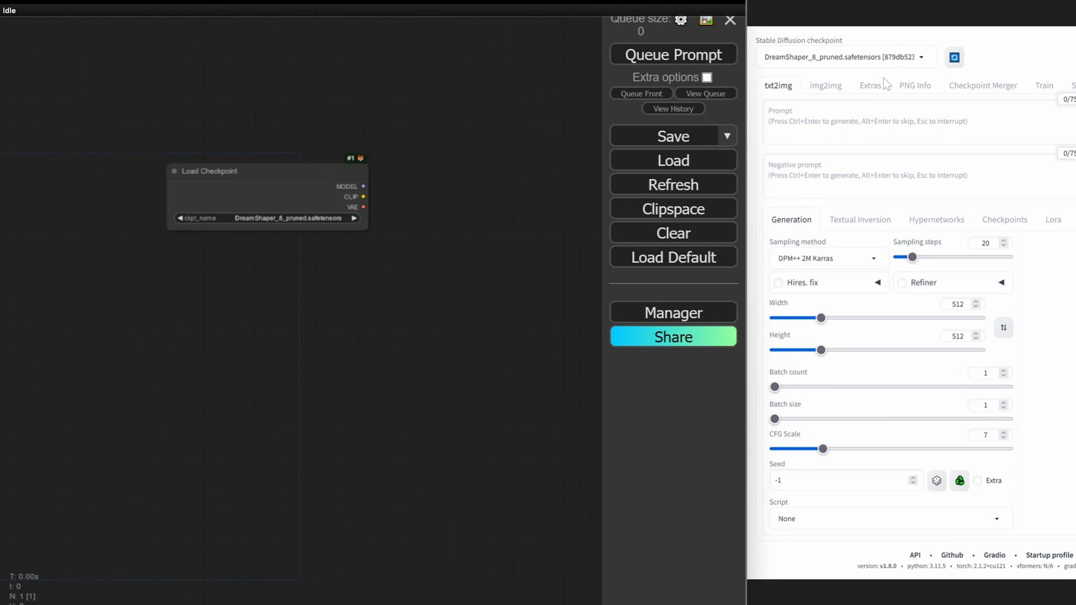
mouse_move(368, 183)
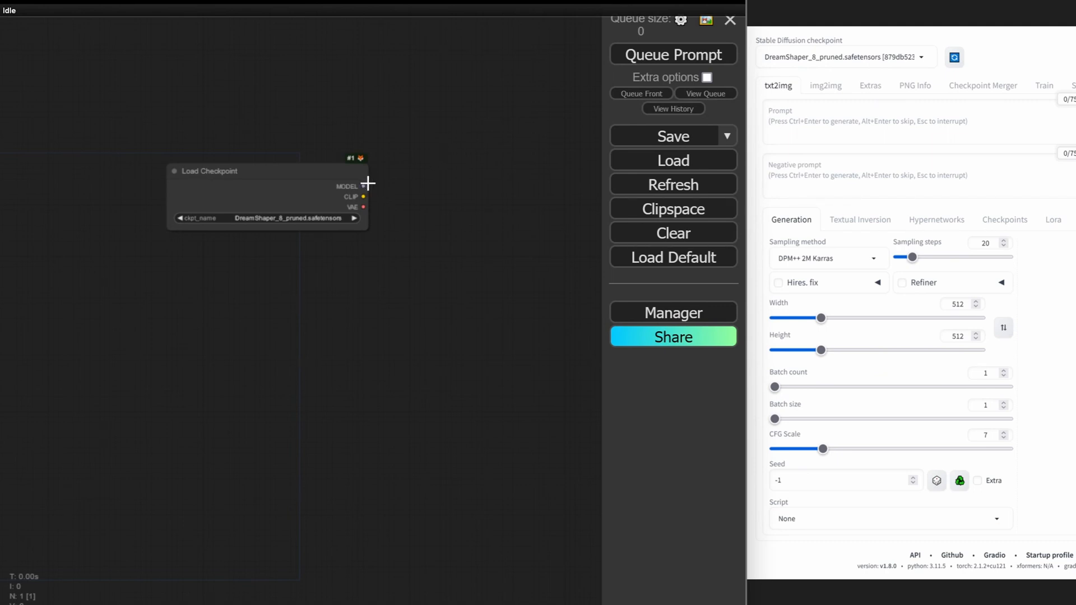
mouse_move(452, 141)
text(SET)
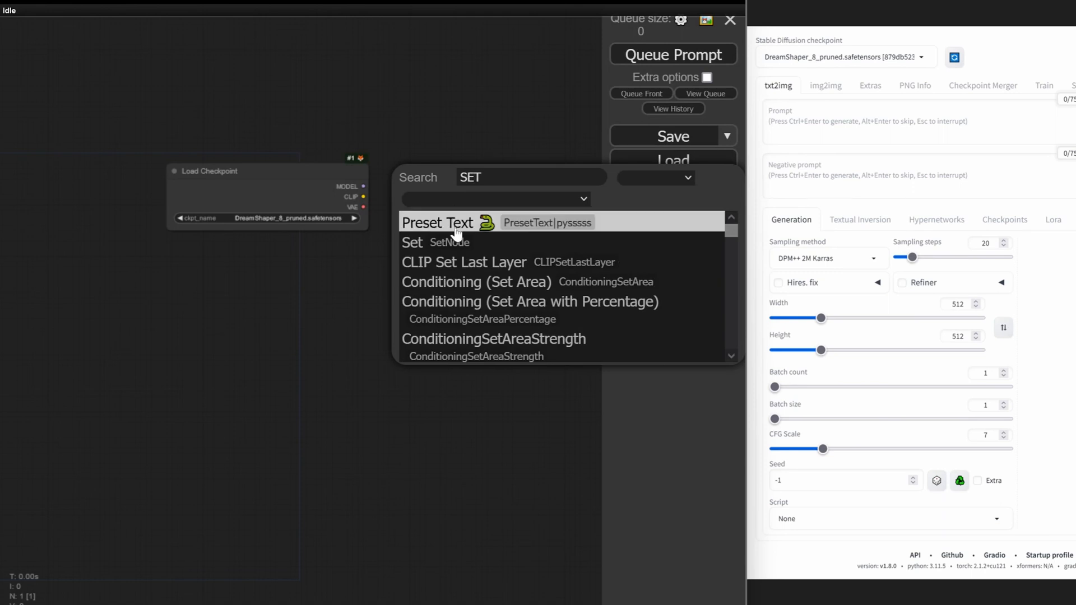
click(411, 242)
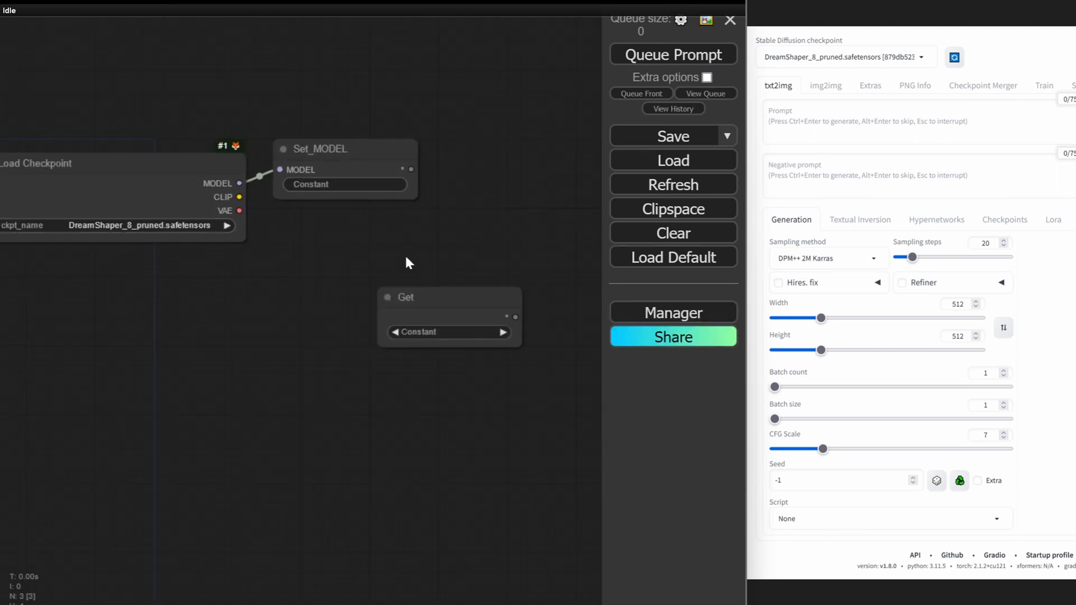
mouse_move(357, 170)
text(mo)
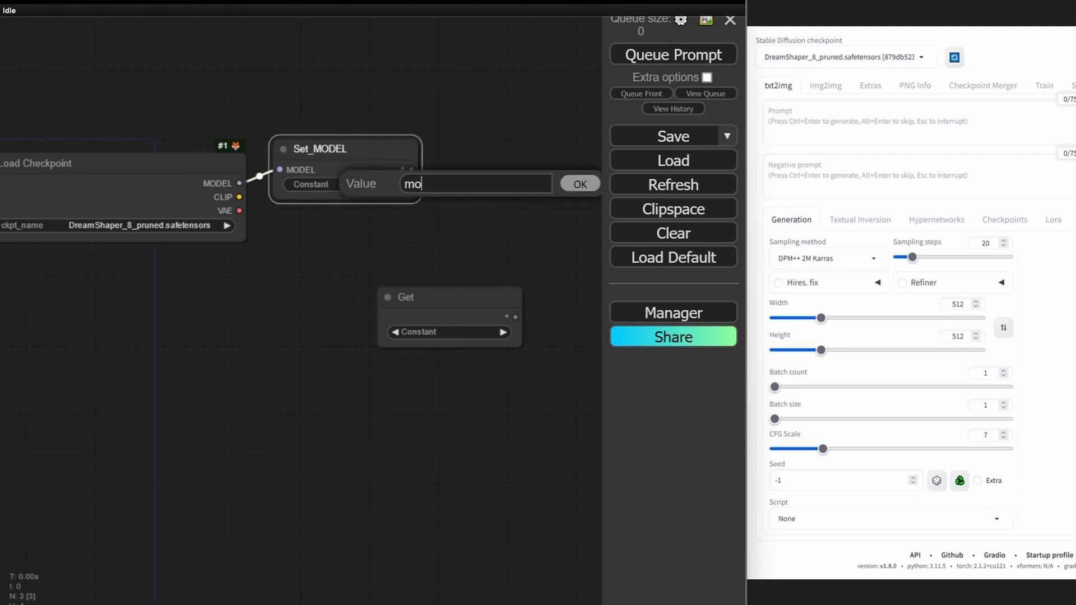
click(578, 184)
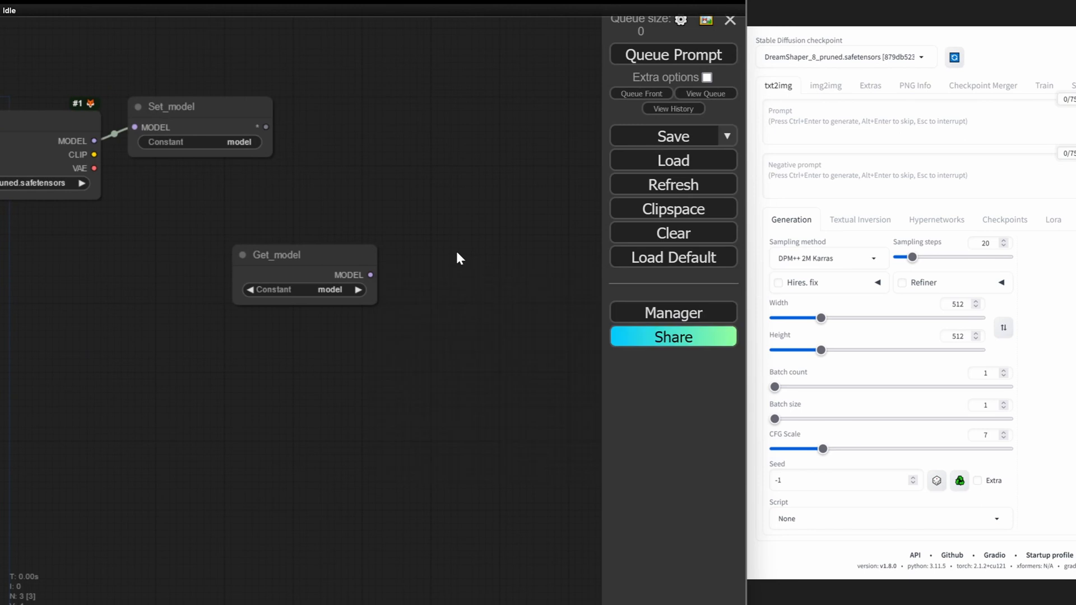
text(KSAMPLER)
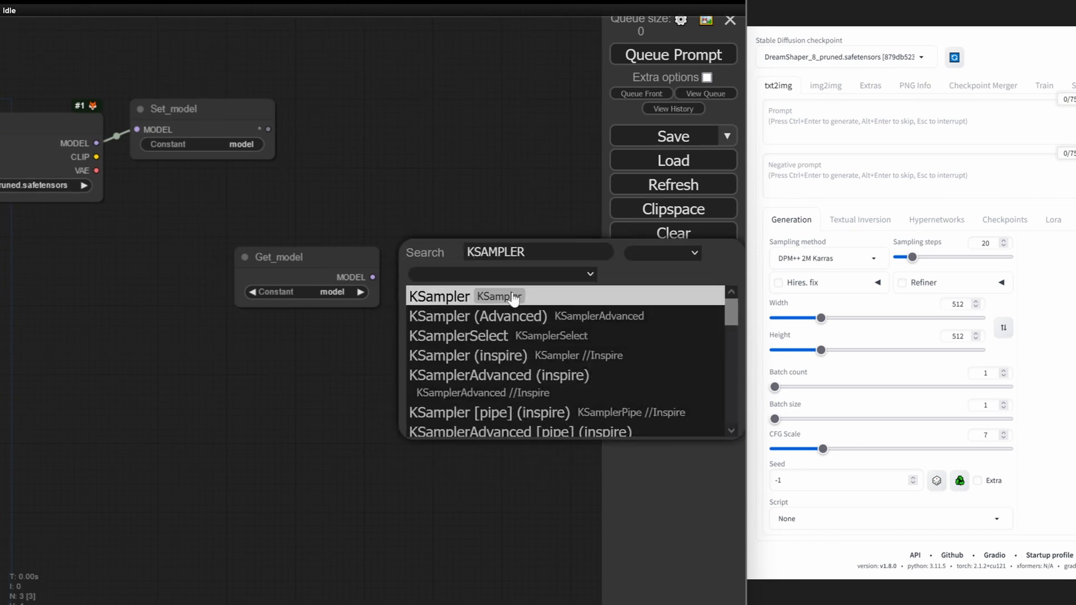
click(438, 296)
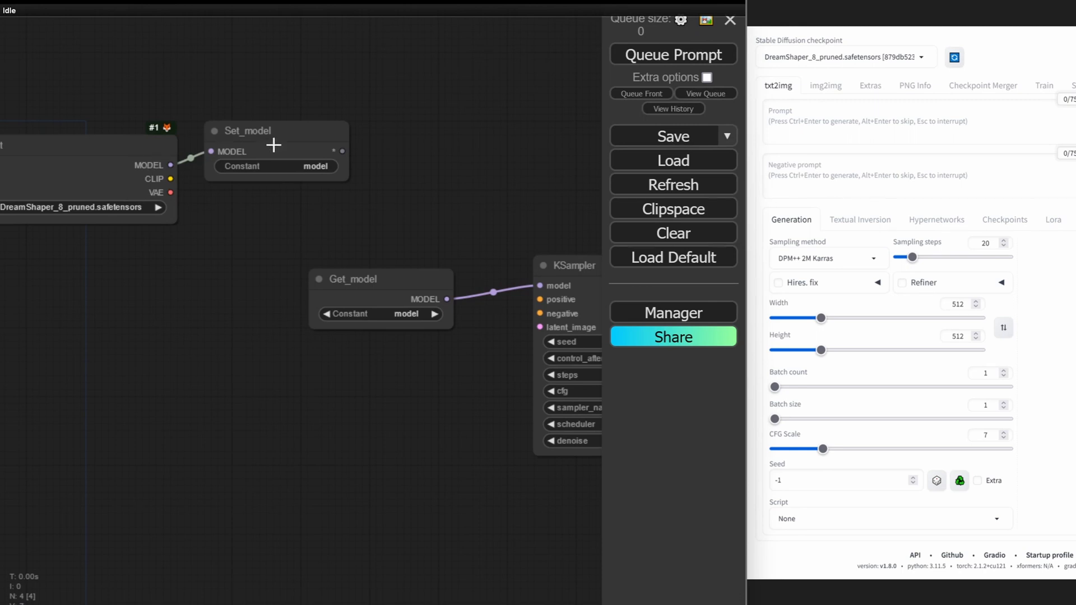
mouse_move(332, 51)
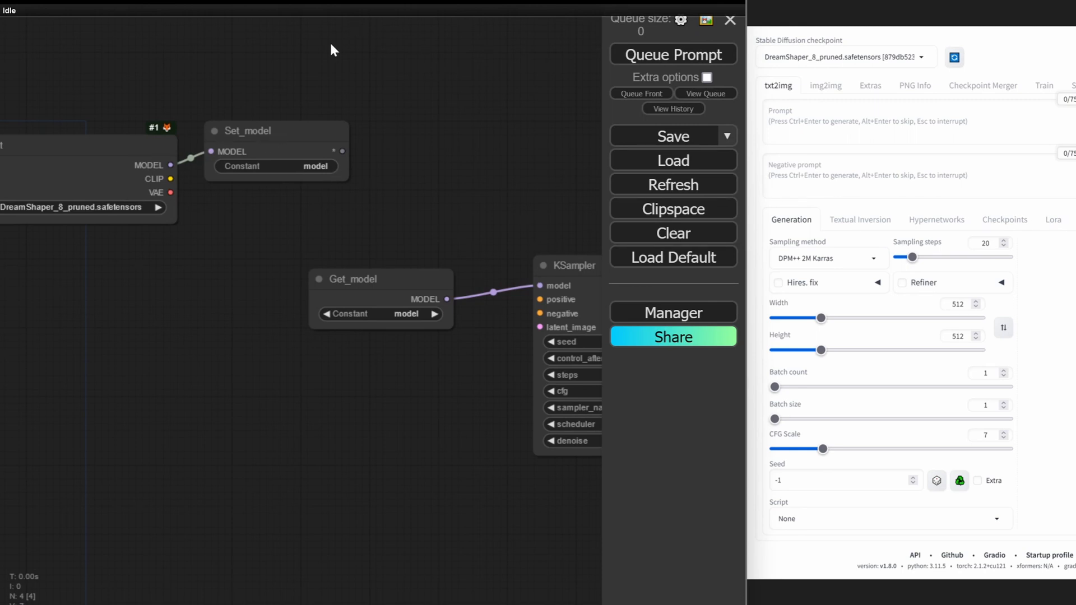
drag(332, 49, 419, 312)
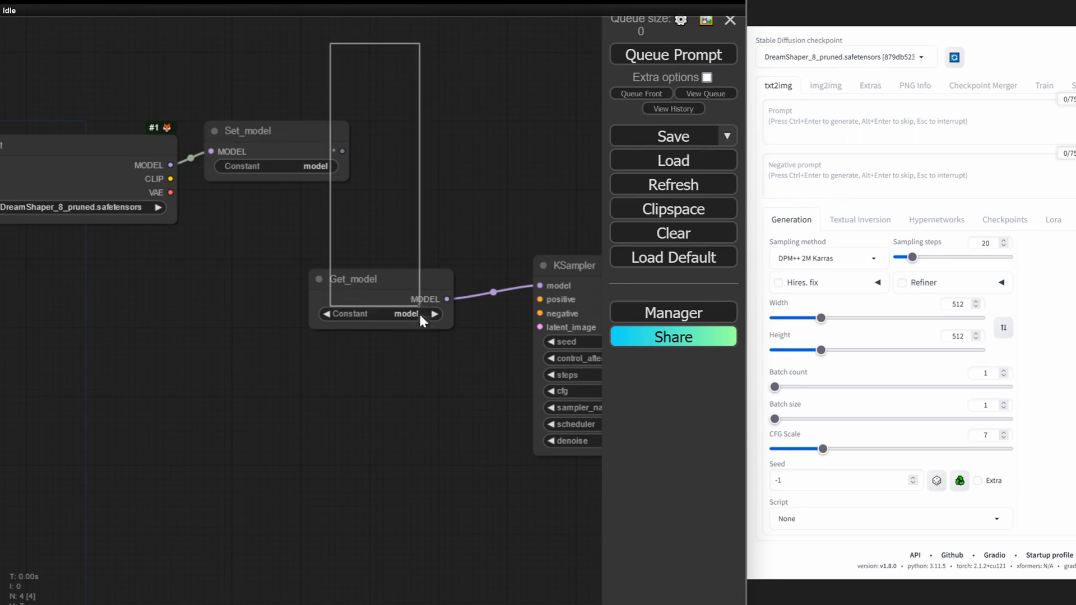
key(Delete)
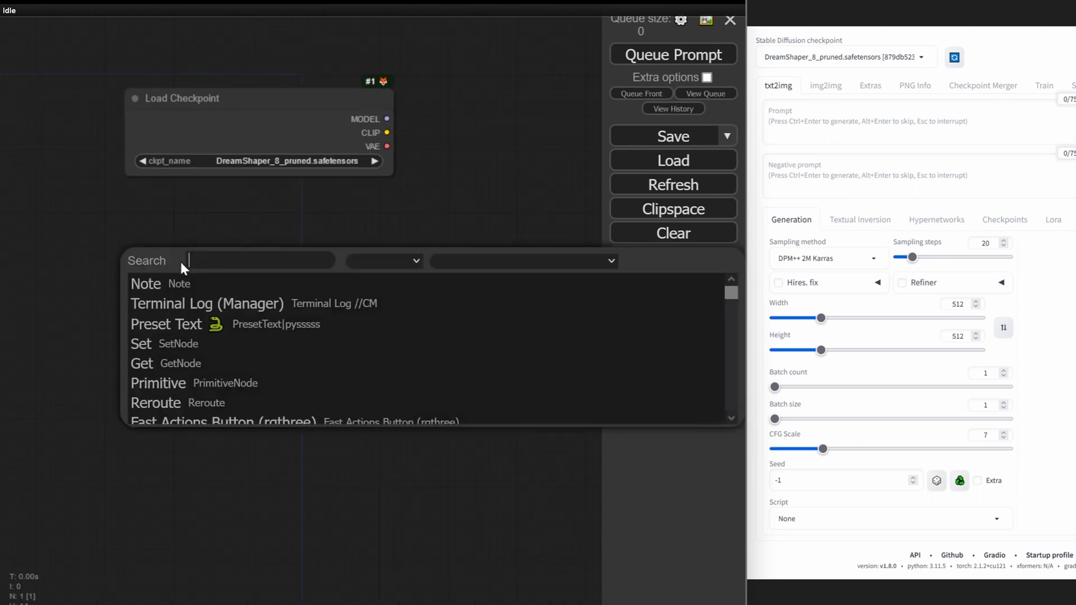
Add a Text box node from the 'TEXT' search results below Load Checkpoint
text(TEXTB)
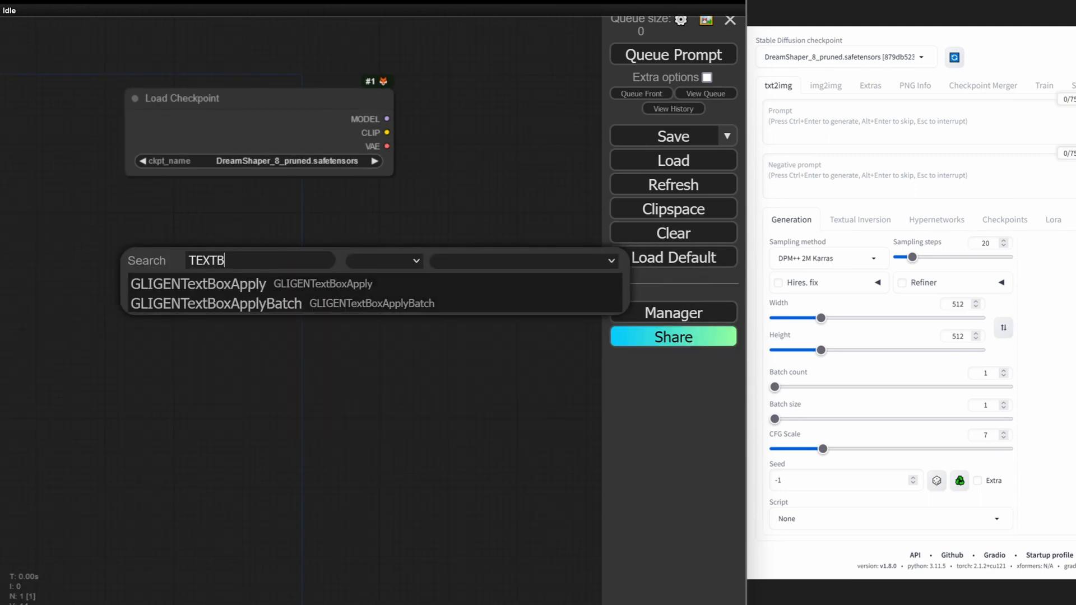
key(Backspace)
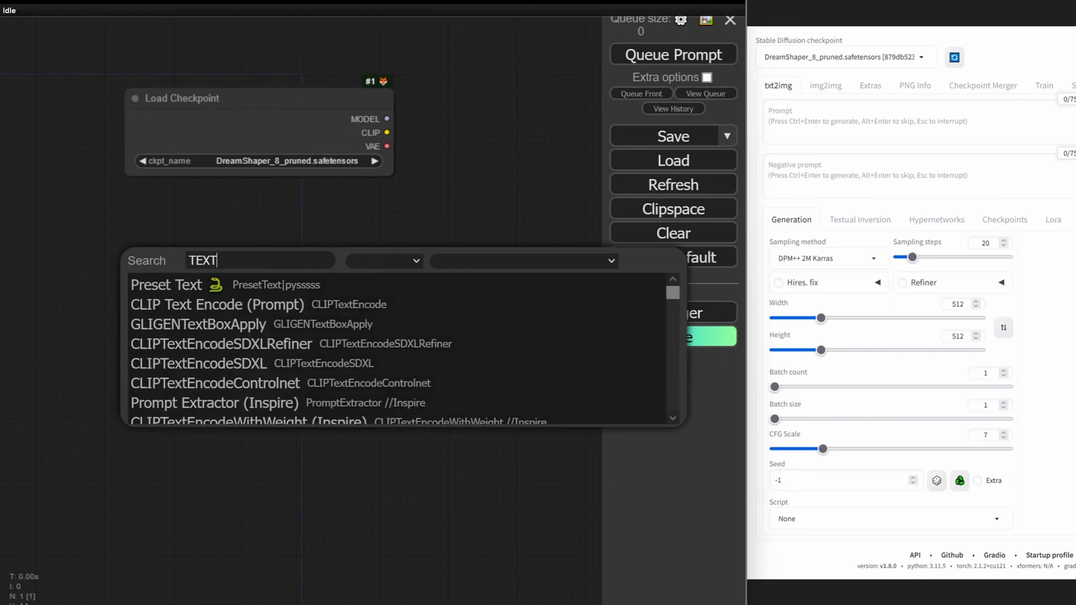
scroll(down, 3)
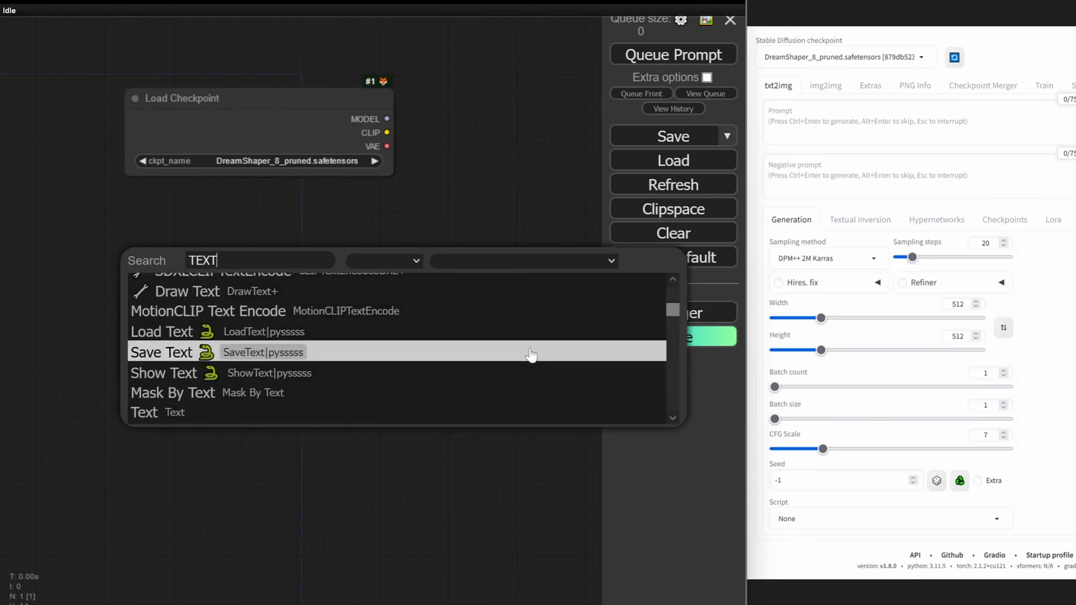
scroll(down, 3)
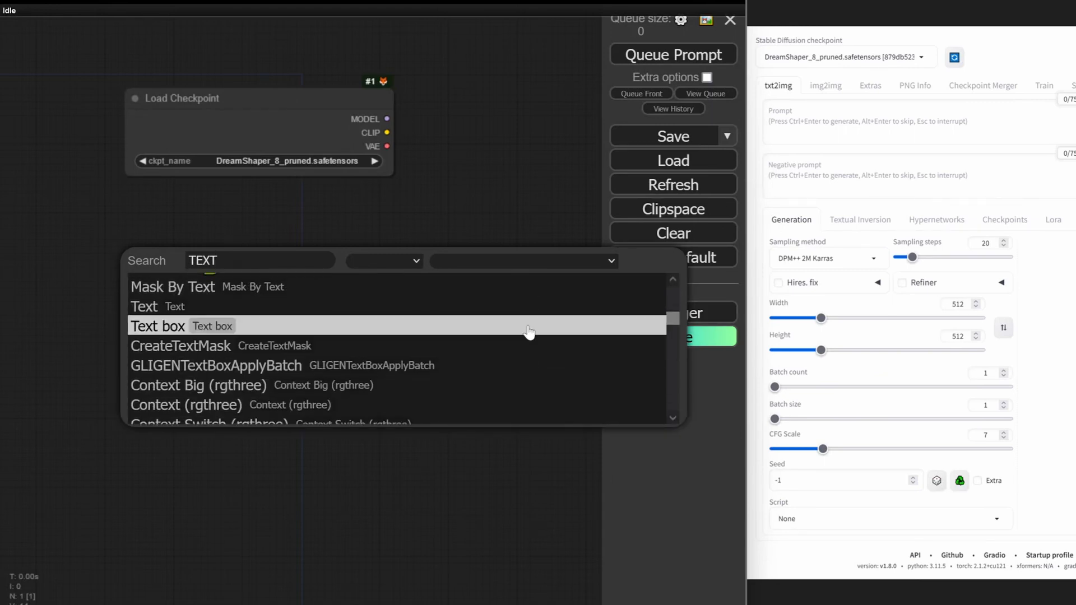
click(158, 325)
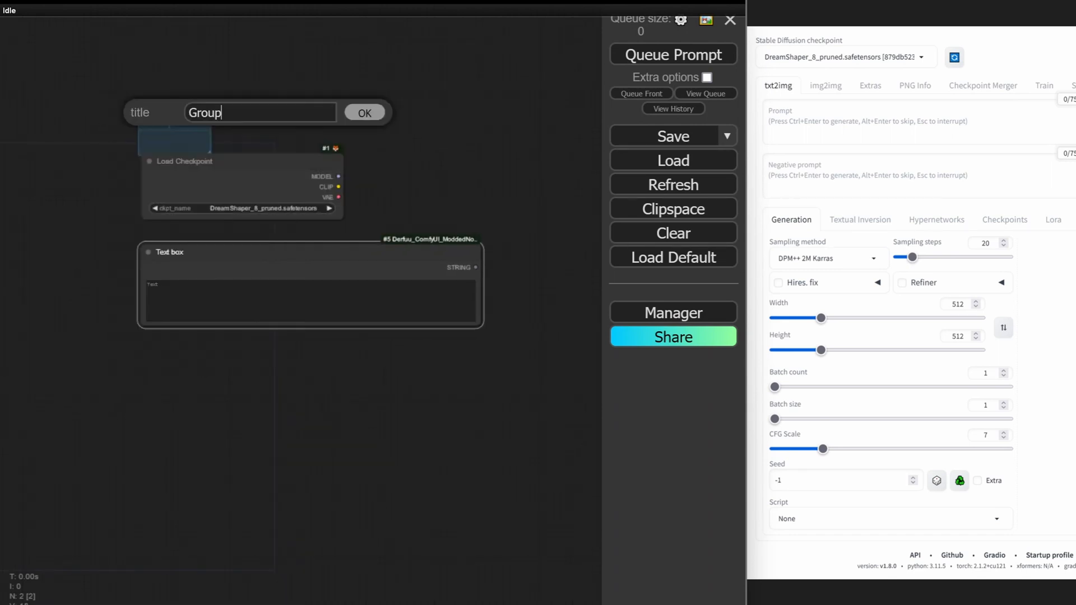
Confirm the group title and retitle Load Checkpoint as 'Stable Diffusion Checkpoint'
click(364, 112)
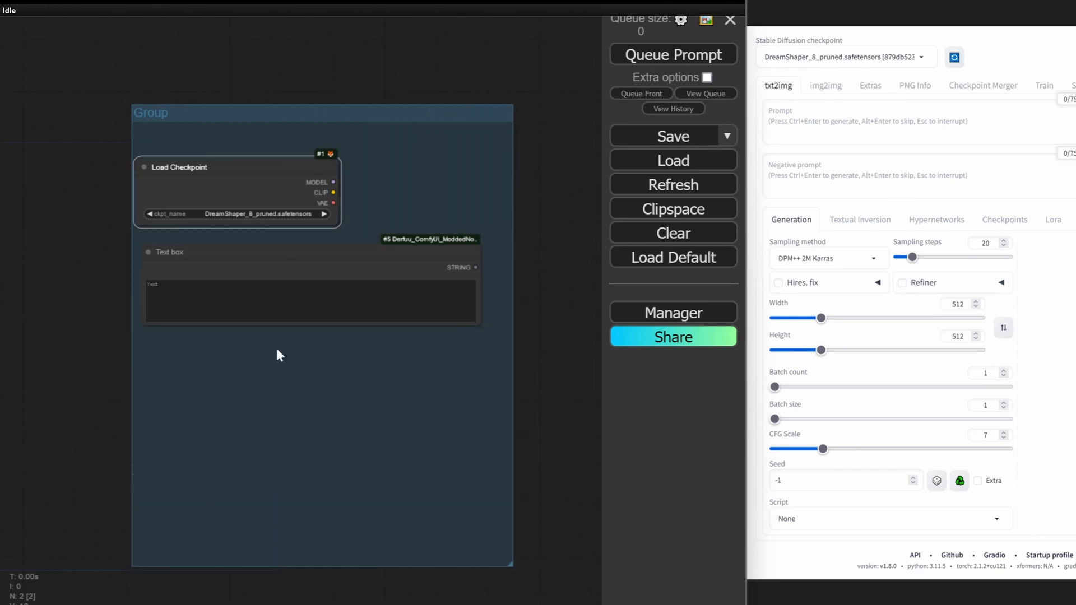
mouse_move(500, 147)
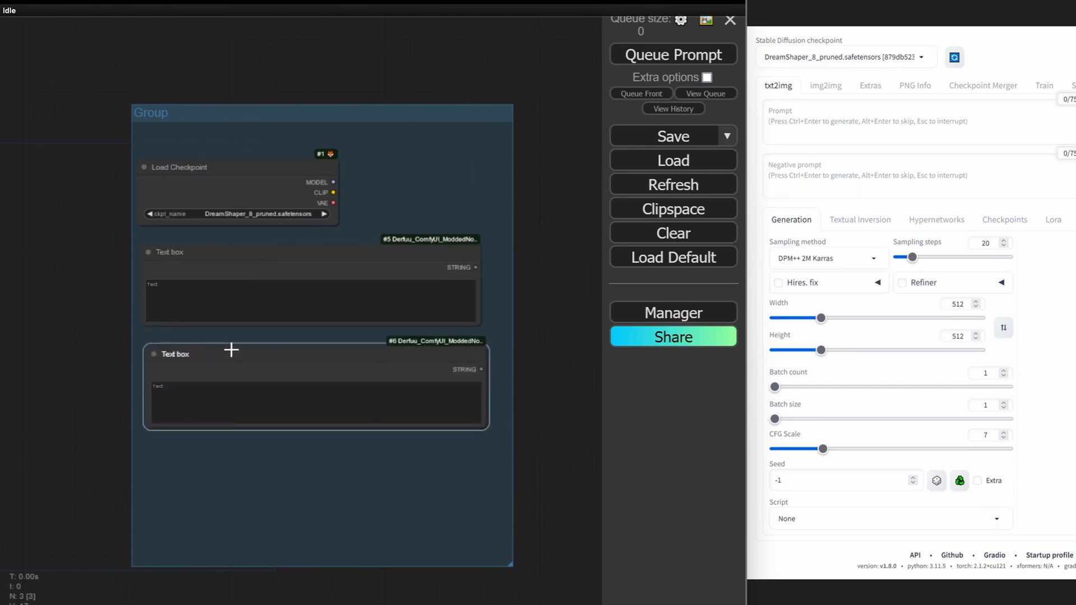
mouse_move(456, 186)
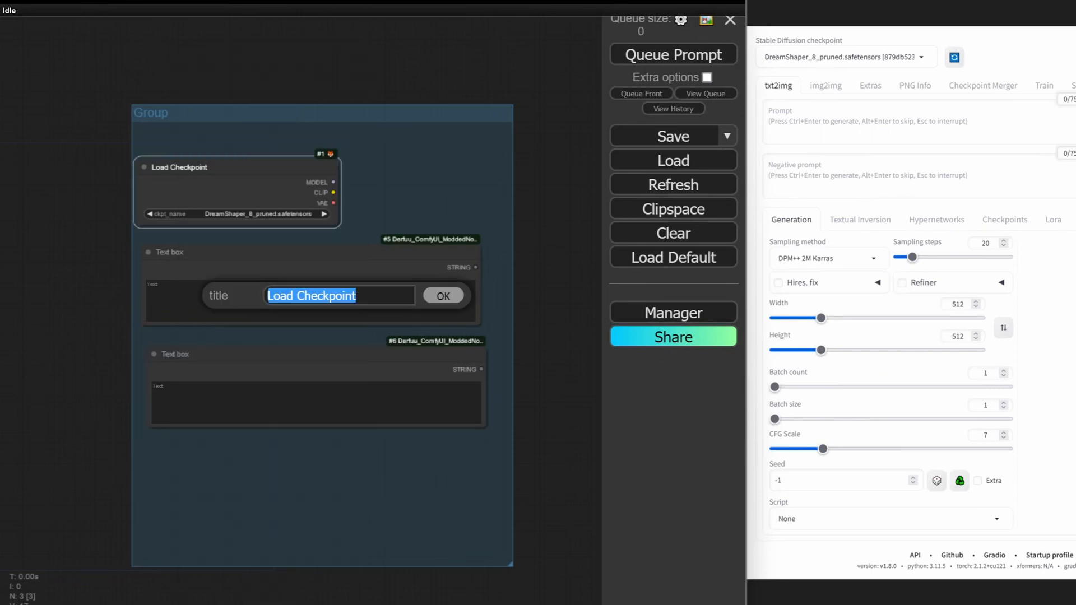
text(Stable F)
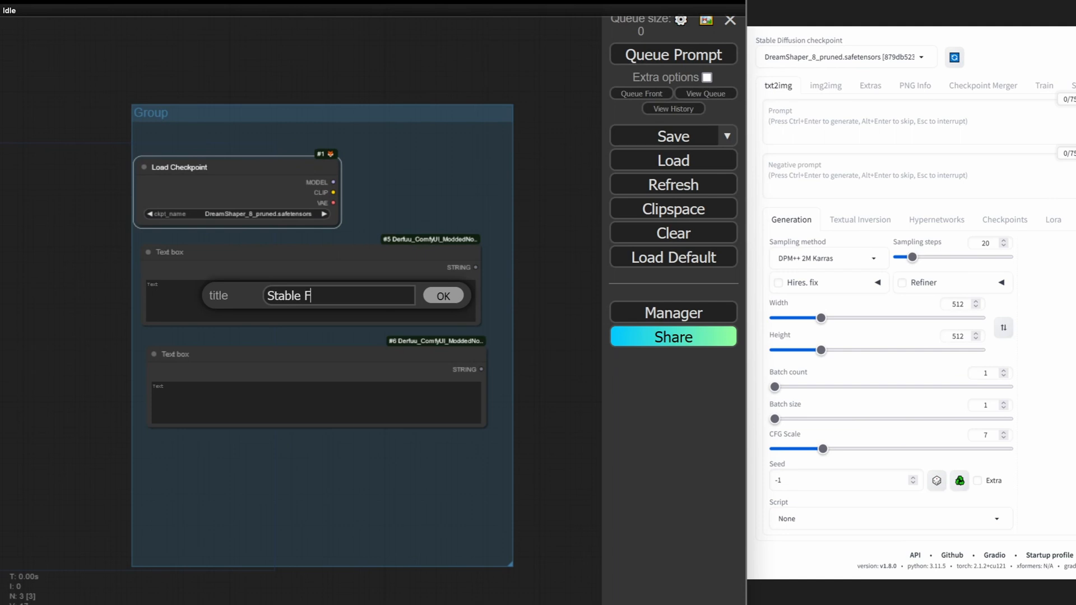
key(backspace)
text(Diffusion Ch)
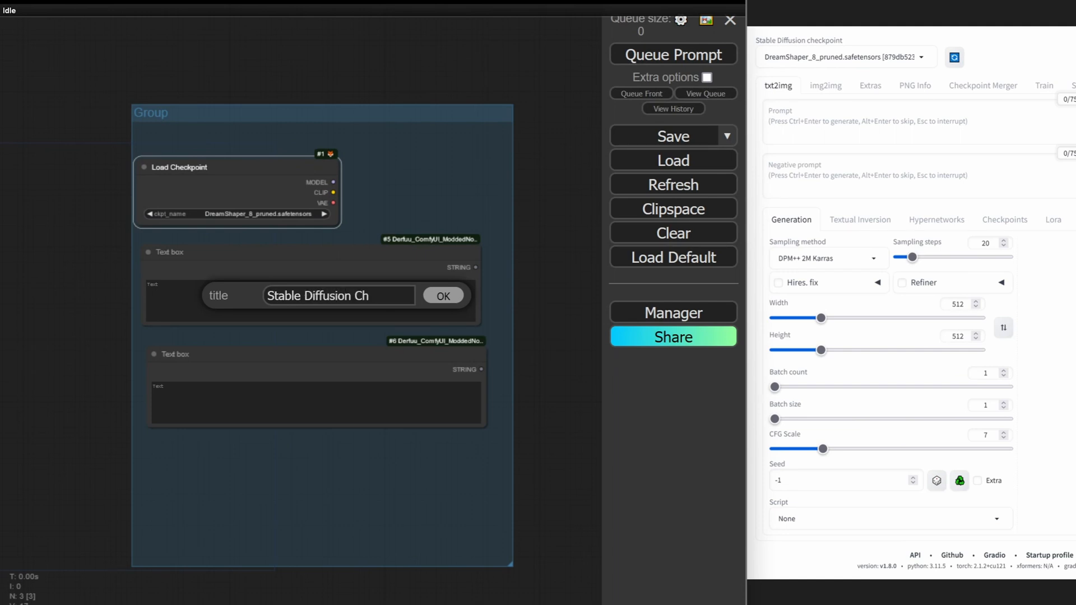
click(443, 295)
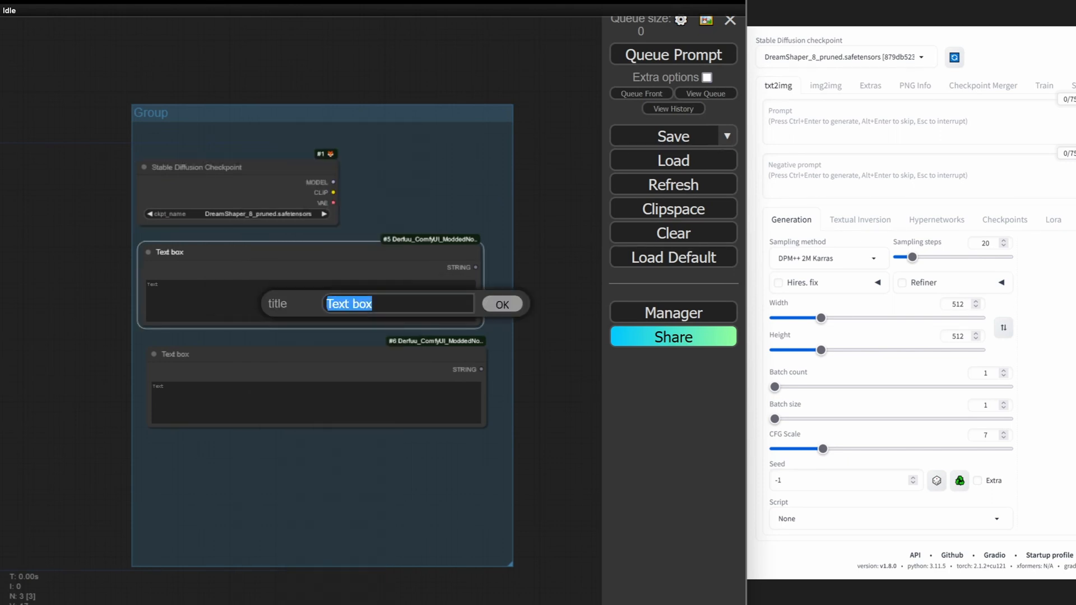
Title the first text box 'Prompt' and colour it green
click(502, 304)
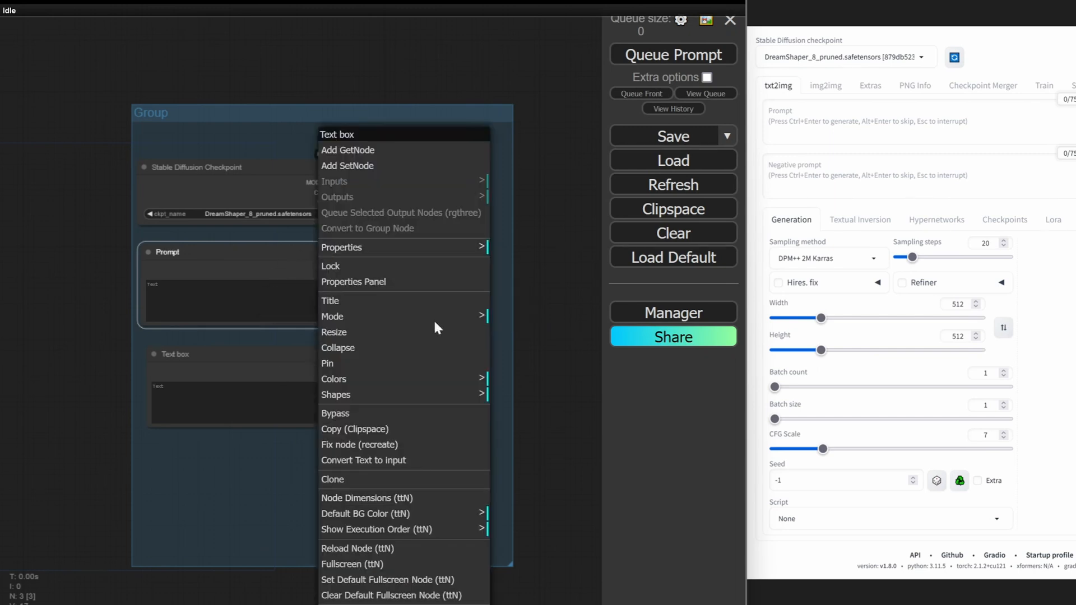
click(333, 378)
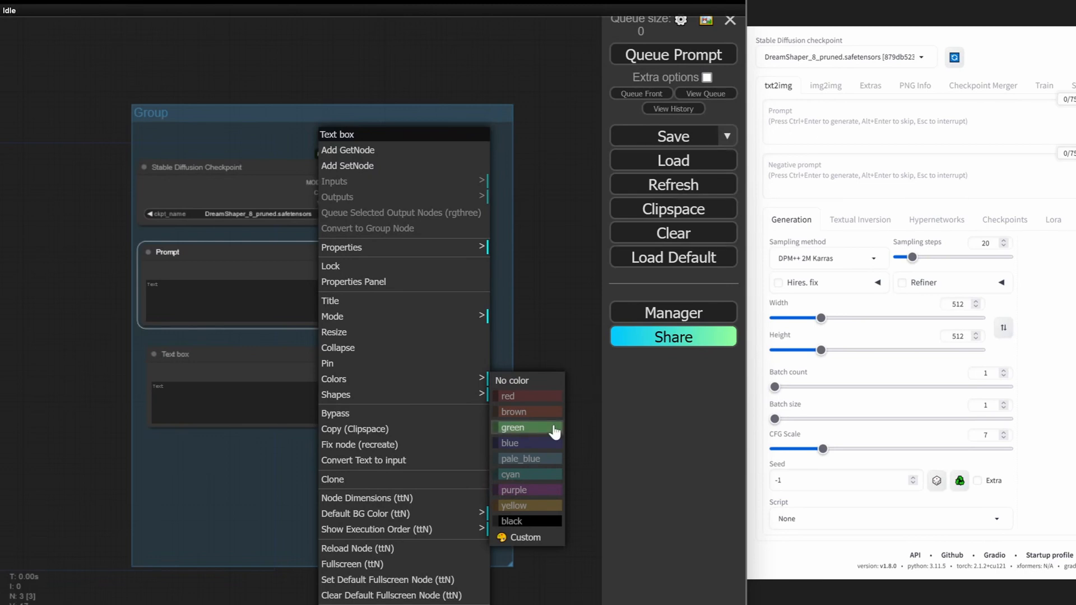
click(511, 427)
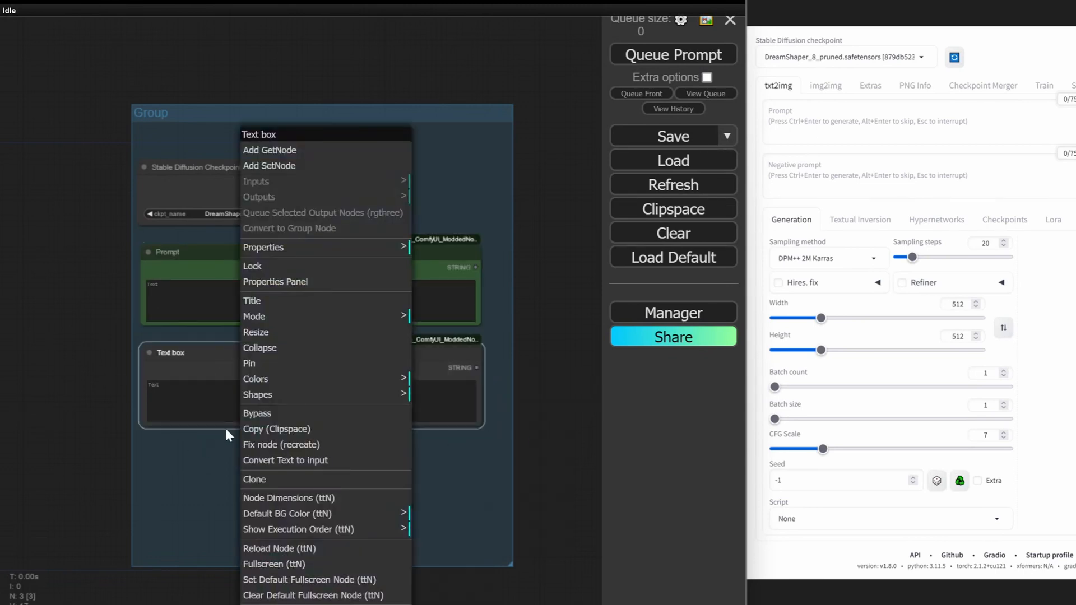
Colour the second text box red and title it 'Negative Prompt'
click(255, 378)
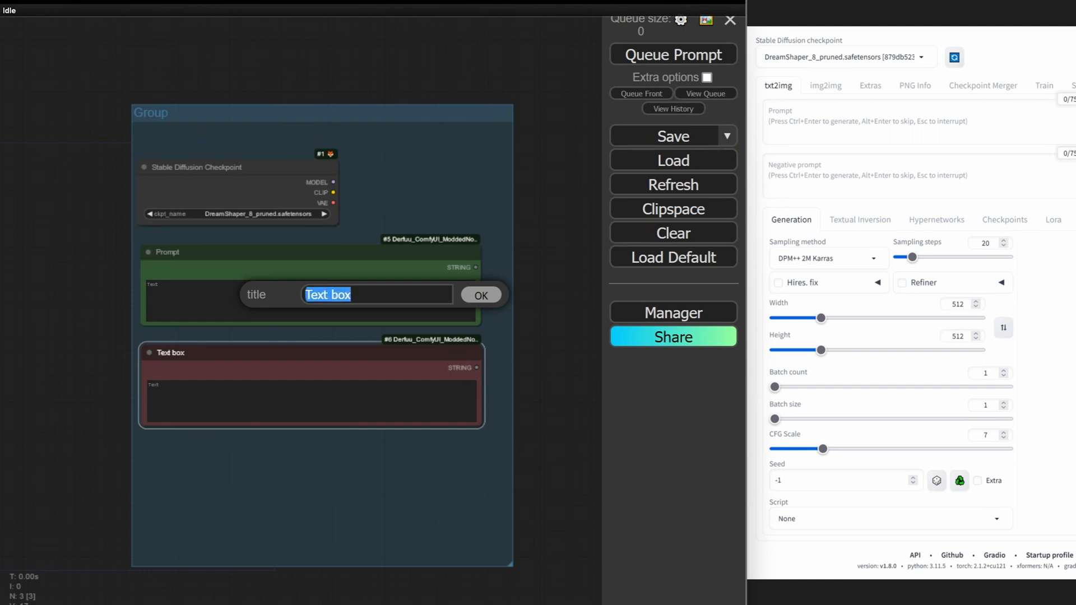
text(Negative)
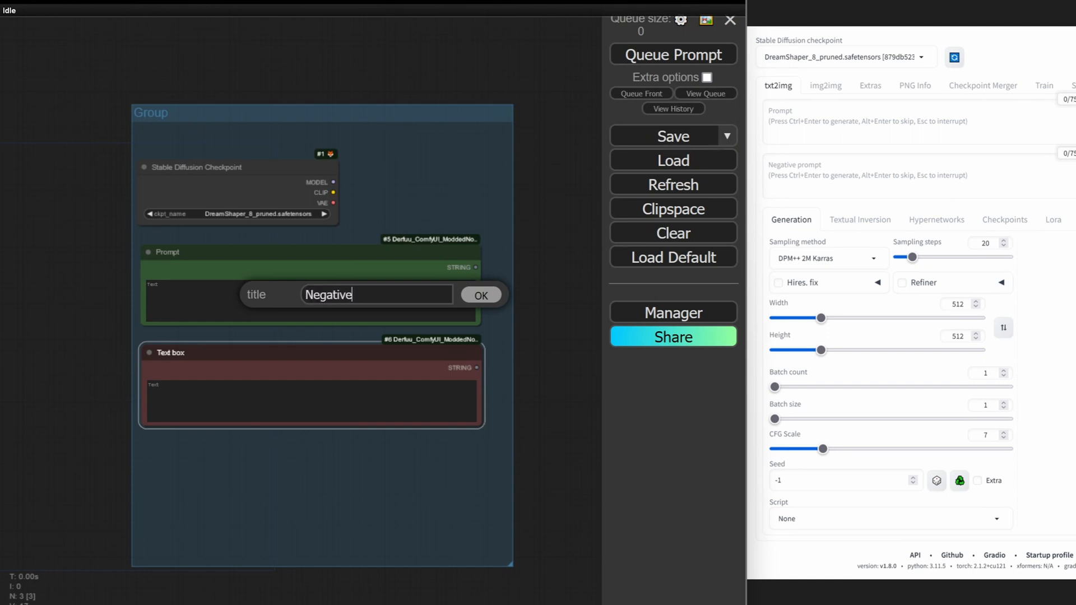
click(480, 295)
text(G)
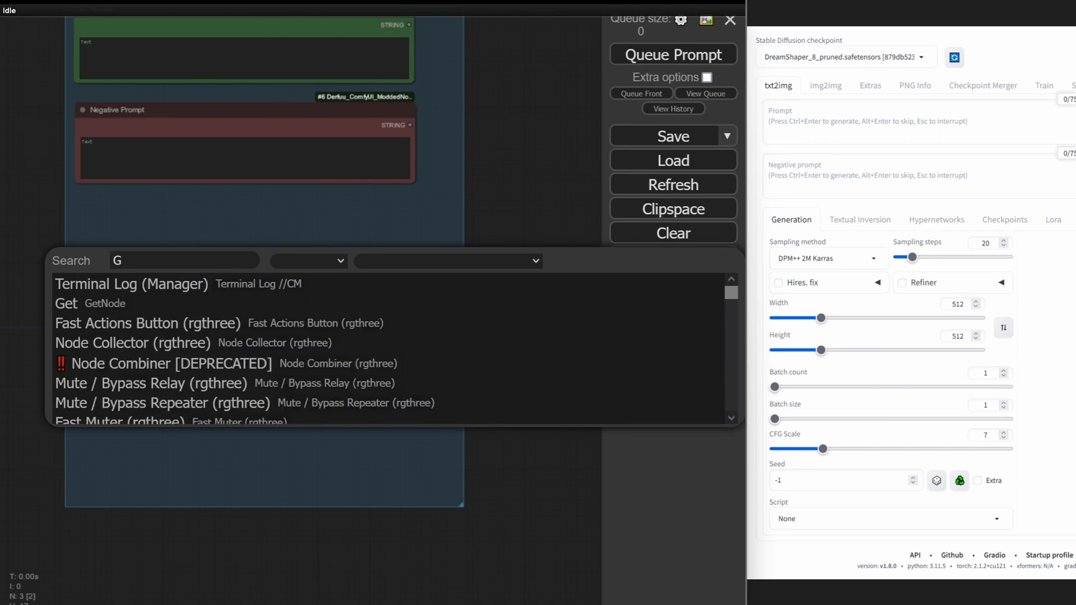
Add a Global Sampler (Inspire) node with sampler dpmpp_2m and scheduler karras
text(LOBA)
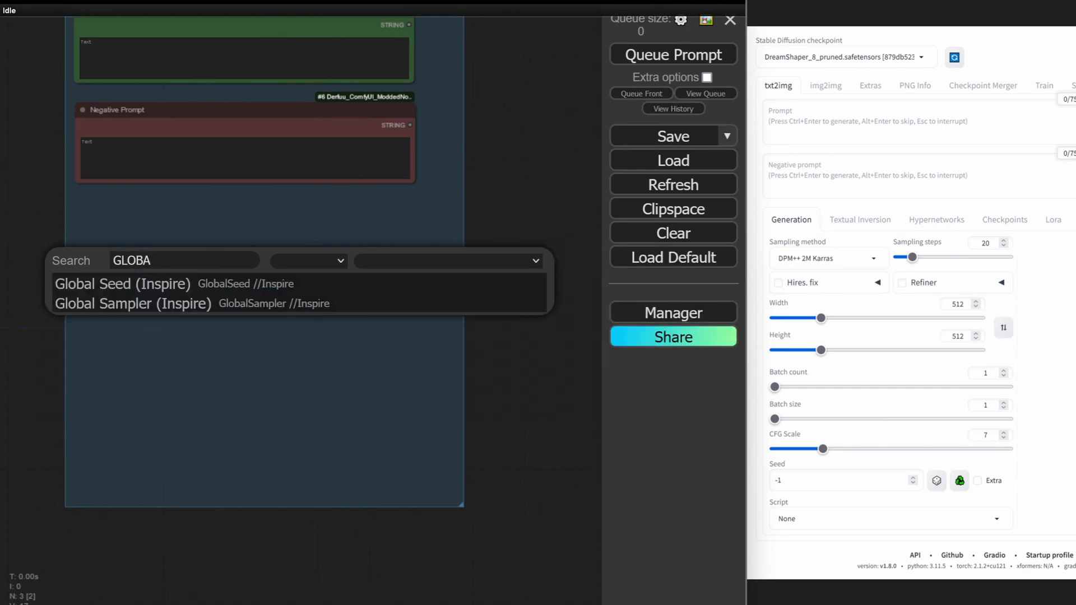
click(132, 303)
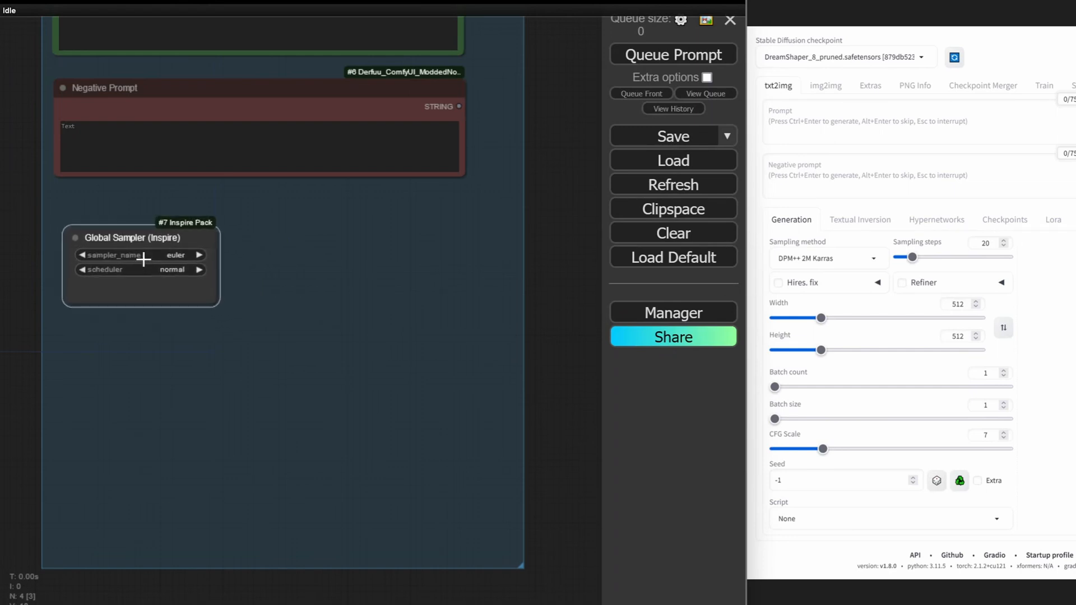
click(175, 255)
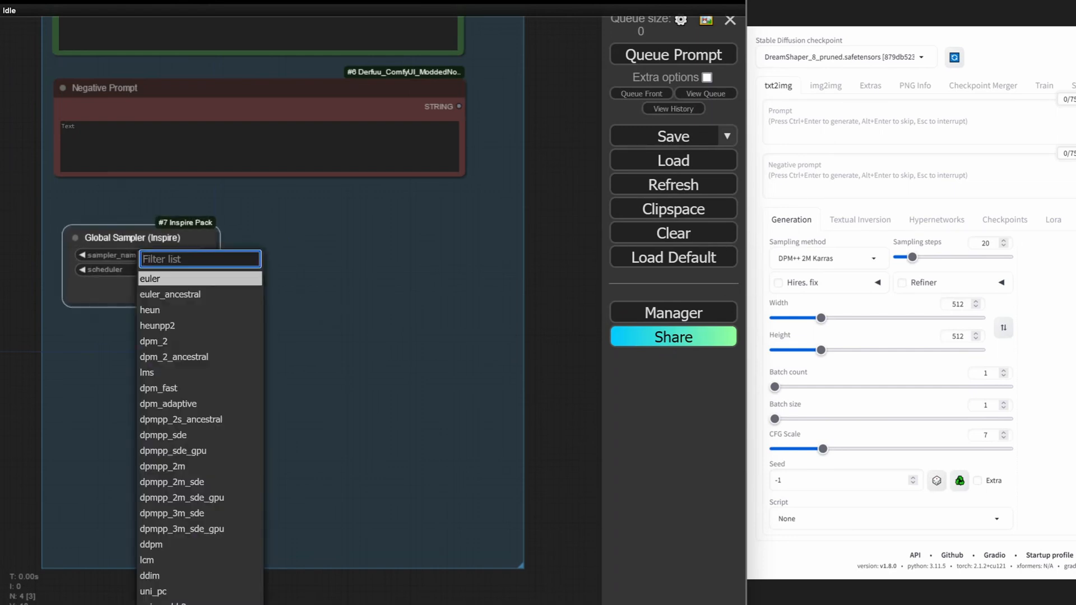
text(D)
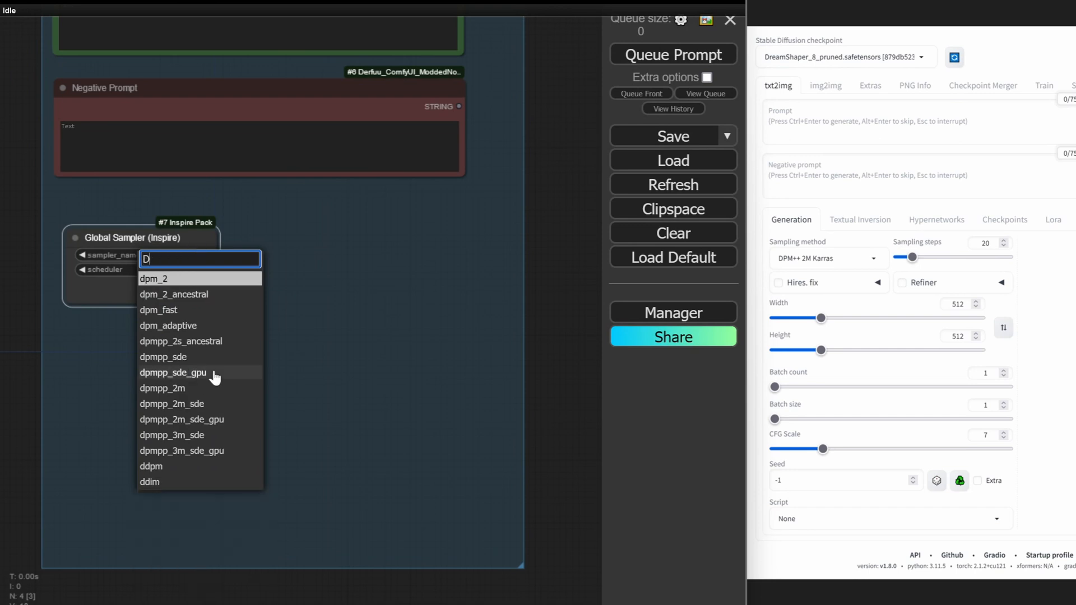
mouse_move(198, 388)
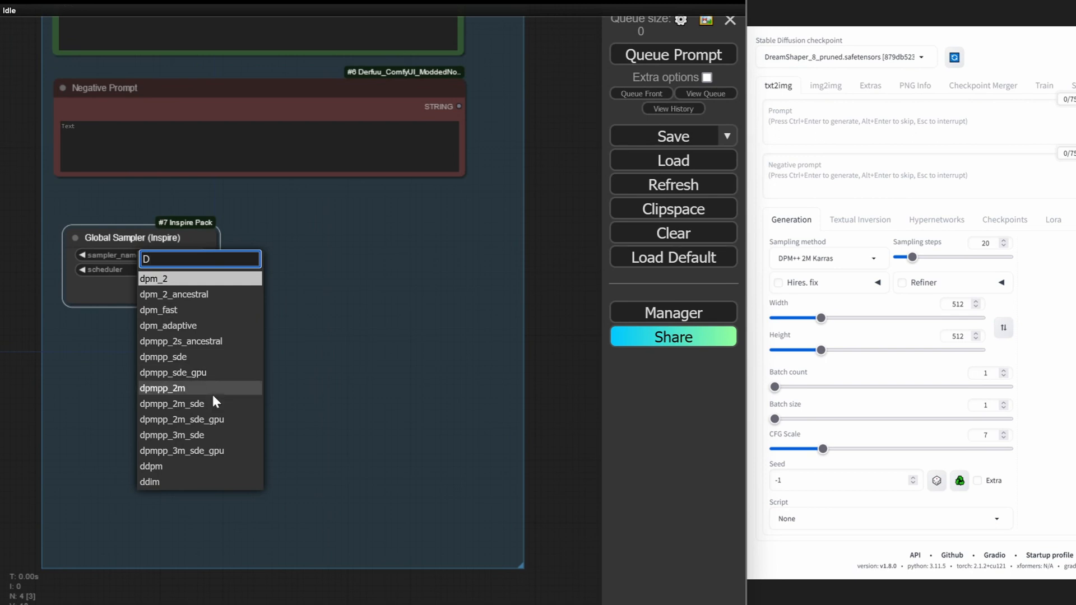
mouse_move(216, 372)
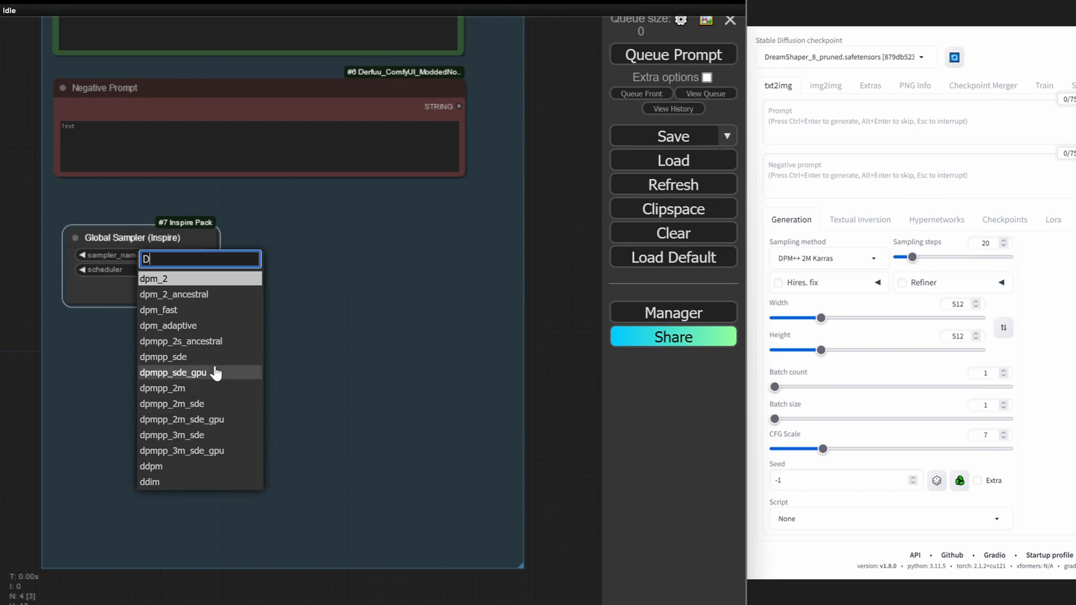
mouse_move(198, 357)
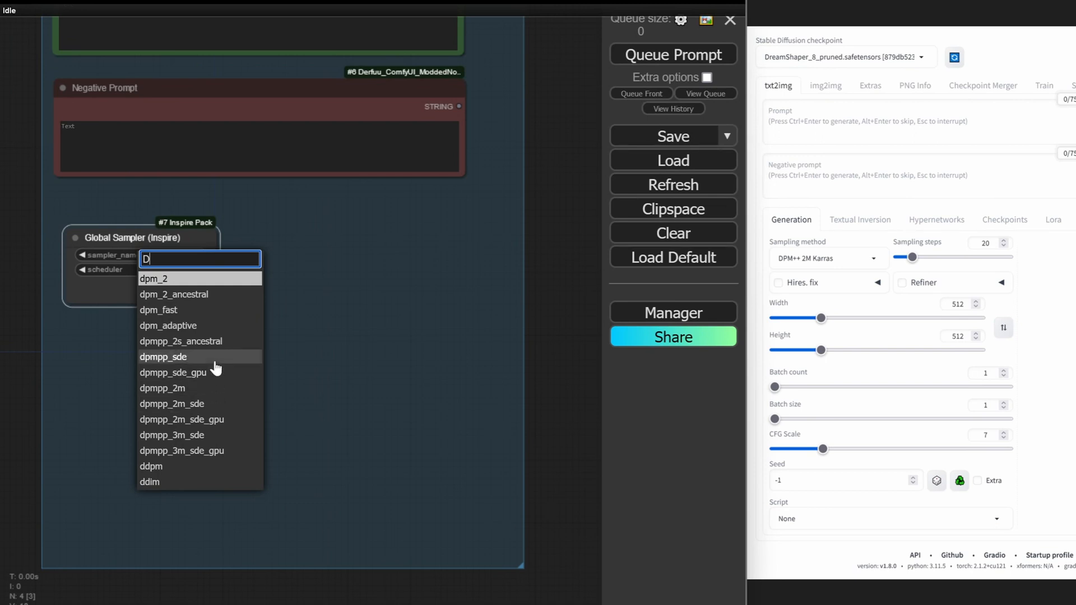
mouse_move(218, 404)
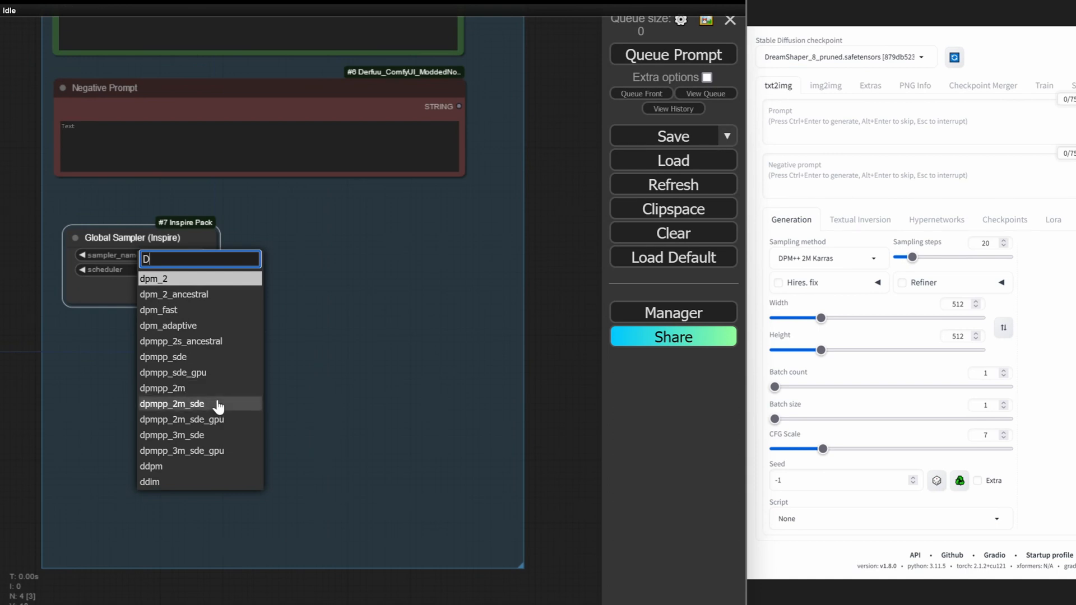
click(162, 387)
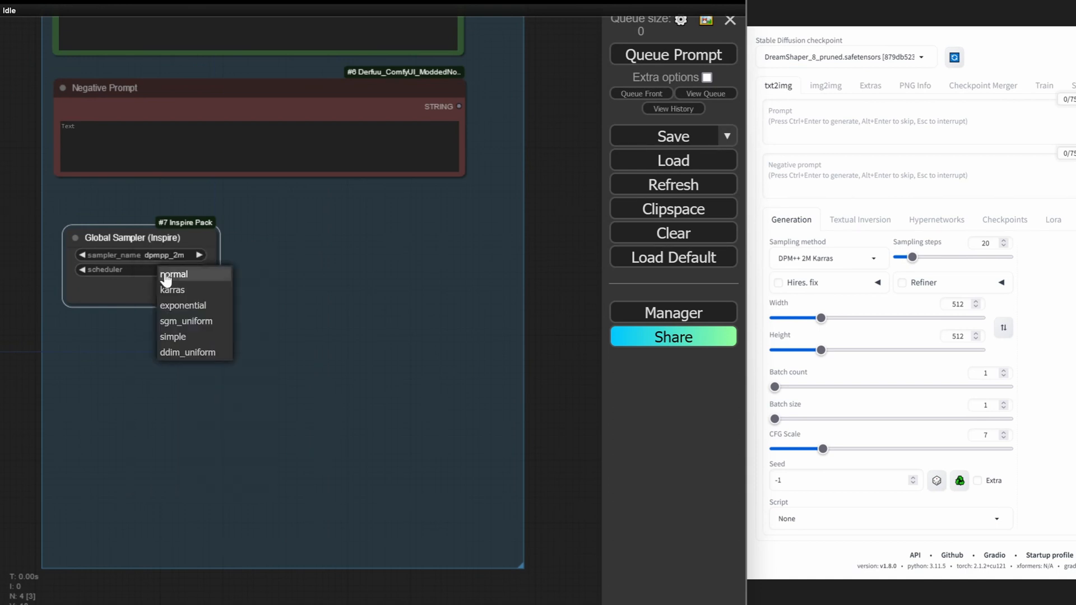
mouse_move(179, 290)
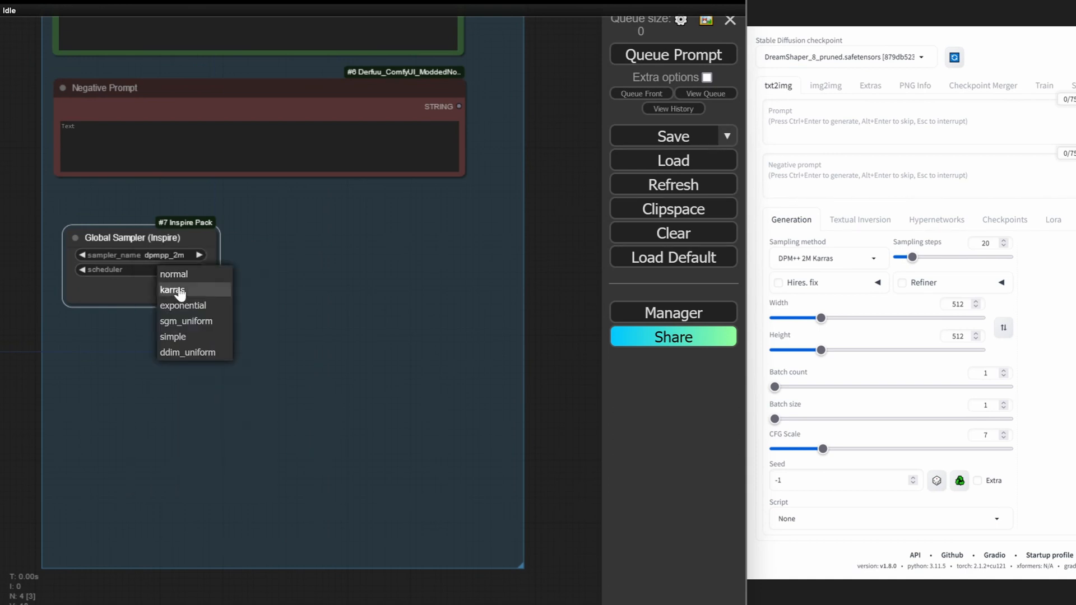
click(171, 290)
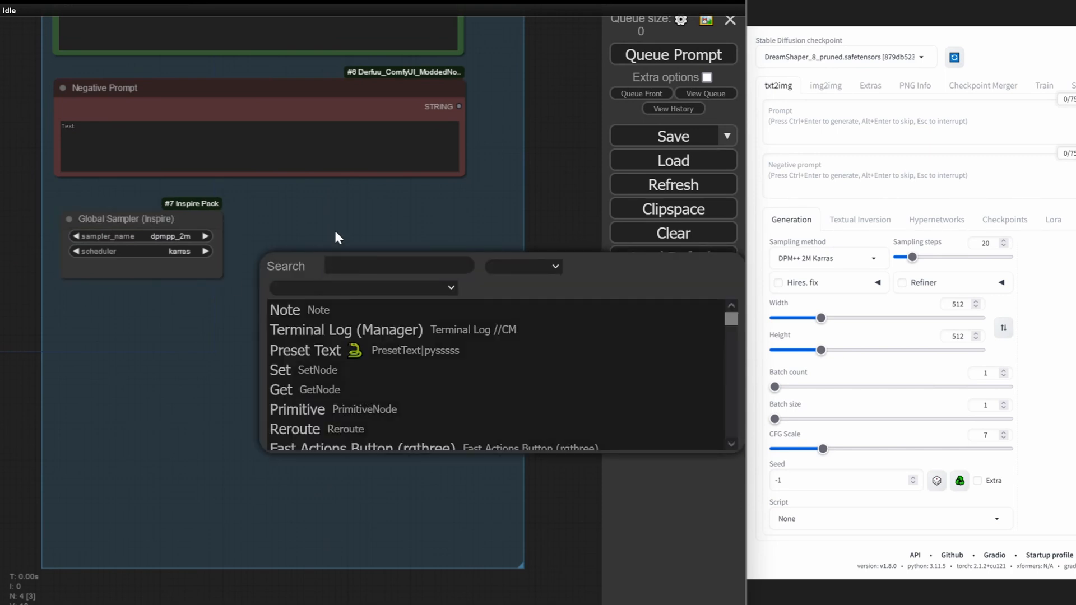
Add an Integer node, retitle it 'Sampling Steps' and give it value 20
text(U)
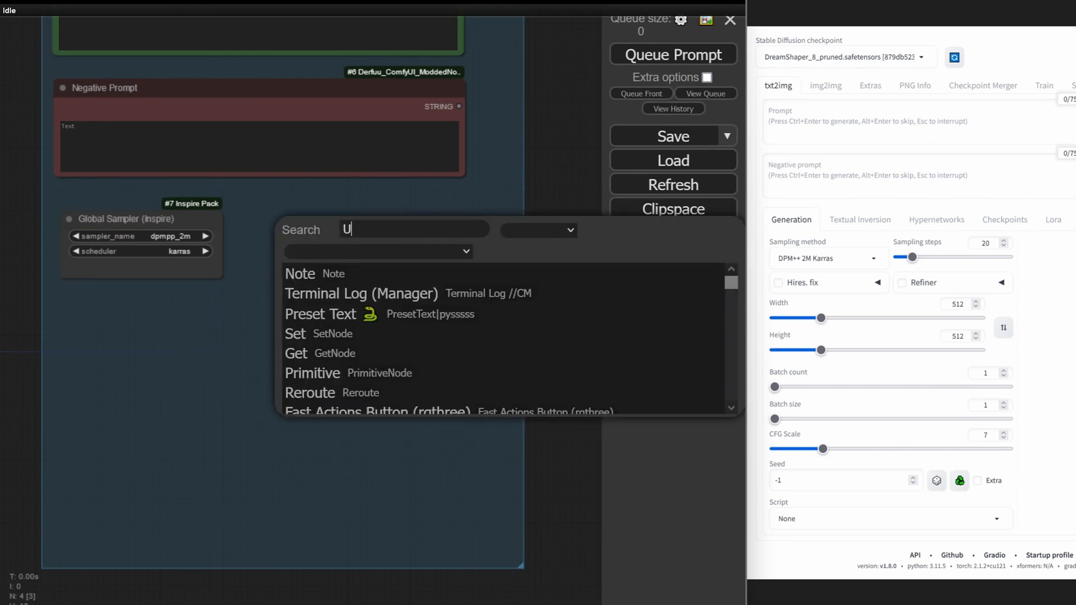
text(INTEG)
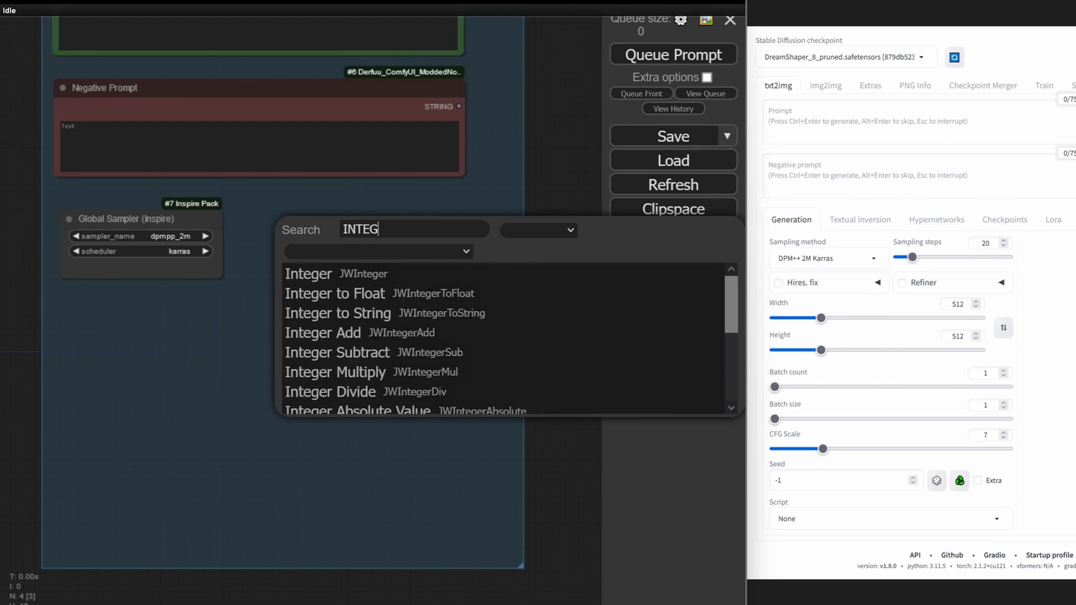
click(307, 273)
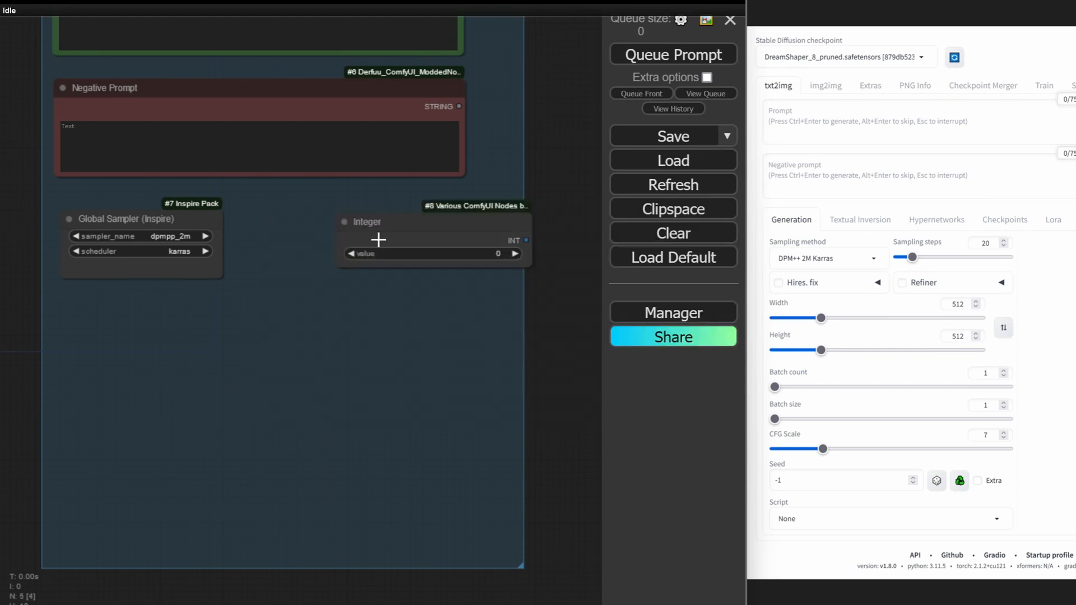
right_click(377, 240)
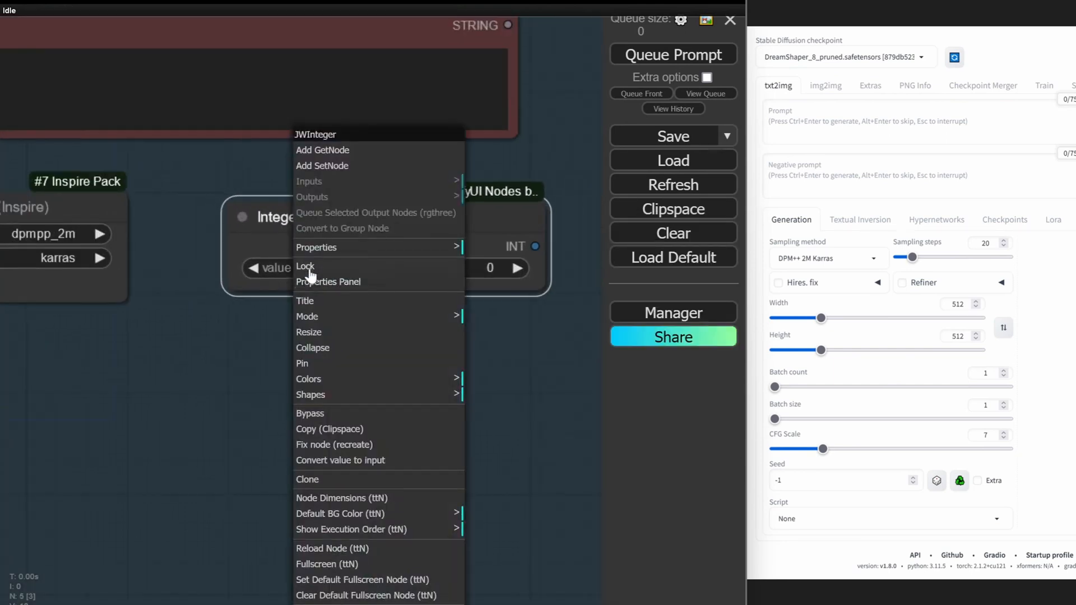
click(304, 300)
text(Sampling S)
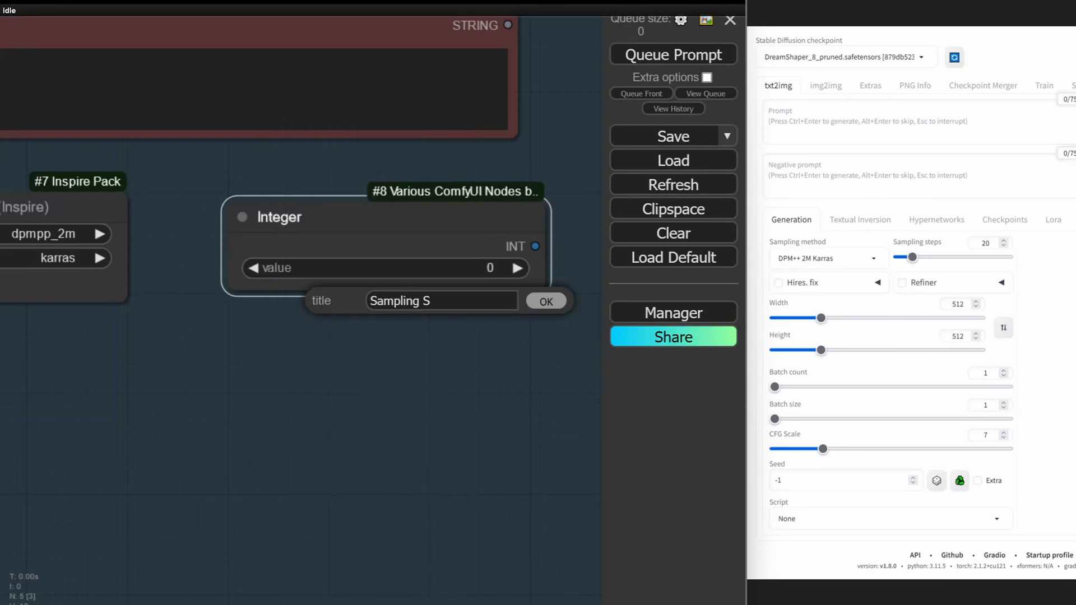
click(545, 300)
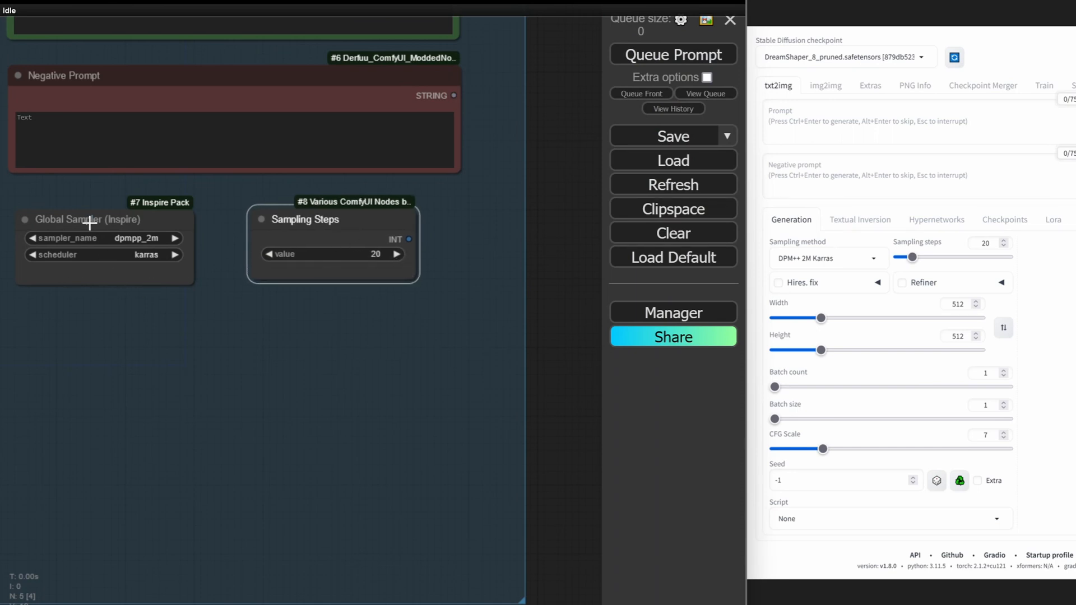
click(85, 219)
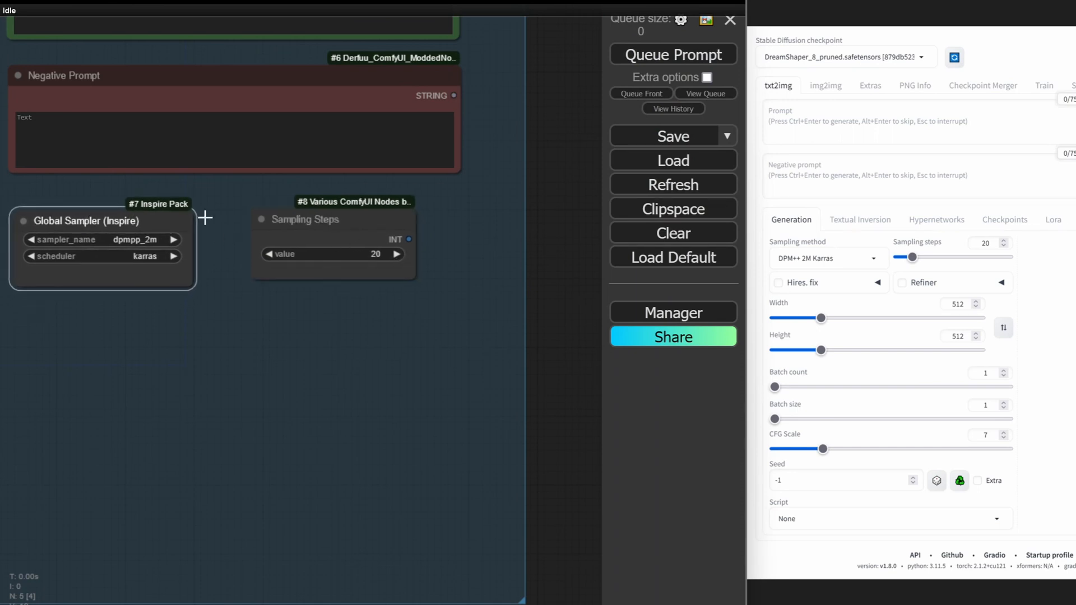
mouse_move(556, 246)
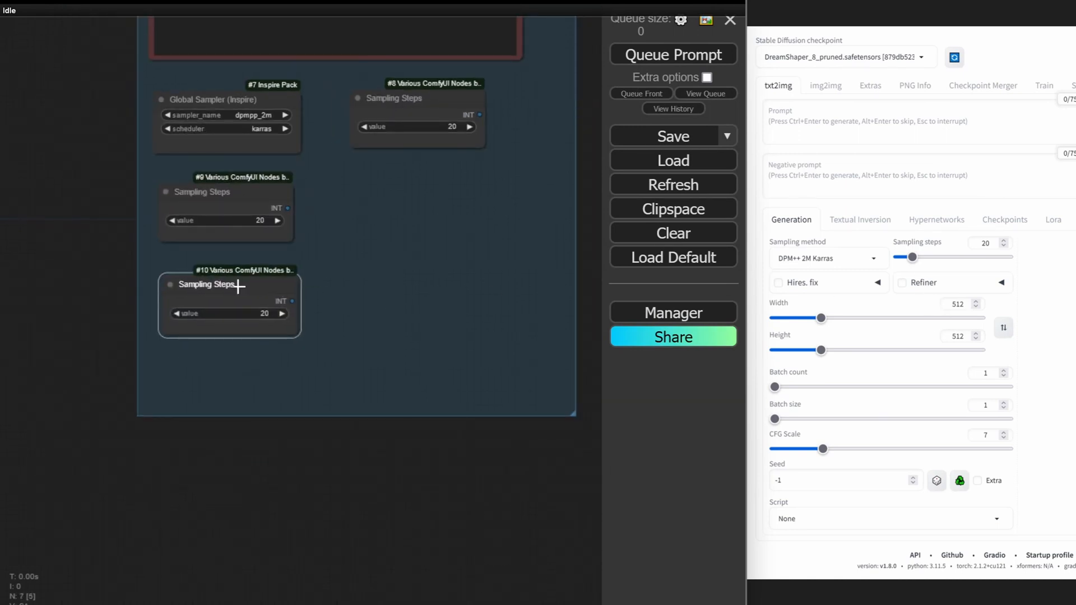
Retitle the newest integer node copy as Height for the Width/Height pair
right_click(205, 285)
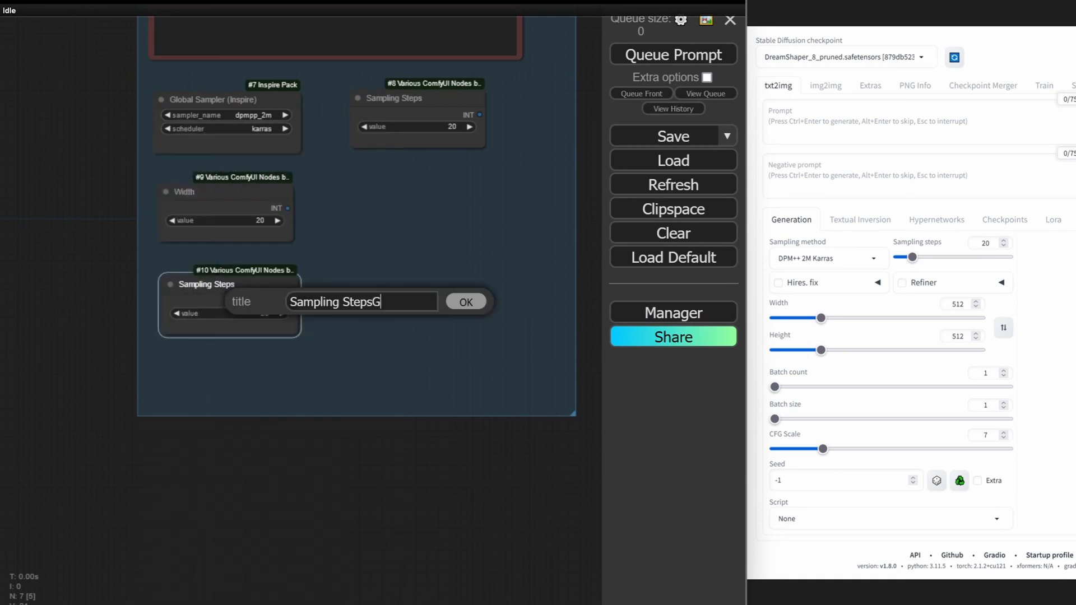
key(ctrl+a)
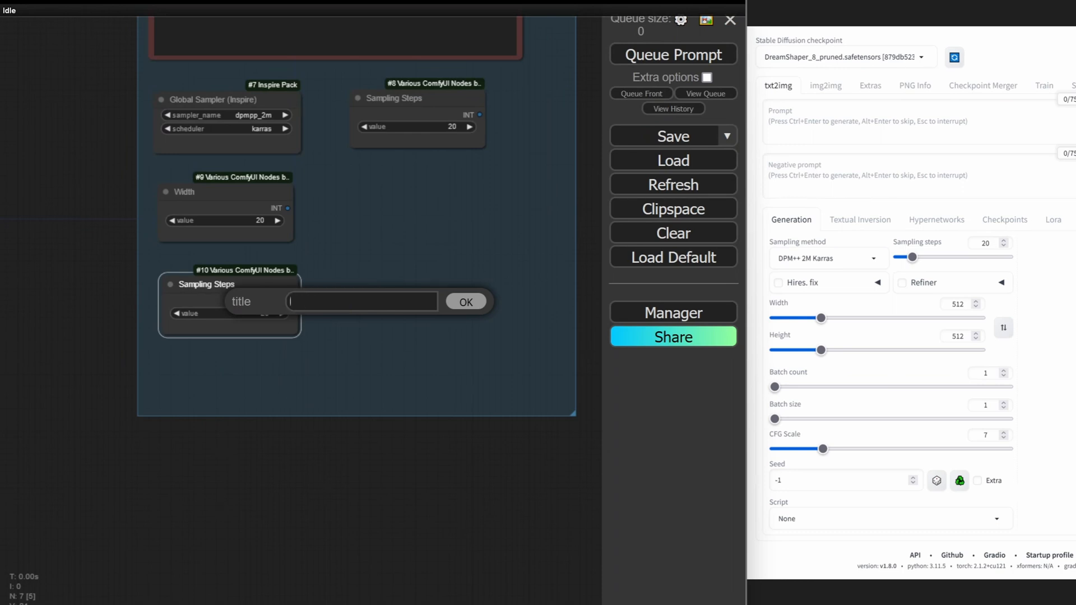
click(465, 303)
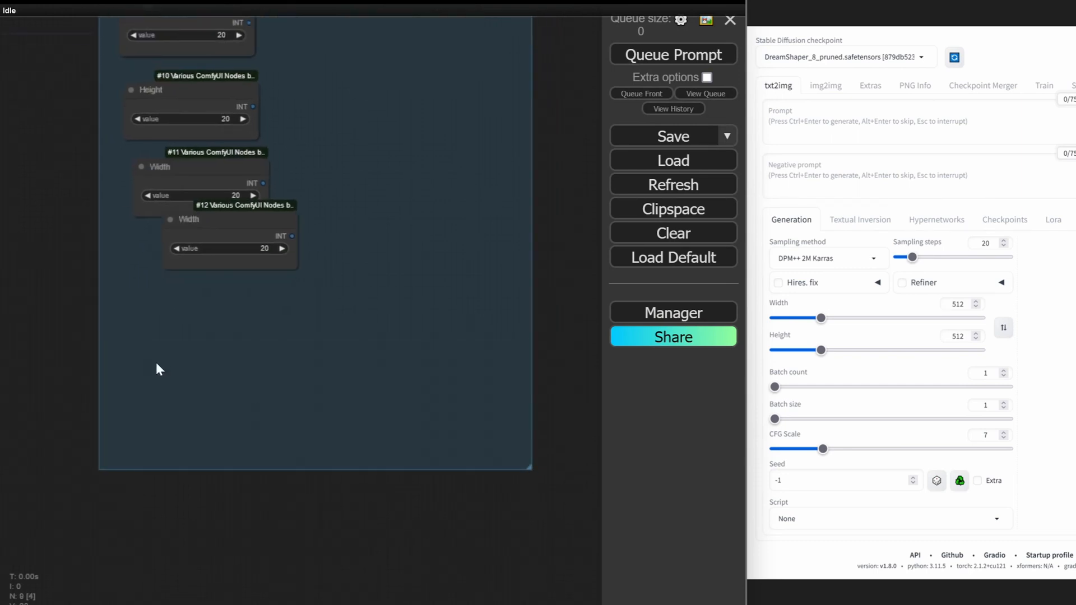
Add Global Sampler (Inspire) and Global Seed (Inspire) nodes below the Width copies
double_click(158, 369)
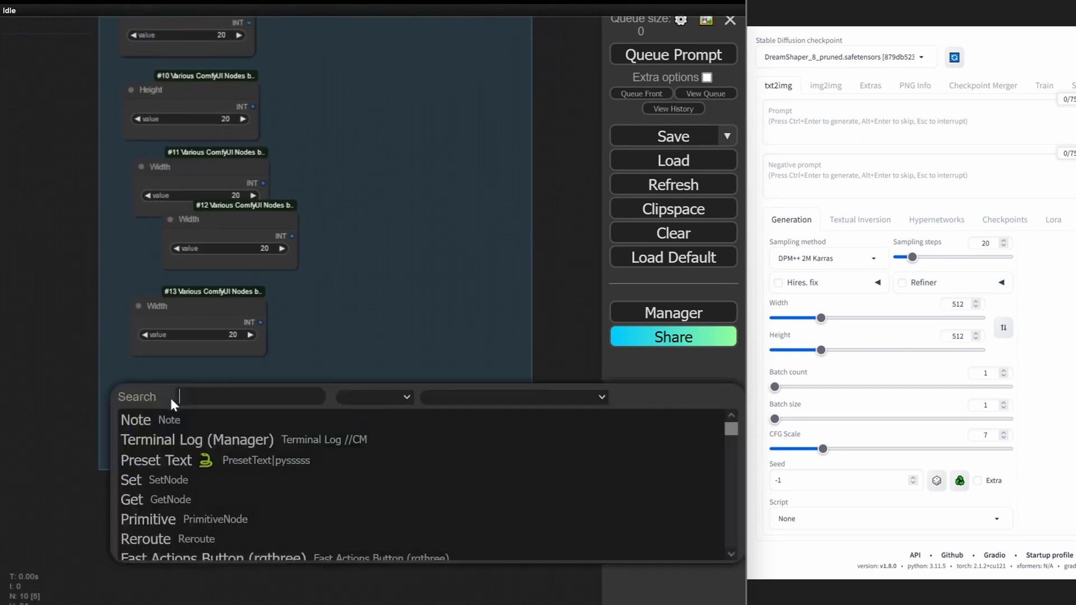
text(GLOBAL)
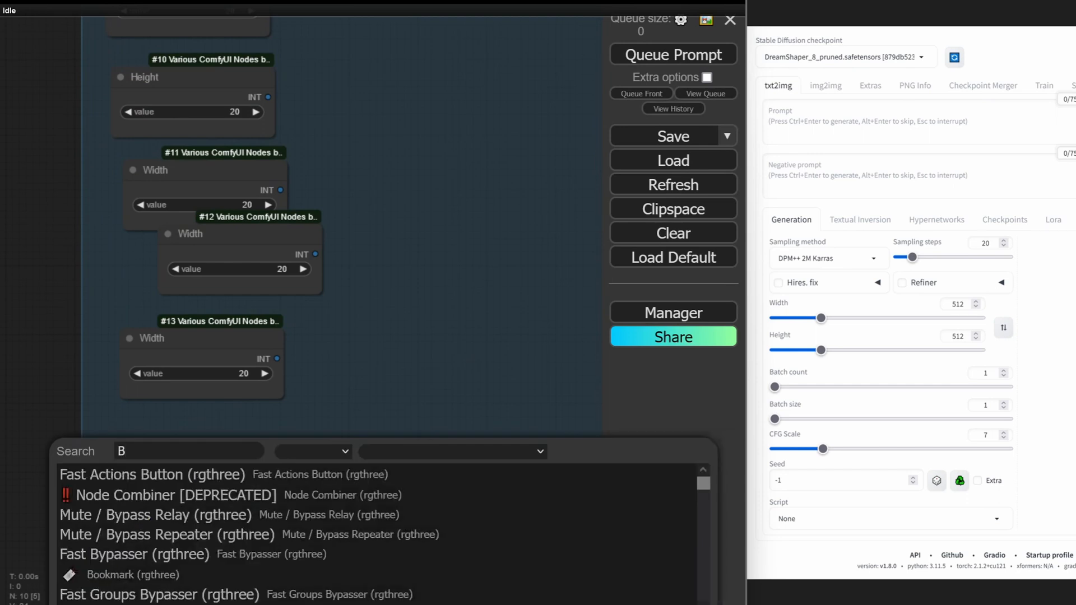
text(LOBA)
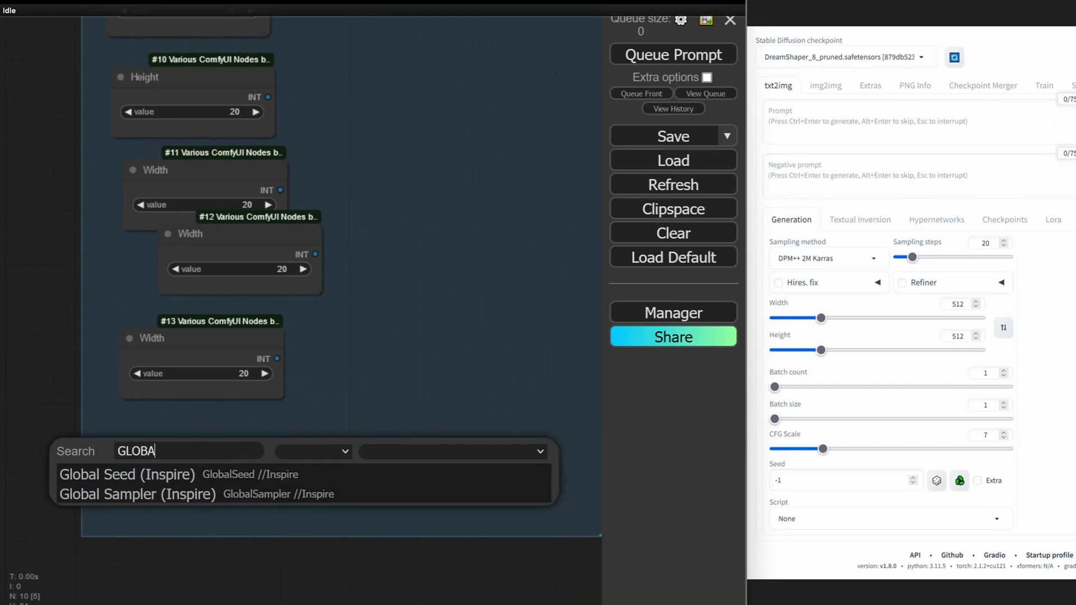
mouse_move(164, 494)
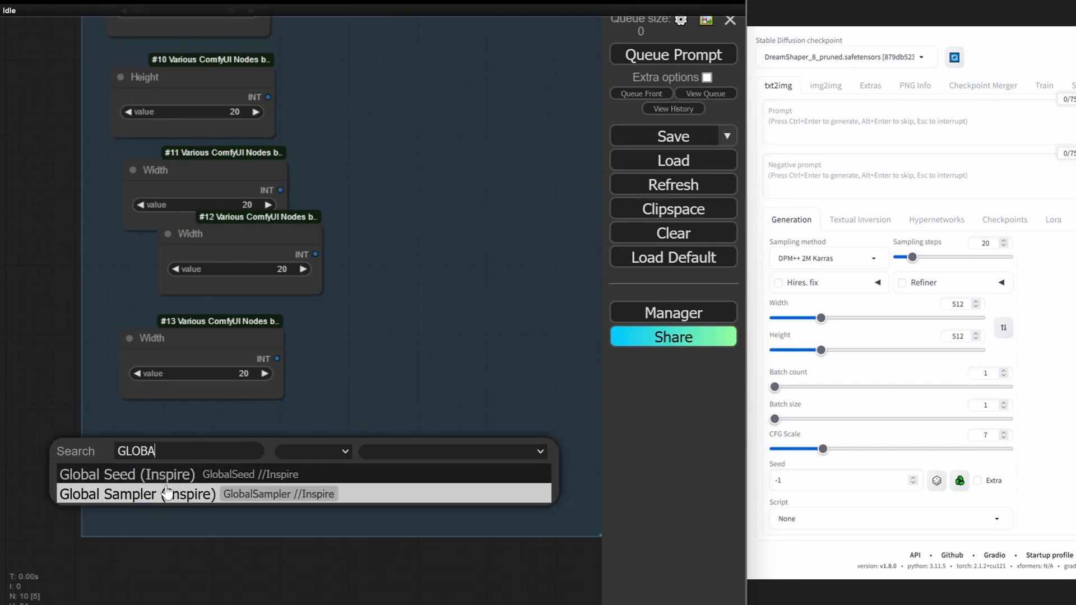
click(136, 494)
text(GLOBAL)
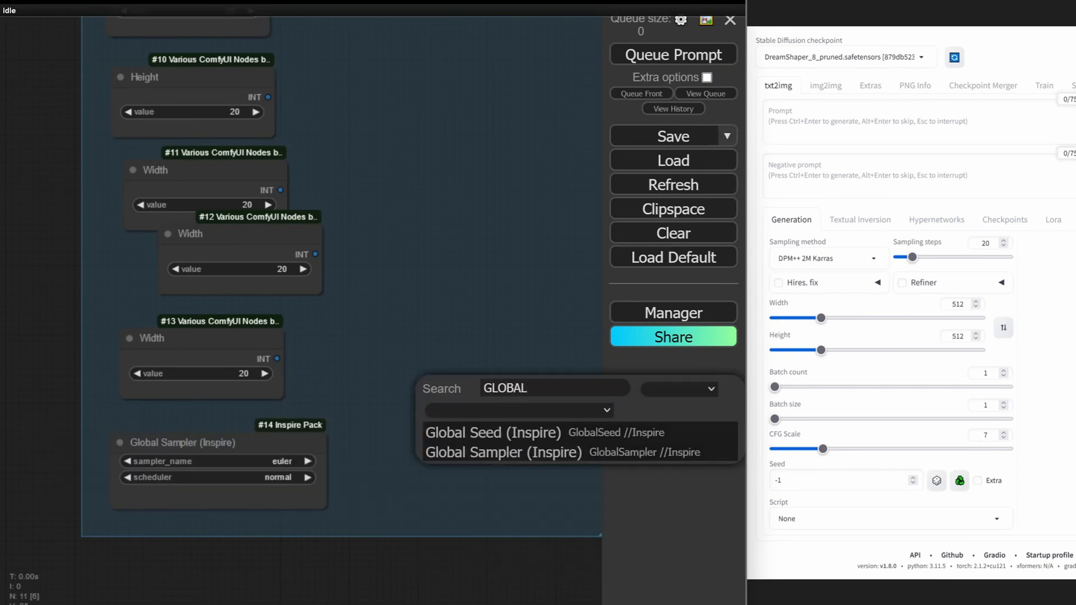
click(493, 432)
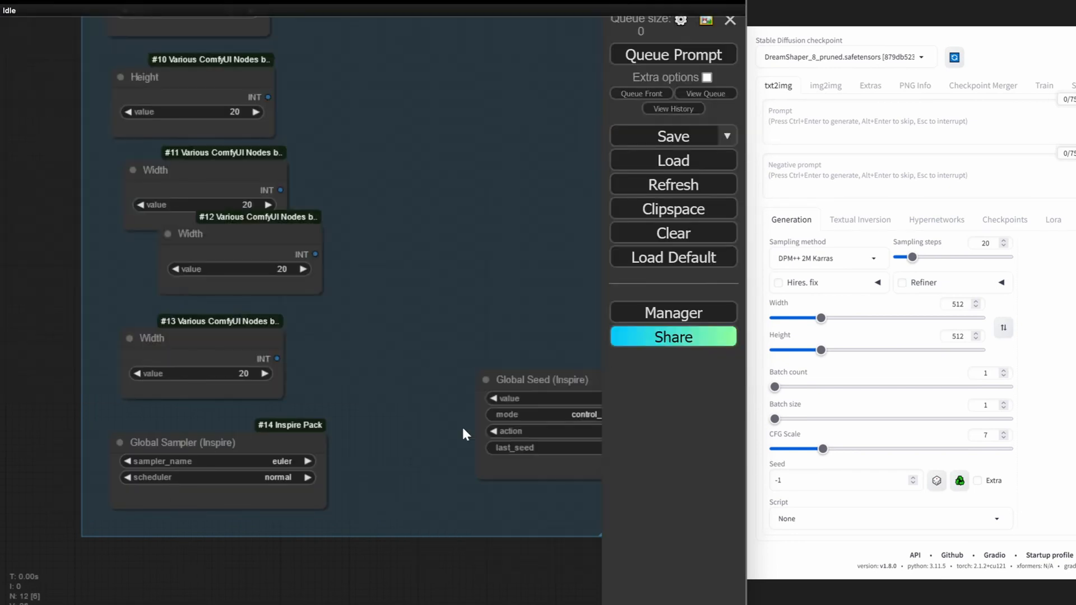
mouse_move(467, 179)
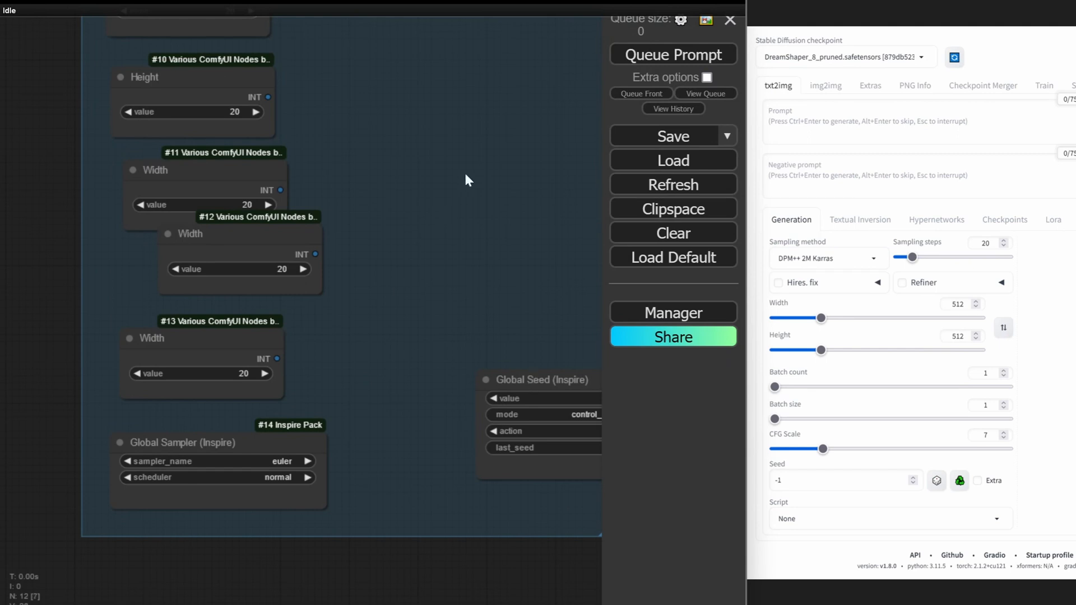
mouse_move(394, 322)
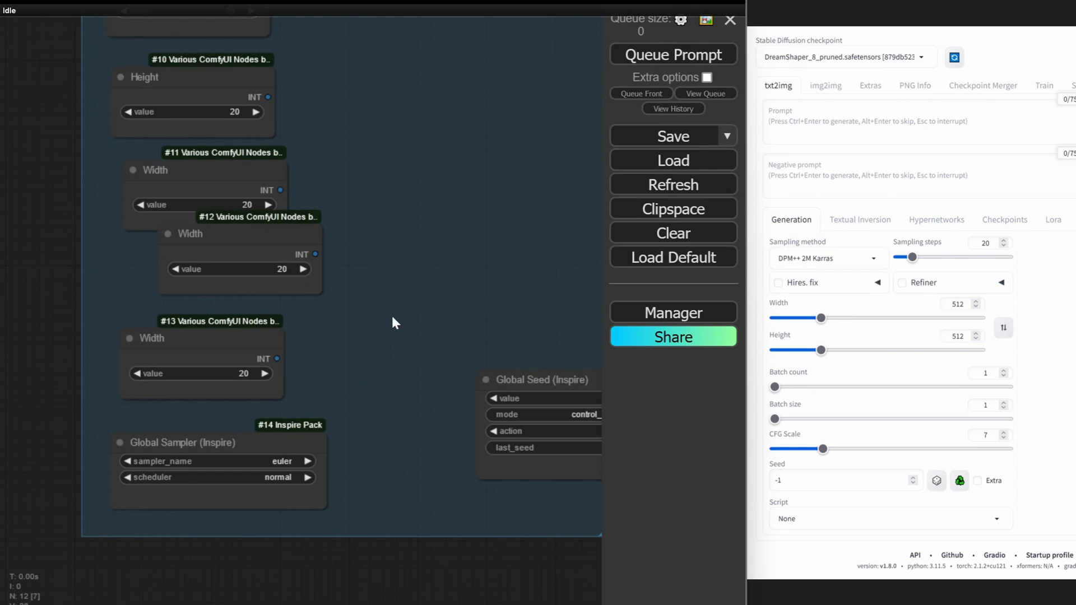
mouse_move(252, 428)
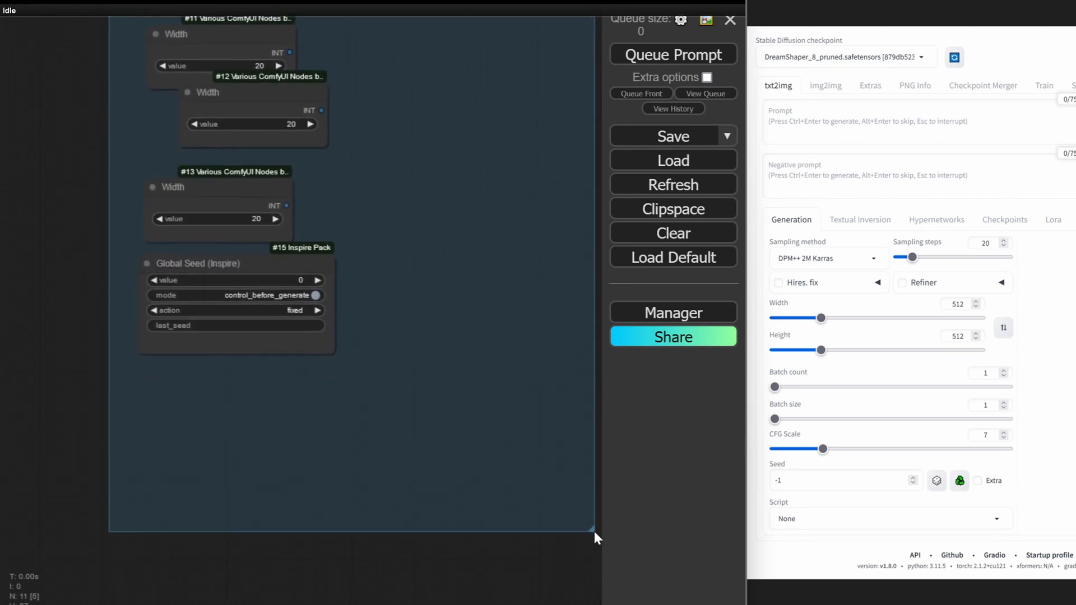
mouse_move(718, 470)
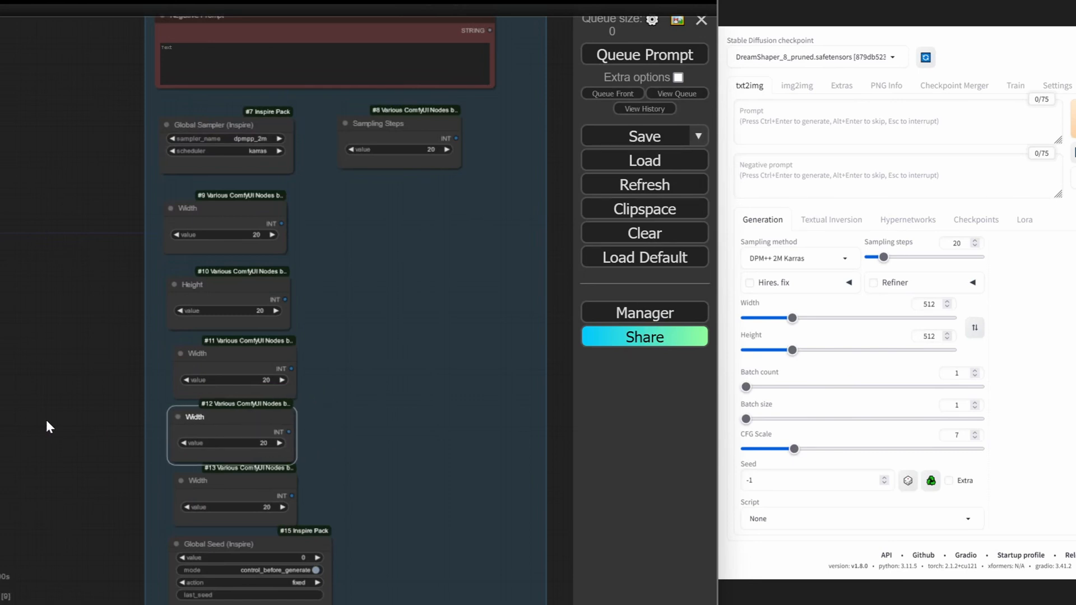
mouse_move(957, 274)
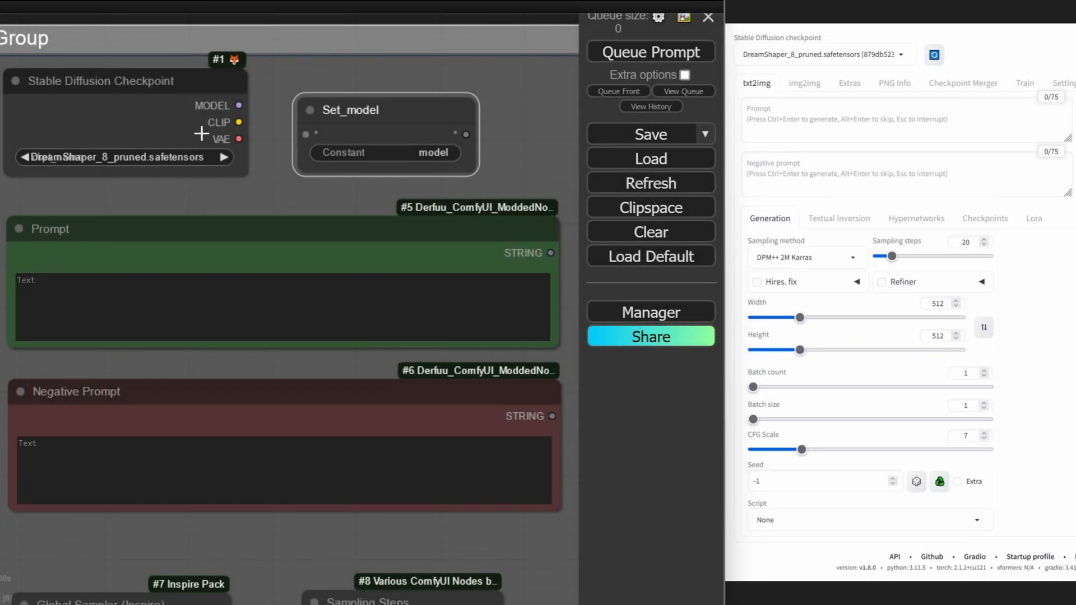
mouse_move(259, 104)
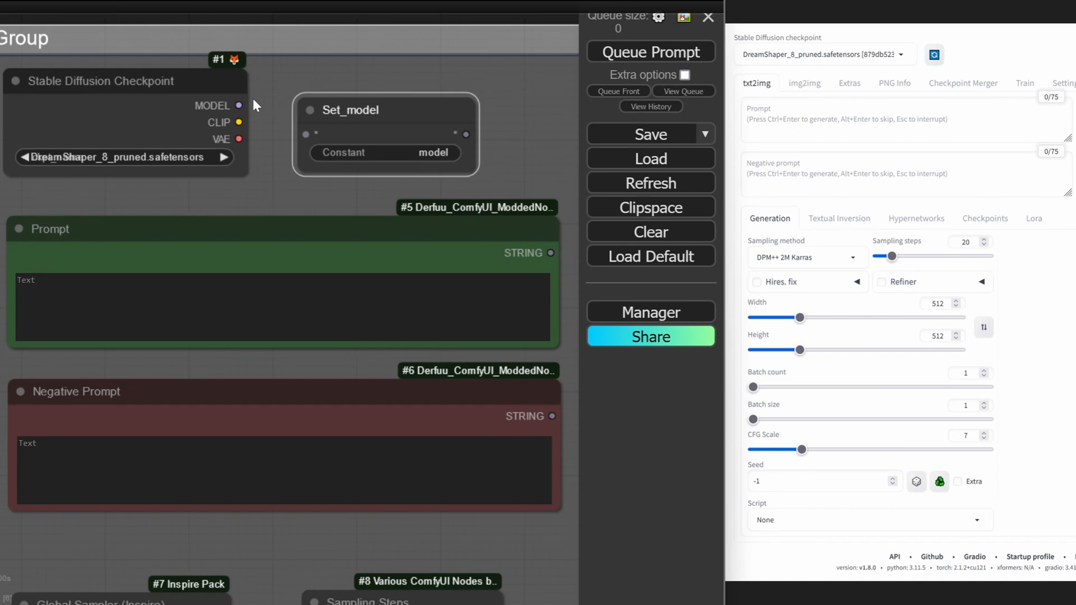
mouse_move(239, 104)
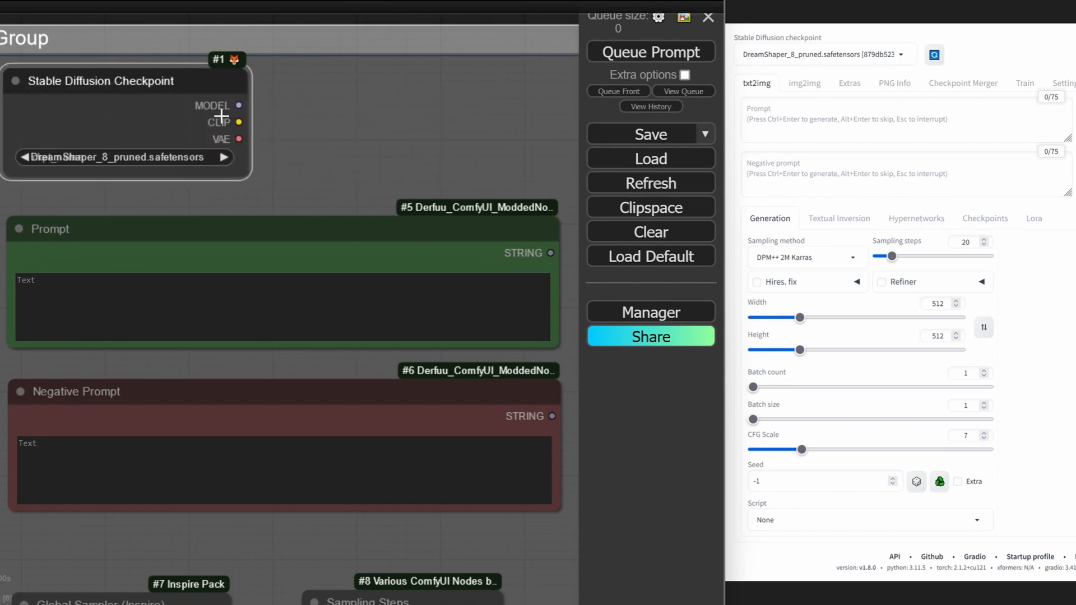
mouse_move(306, 102)
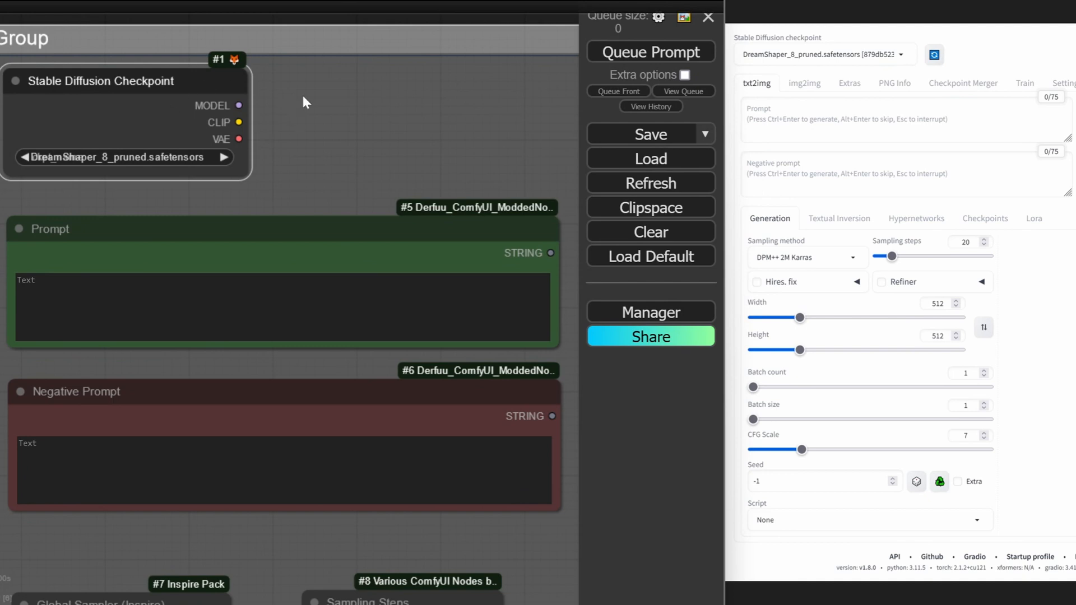
mouse_move(199, 119)
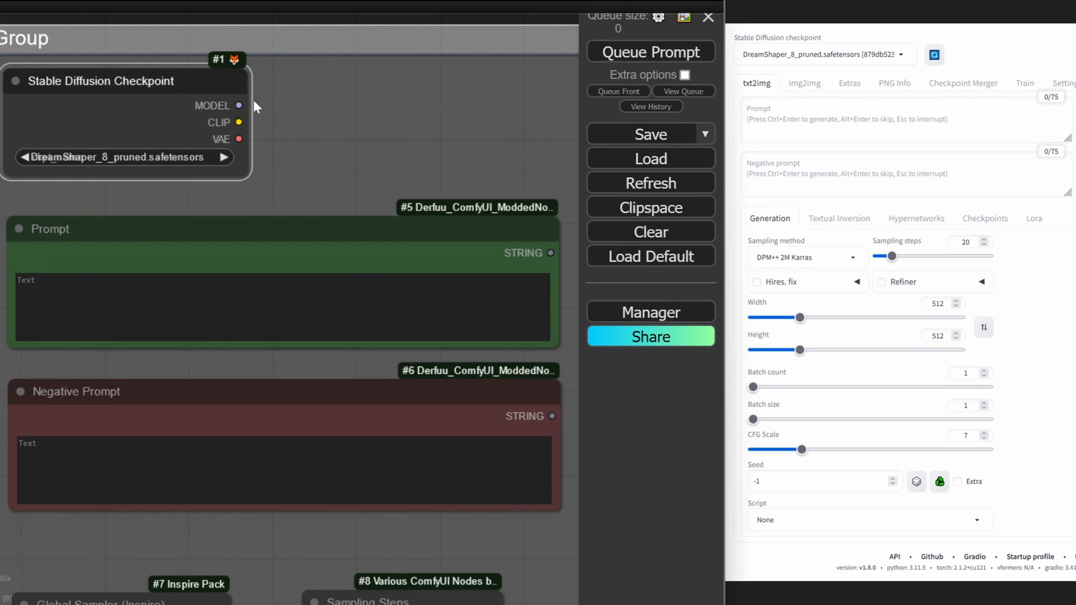
mouse_move(826, 189)
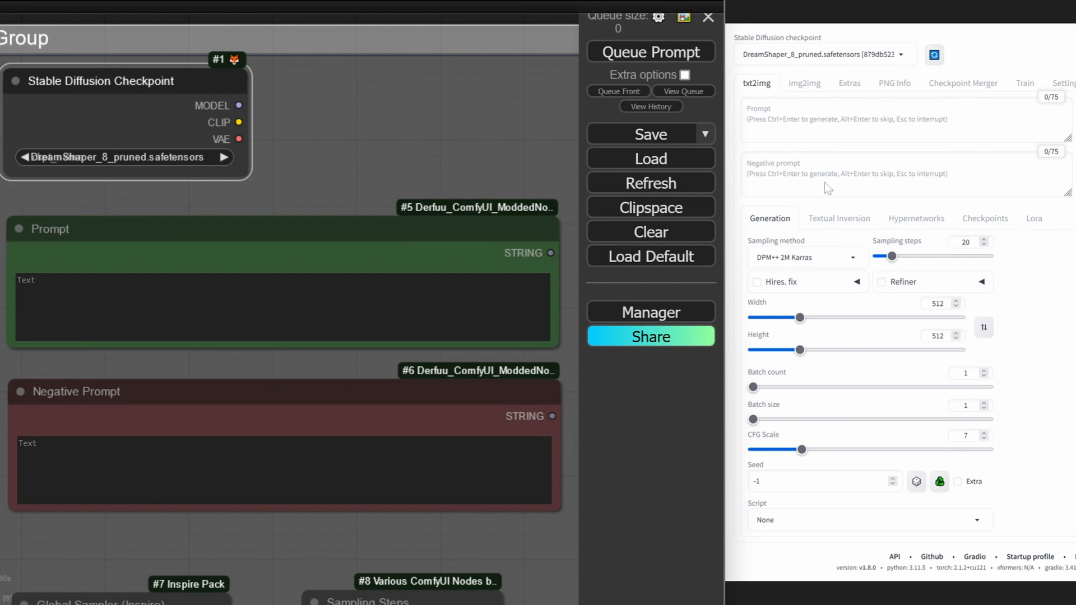
mouse_move(858, 171)
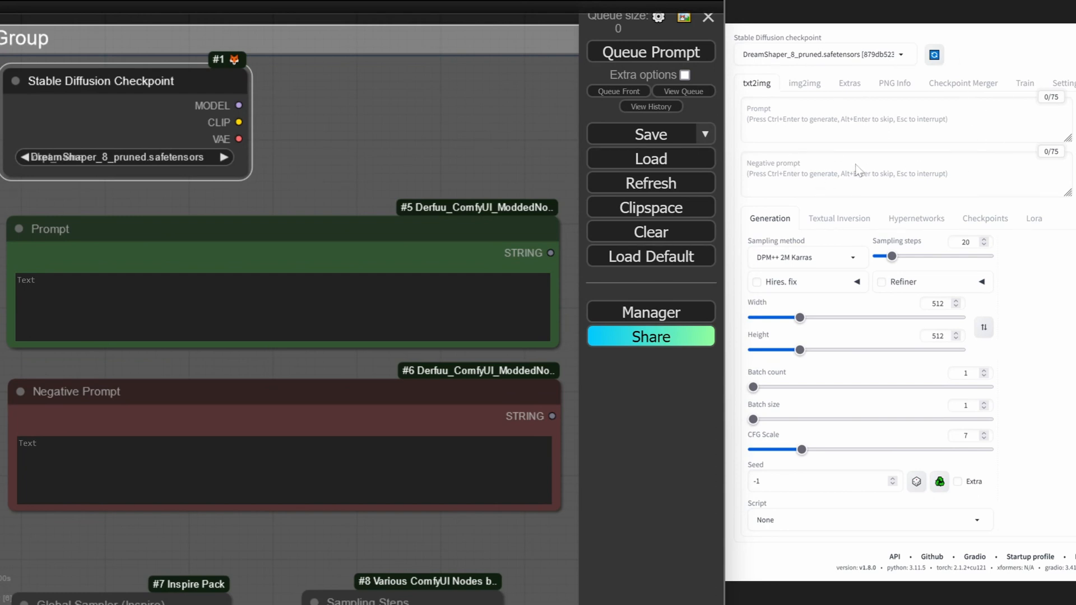
mouse_move(837, 156)
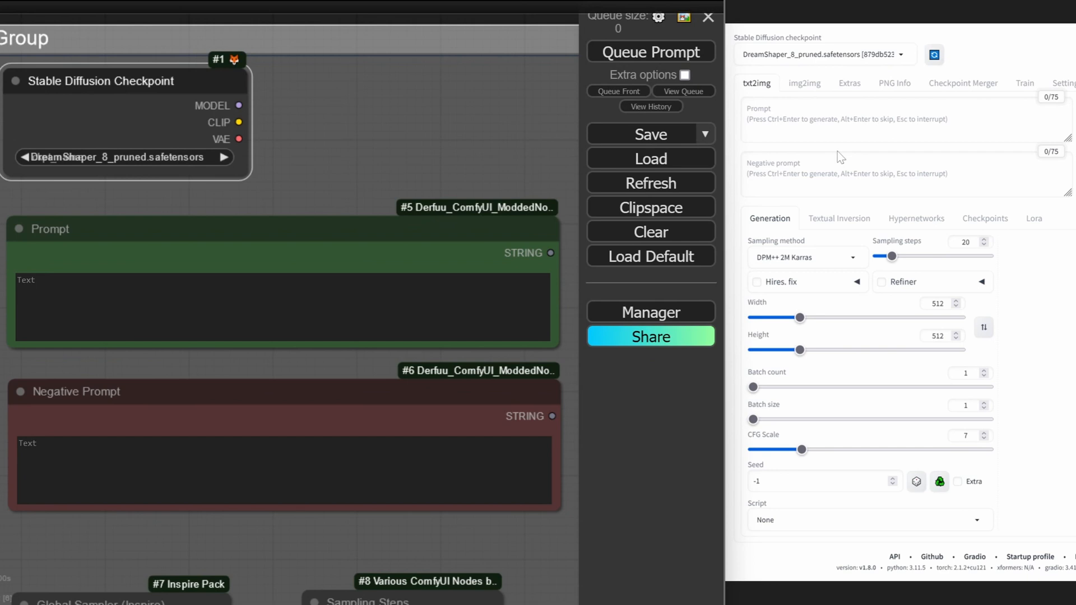
Scroll down the renamed Stable Diffusion WebUI group after removing Set_model
scroll(down, 3)
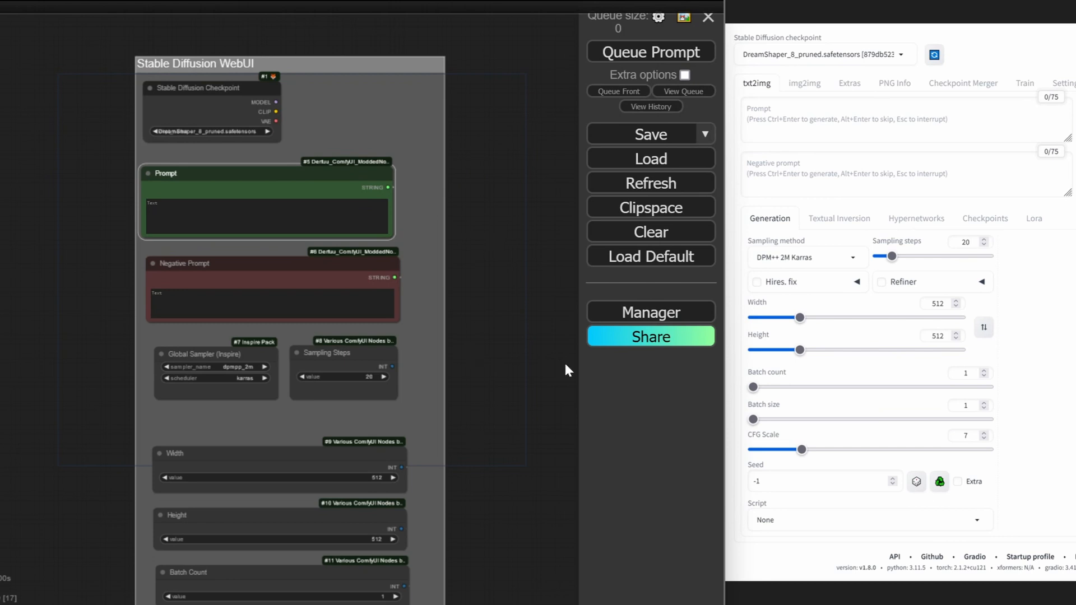
Scroll through the finished Width, Height, Batch Count, Batch Size, CFG Scale and Global Seed nodes
scroll(down, 3)
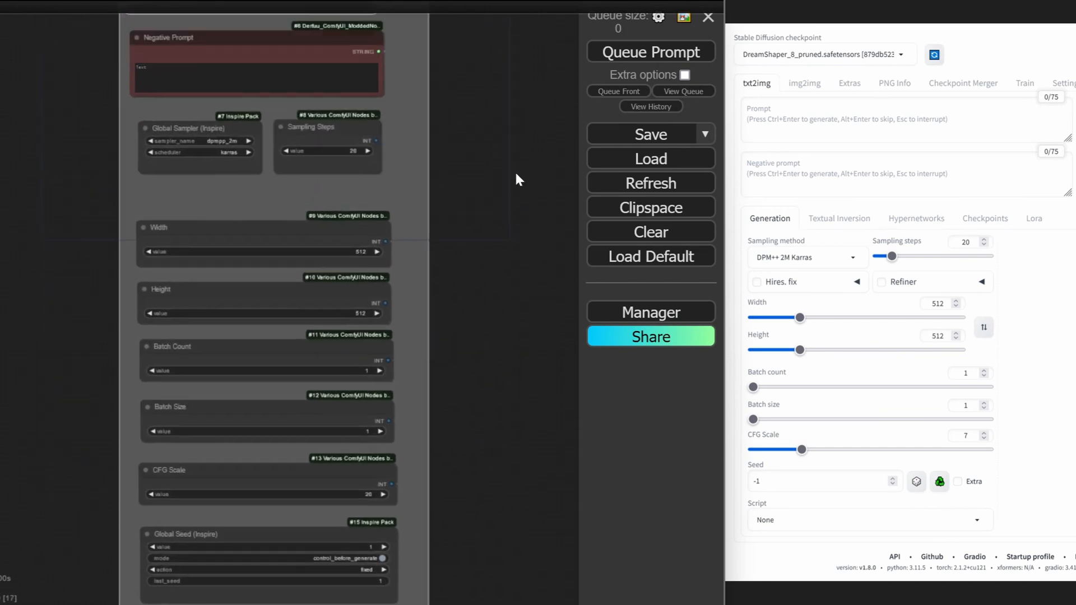
mouse_move(476, 141)
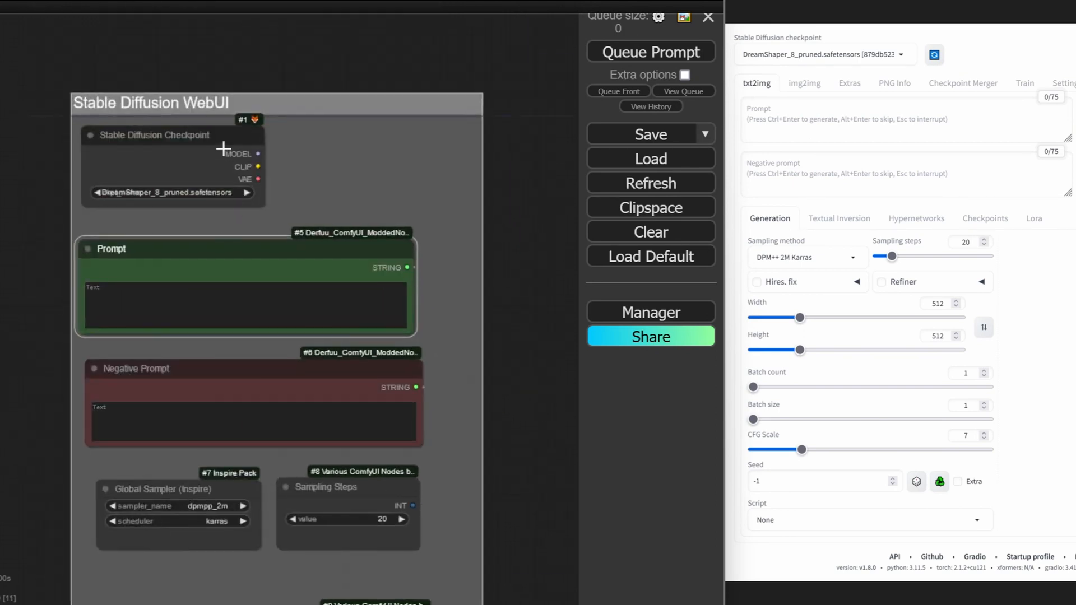
click(173, 193)
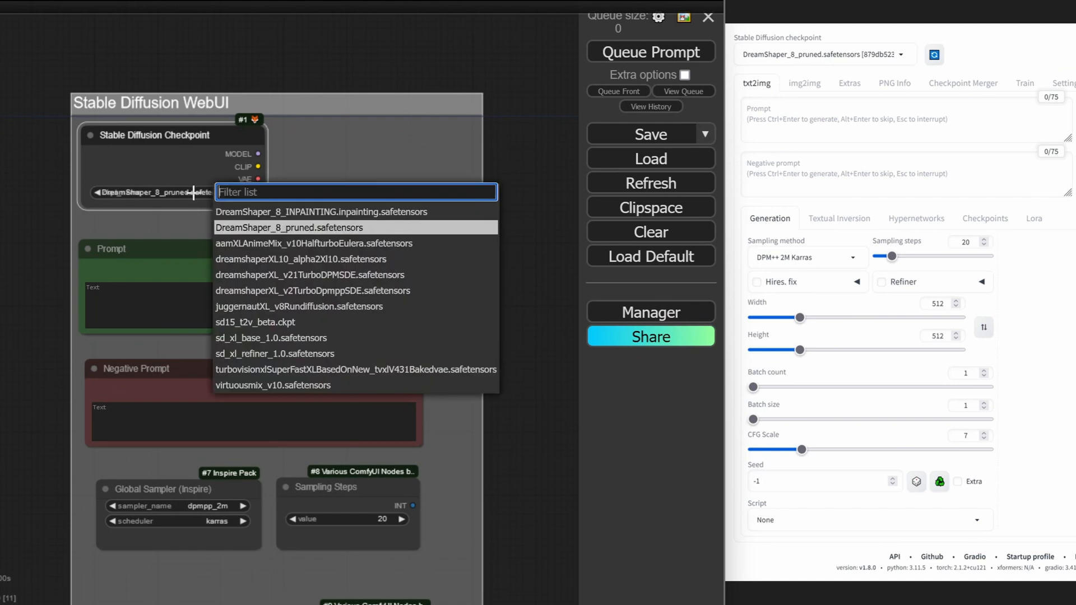
mouse_move(778, 111)
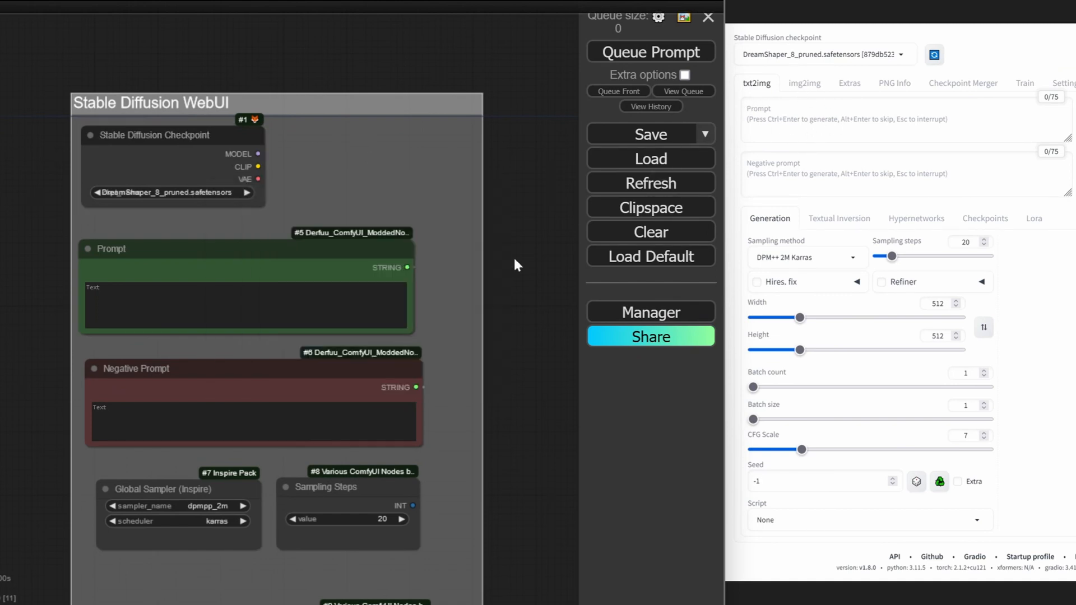
scroll(down, 3)
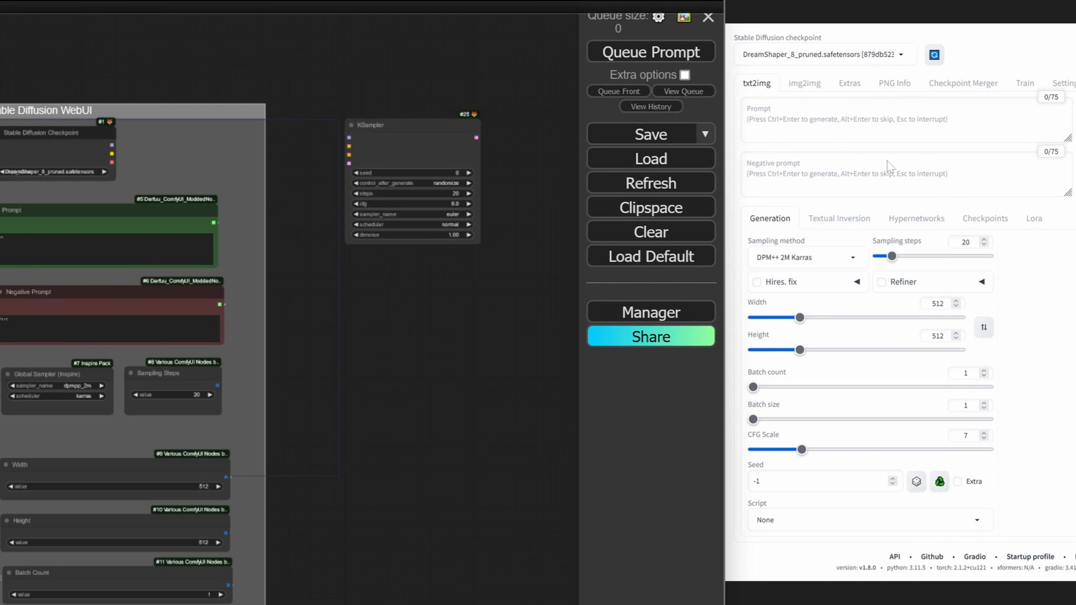
mouse_move(880, 148)
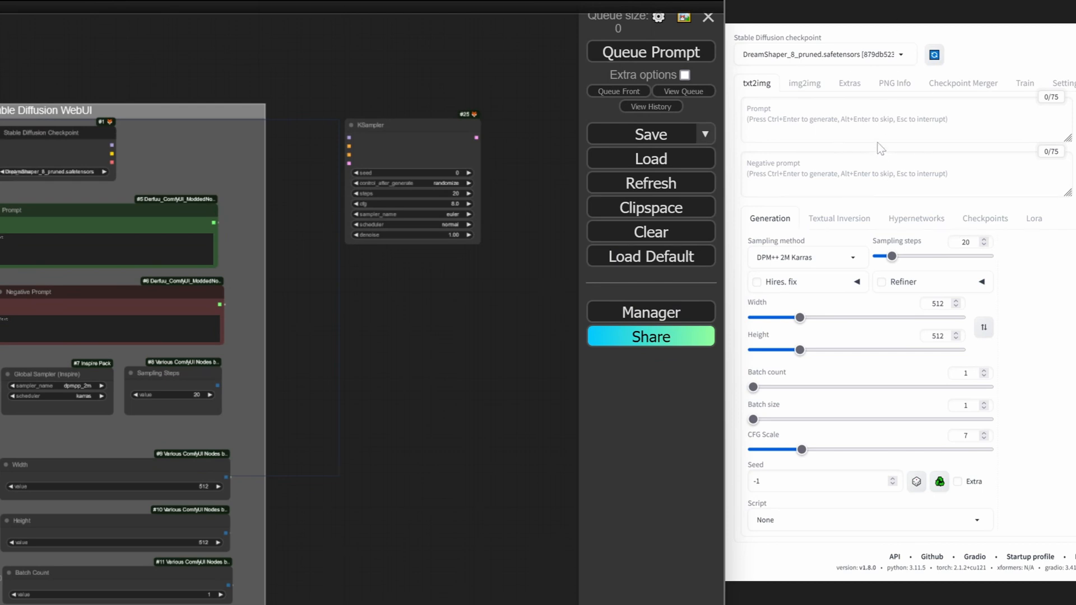
mouse_move(908, 144)
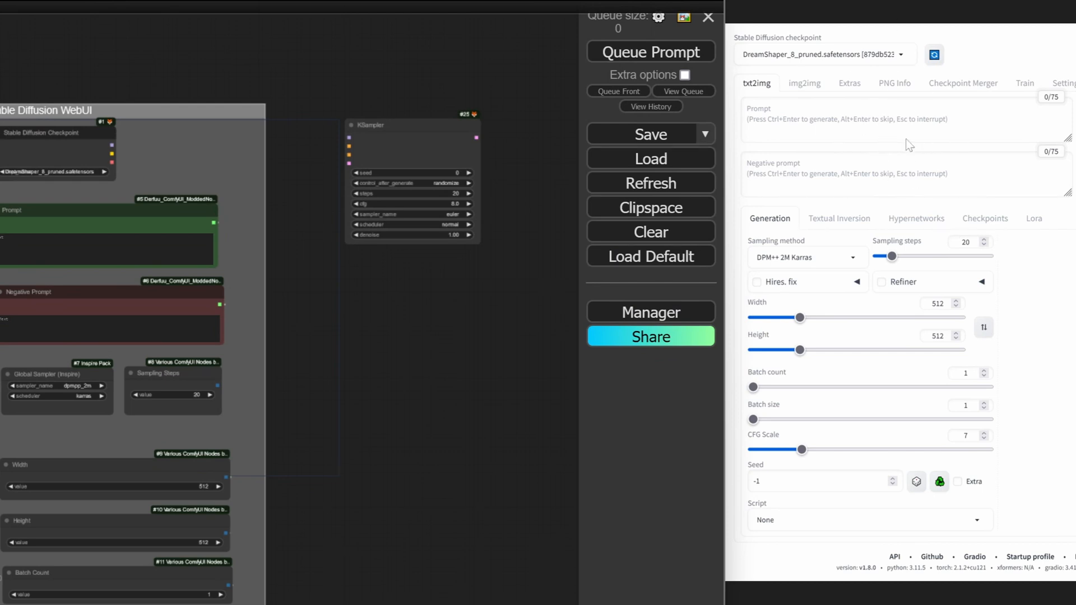
mouse_move(967, 183)
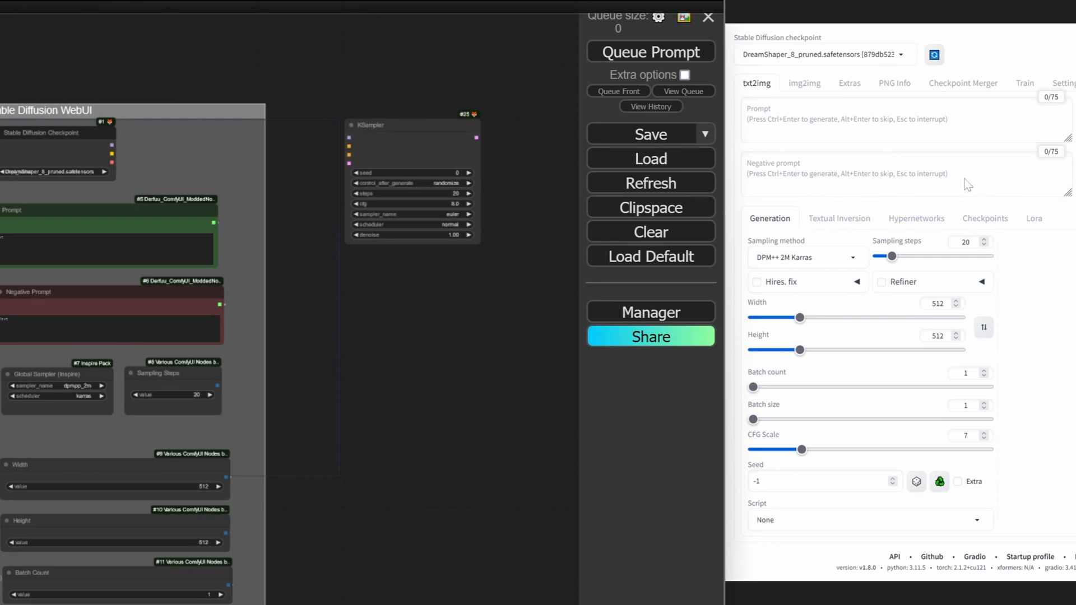
mouse_move(963, 175)
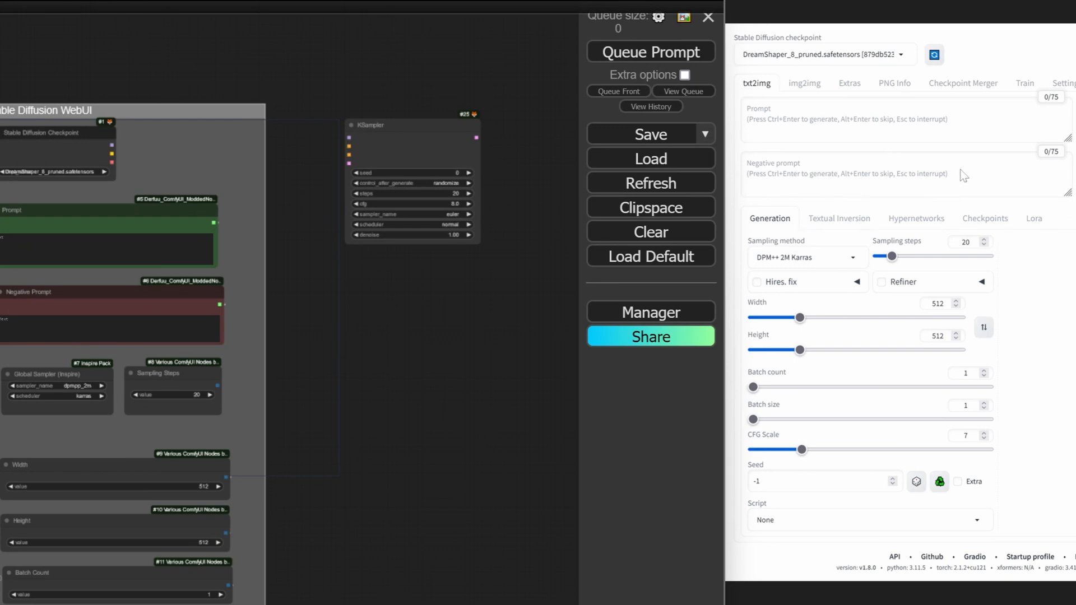
mouse_move(125, 216)
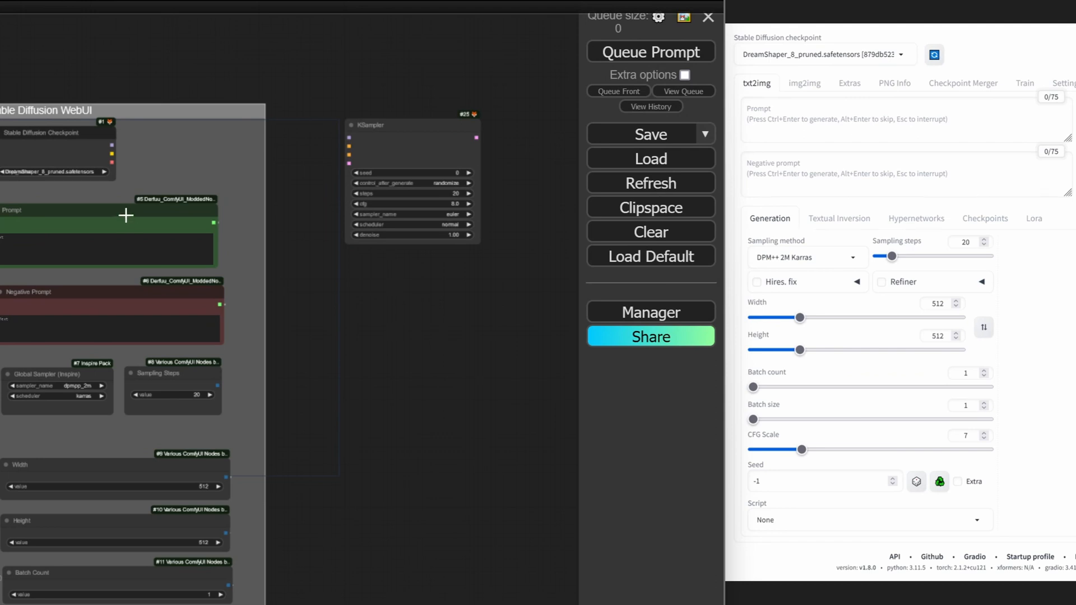
mouse_move(330, 270)
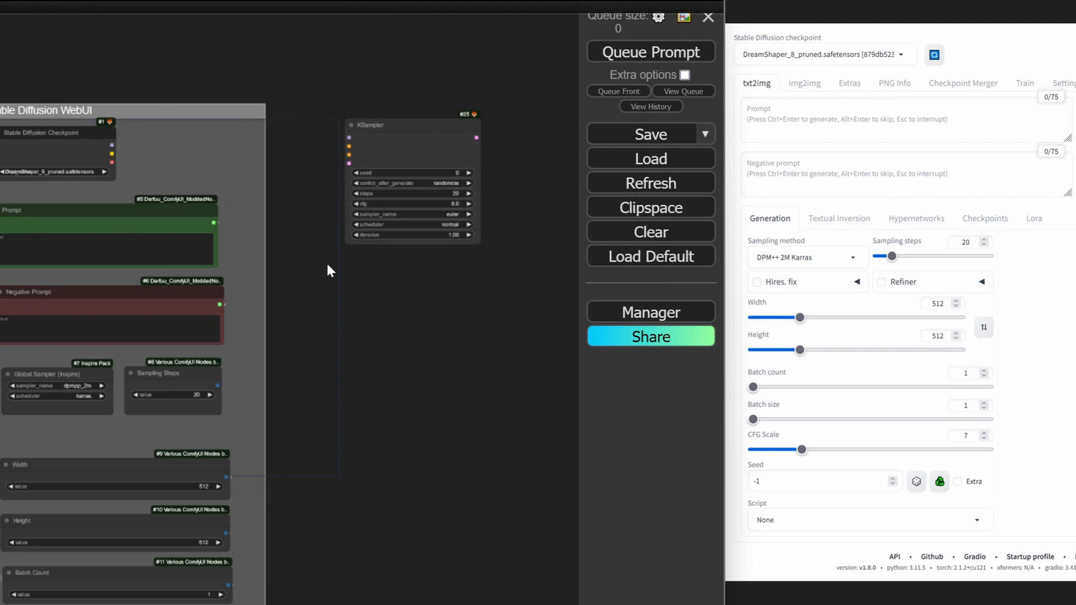
mouse_move(342, 276)
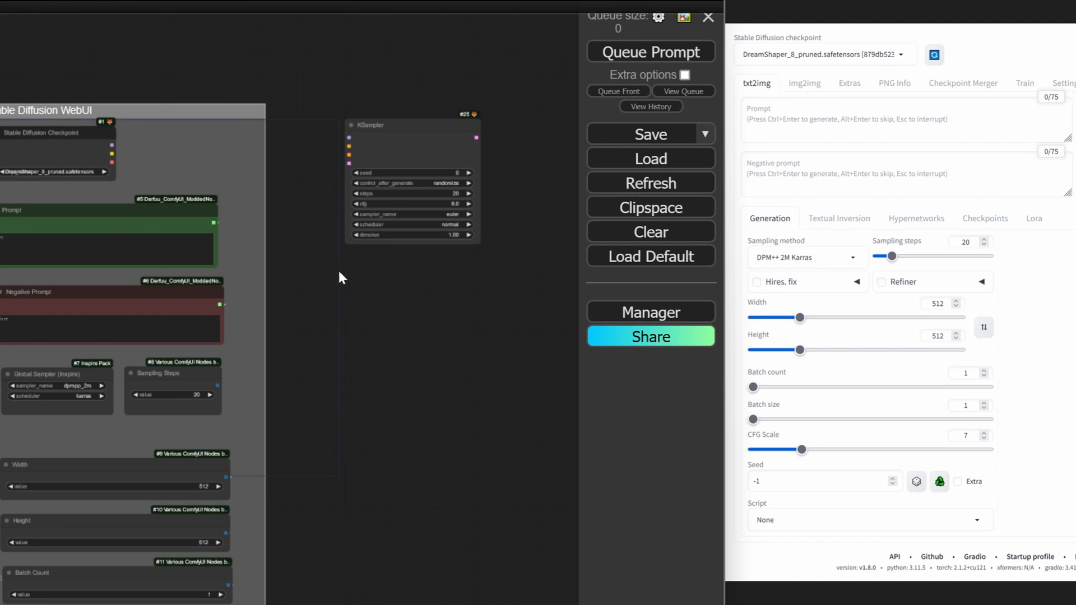
mouse_move(352, 284)
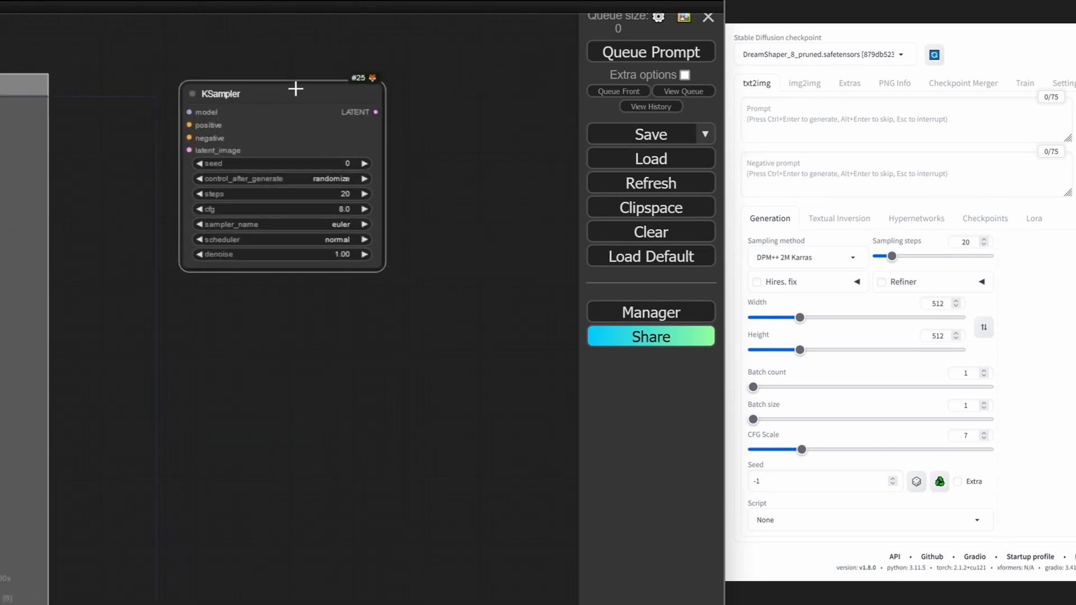
mouse_move(402, 491)
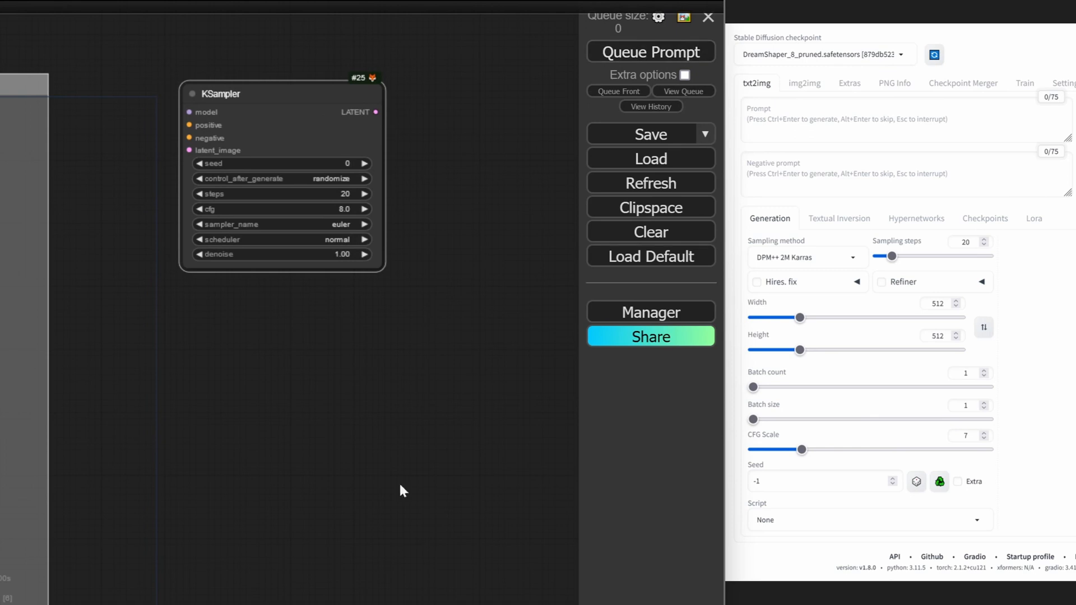
scroll(down, 3)
text(ge)
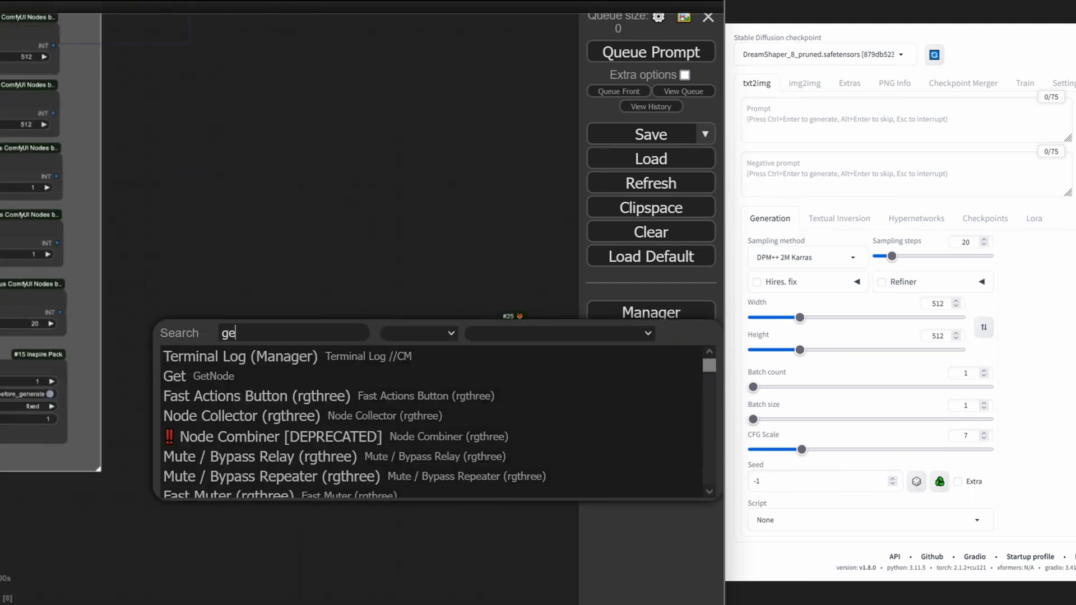
Feed KSampler's model input from a Get node reading model, then add a second Get node
click(175, 376)
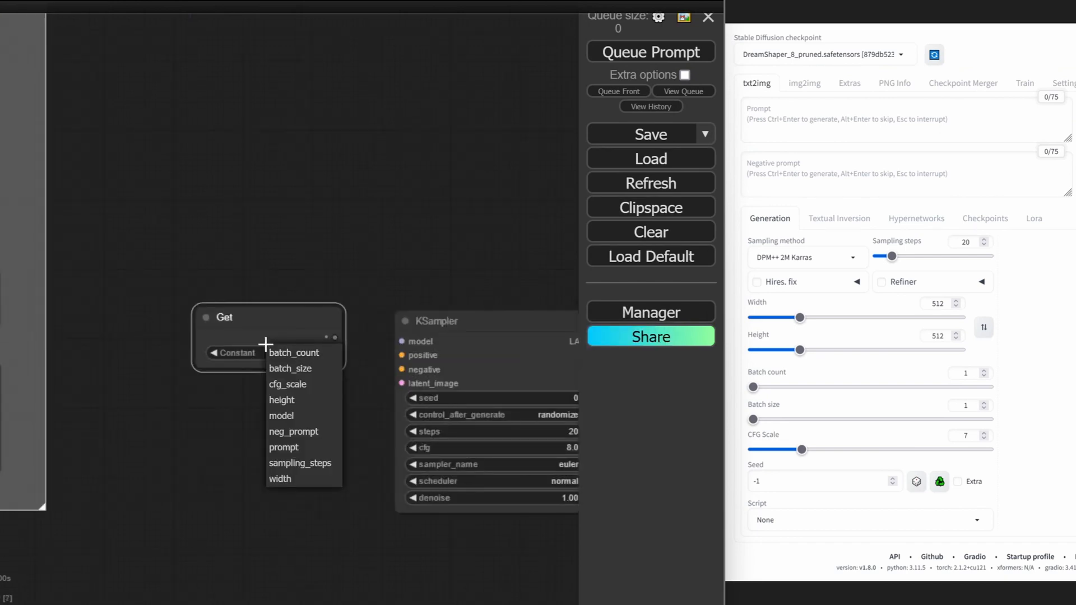
click(281, 416)
text(get)
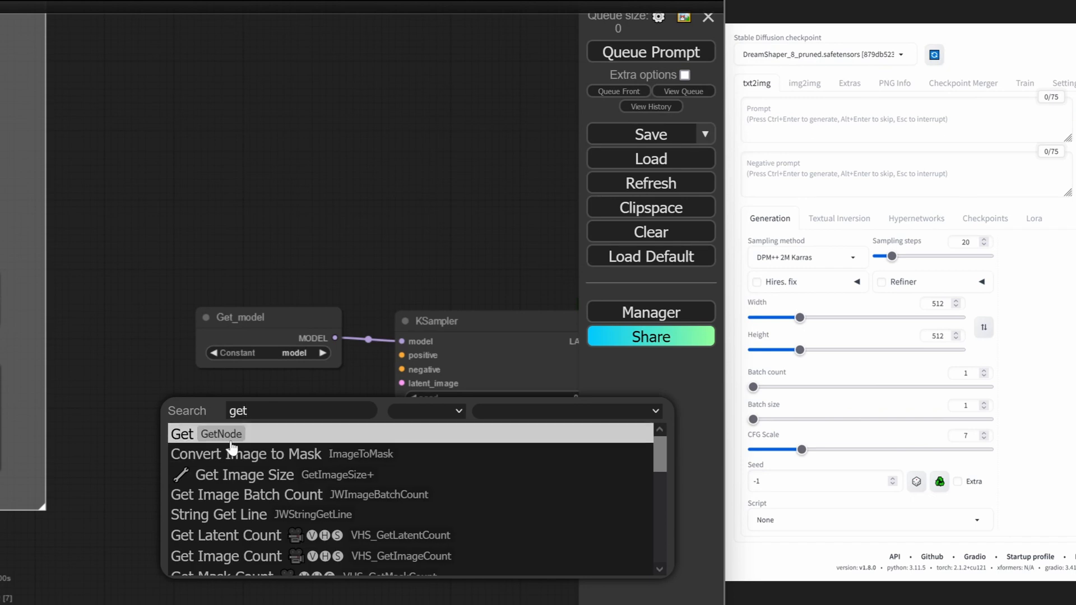
click(182, 433)
text(g)
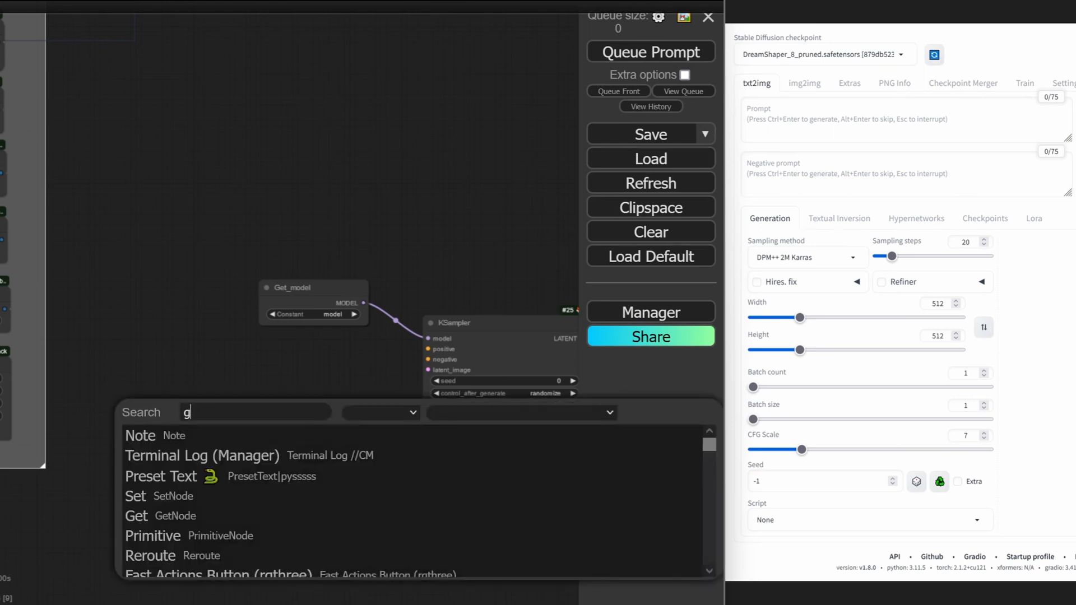
text(et)
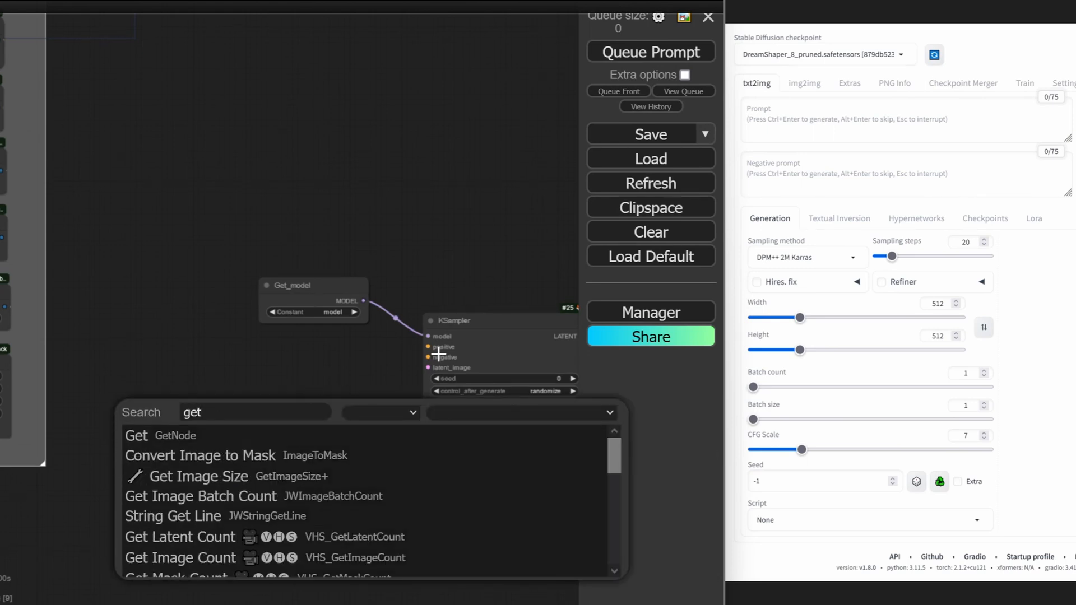
mouse_move(312, 364)
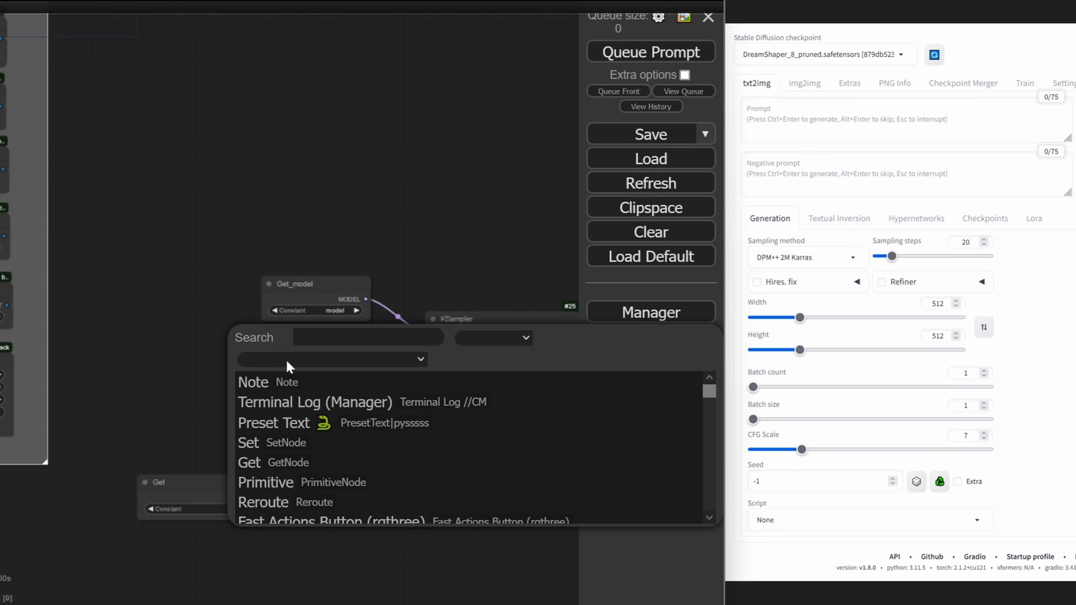
text(text)
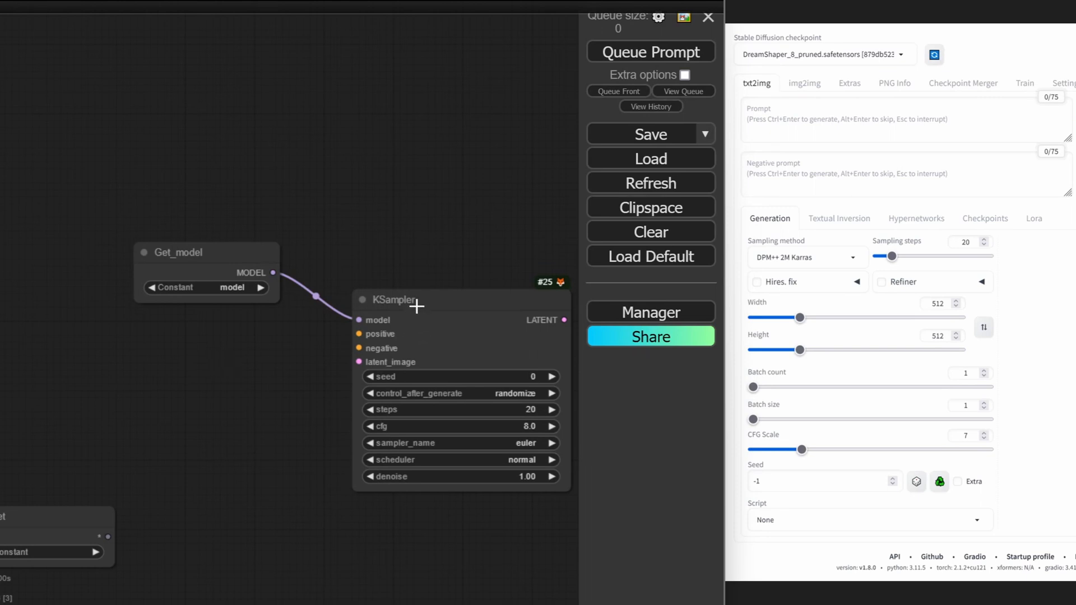
mouse_move(421, 279)
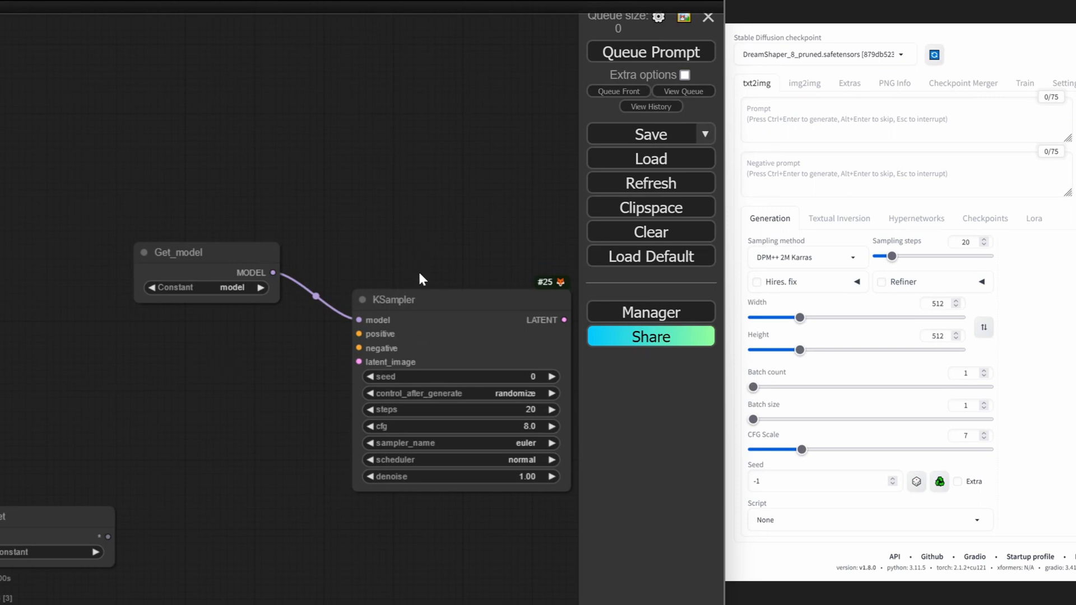
mouse_move(411, 286)
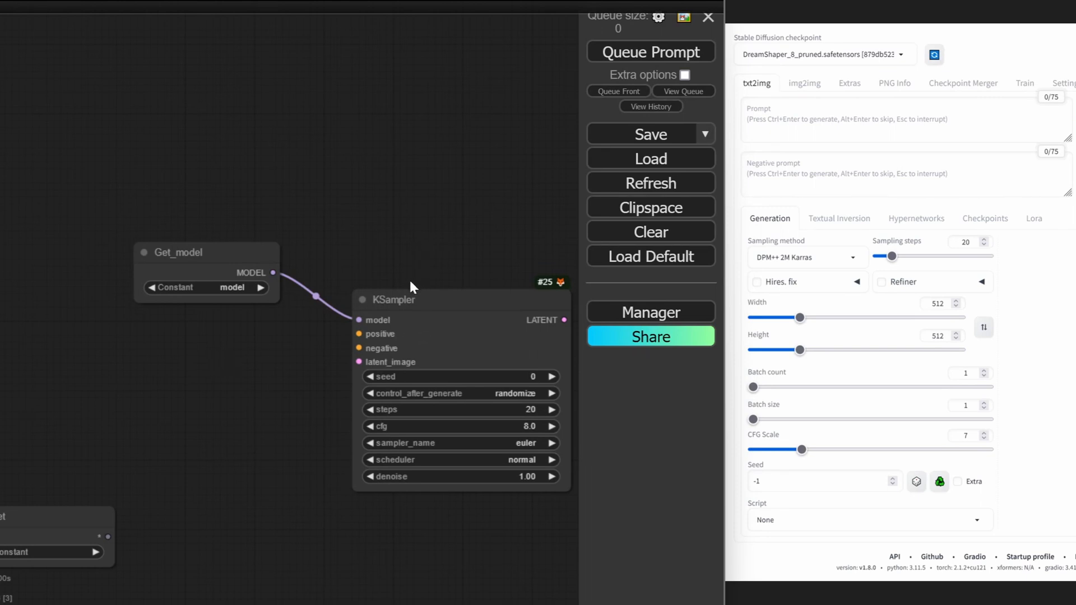
mouse_move(410, 282)
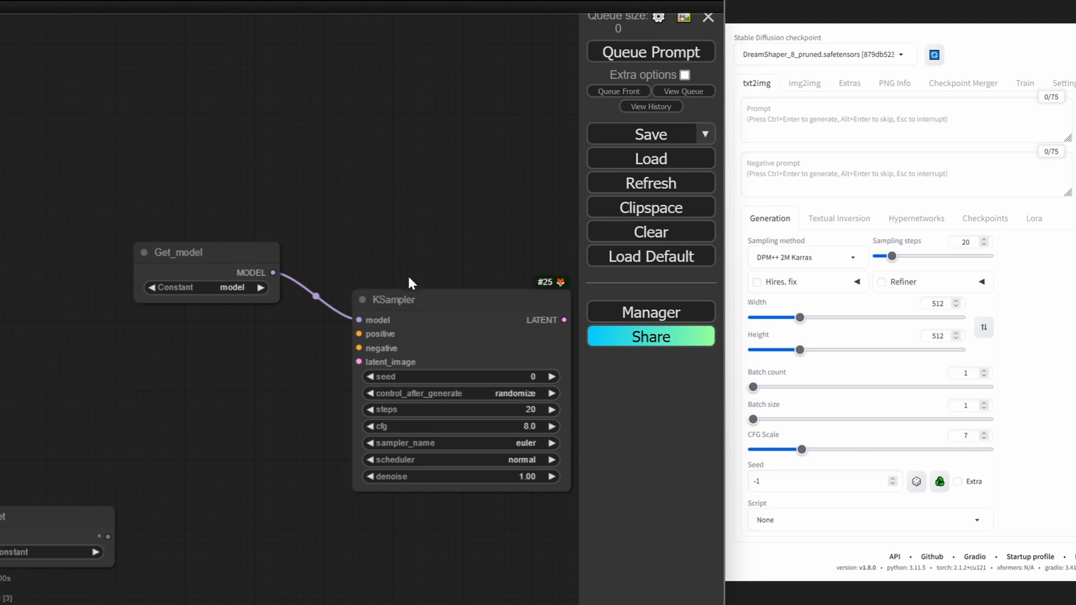
mouse_move(416, 213)
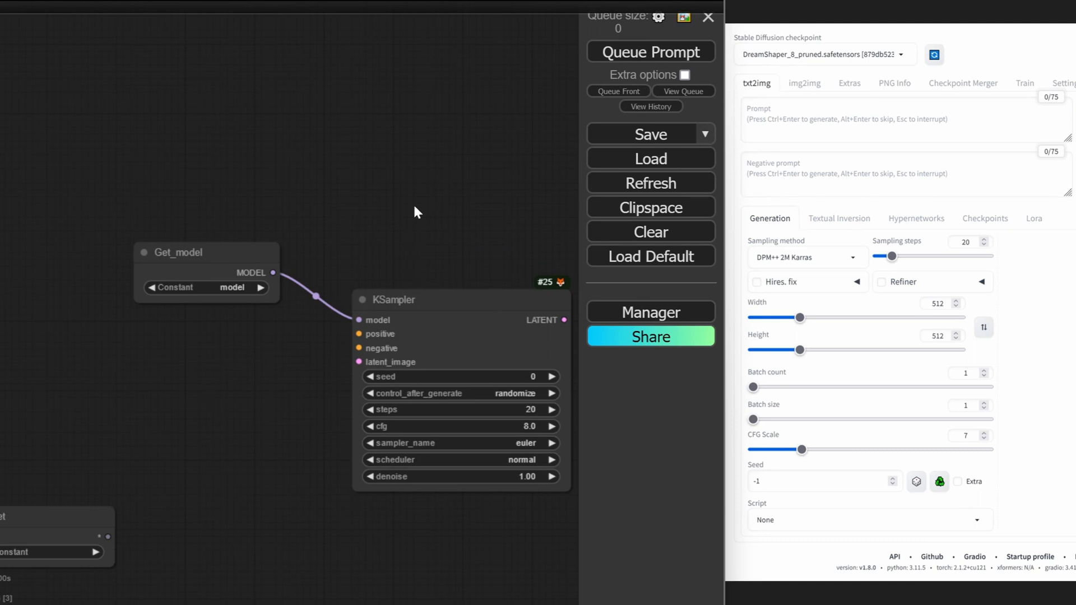
mouse_move(331, 220)
text(E)
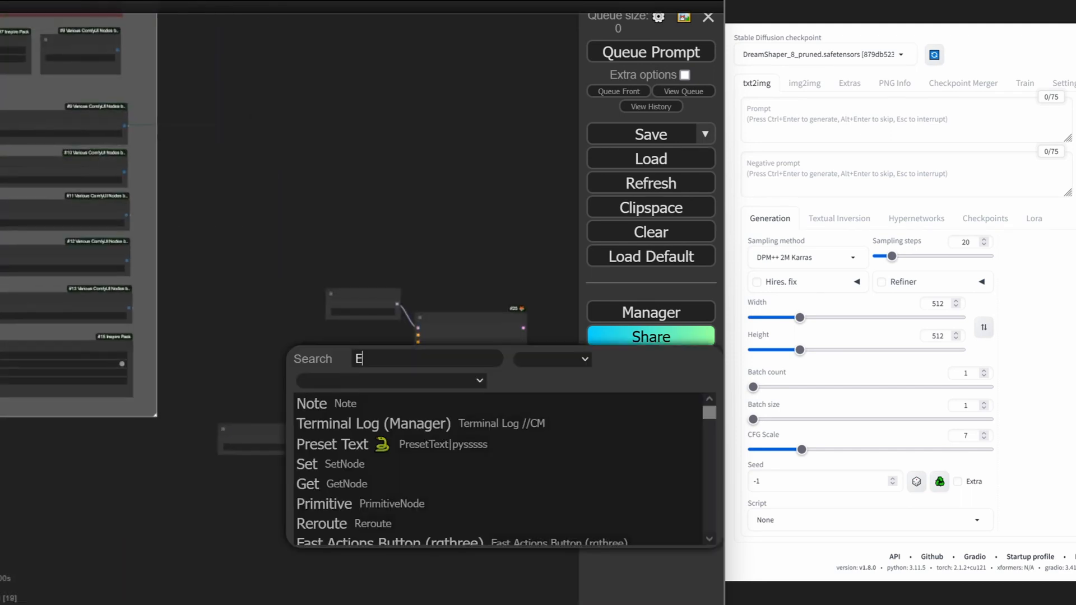
Search 'CLIP' and place a CLIP Text Encode (Prompt) node beside the KSampler
text(MBEDD)
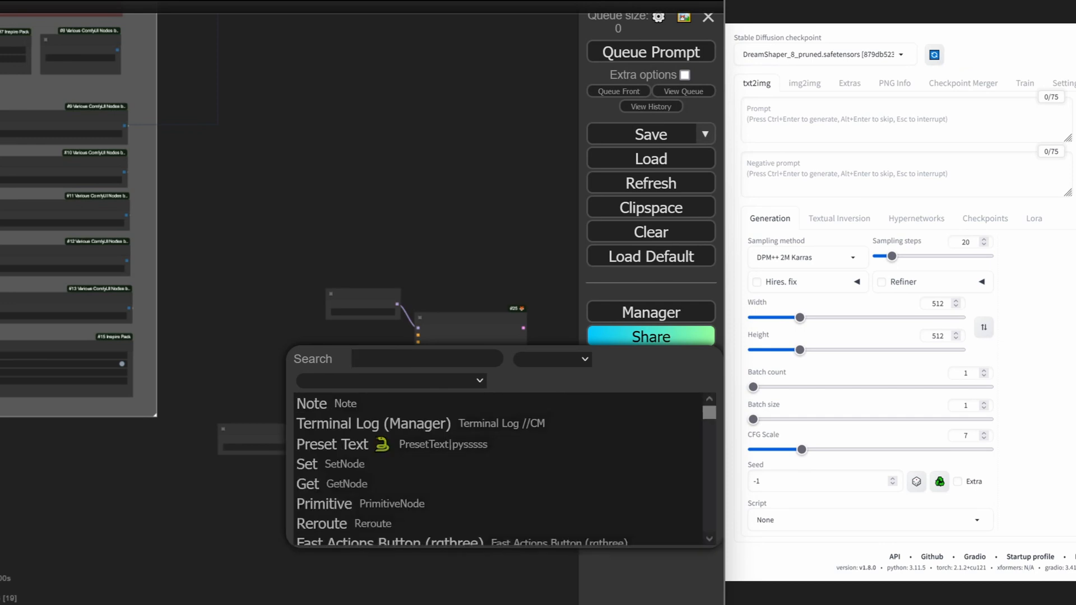
text(CLIP)
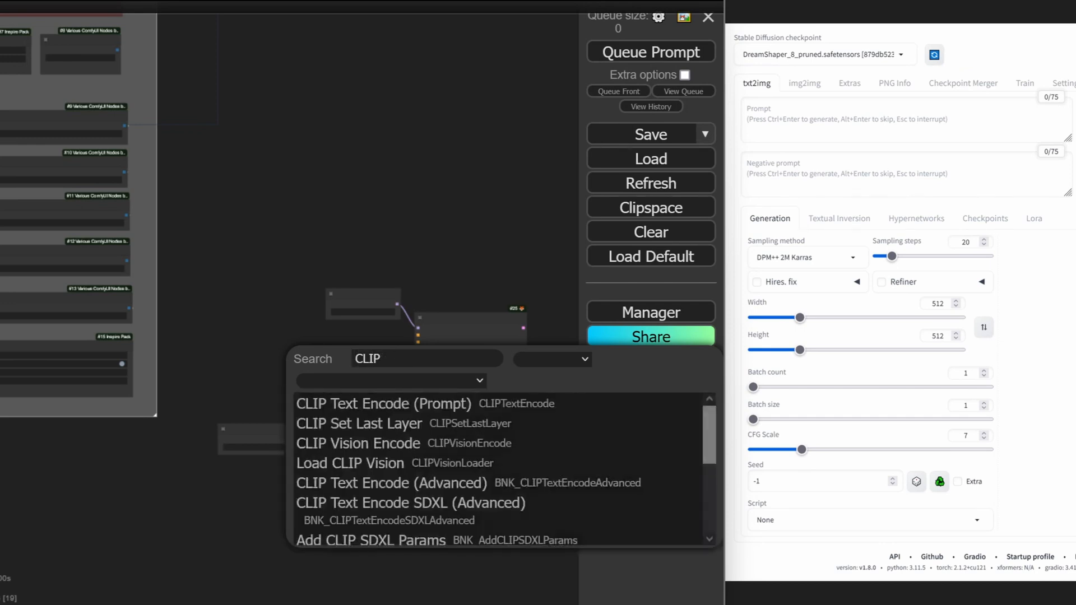
click(382, 403)
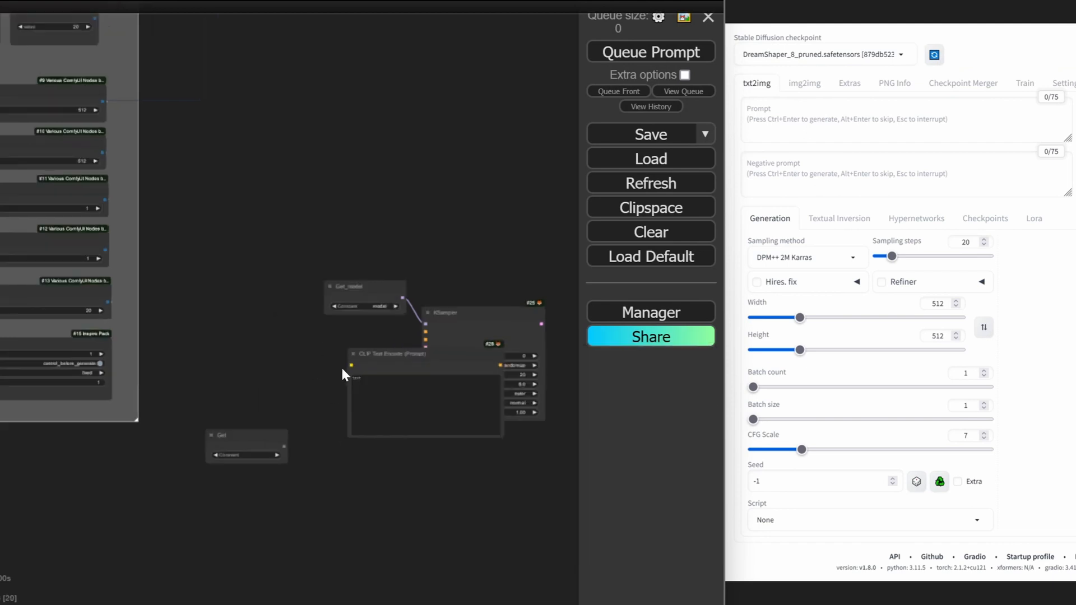
scroll(up, 3)
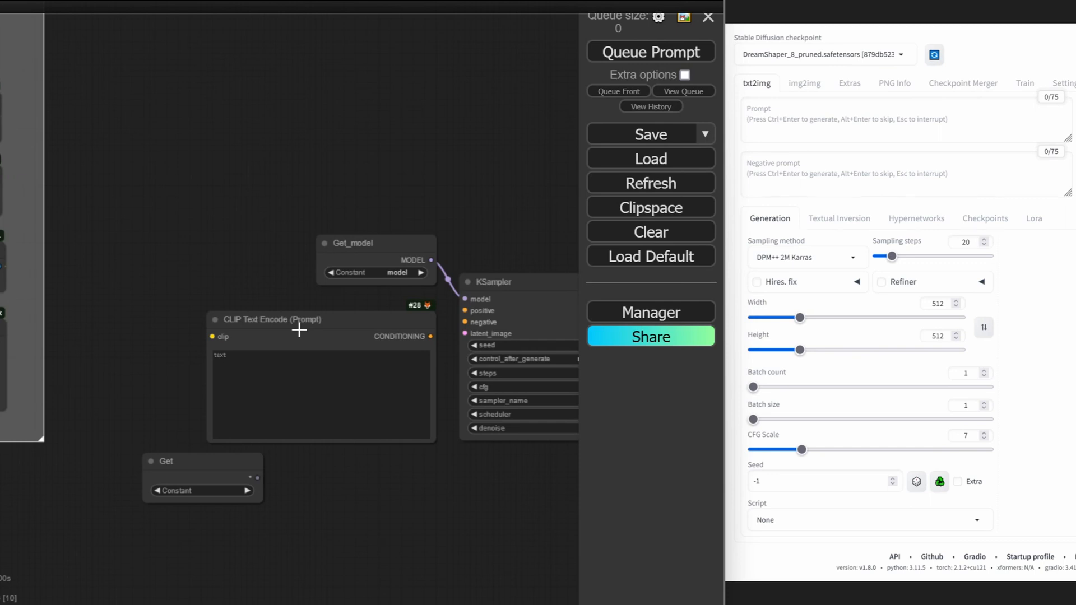
mouse_move(310, 344)
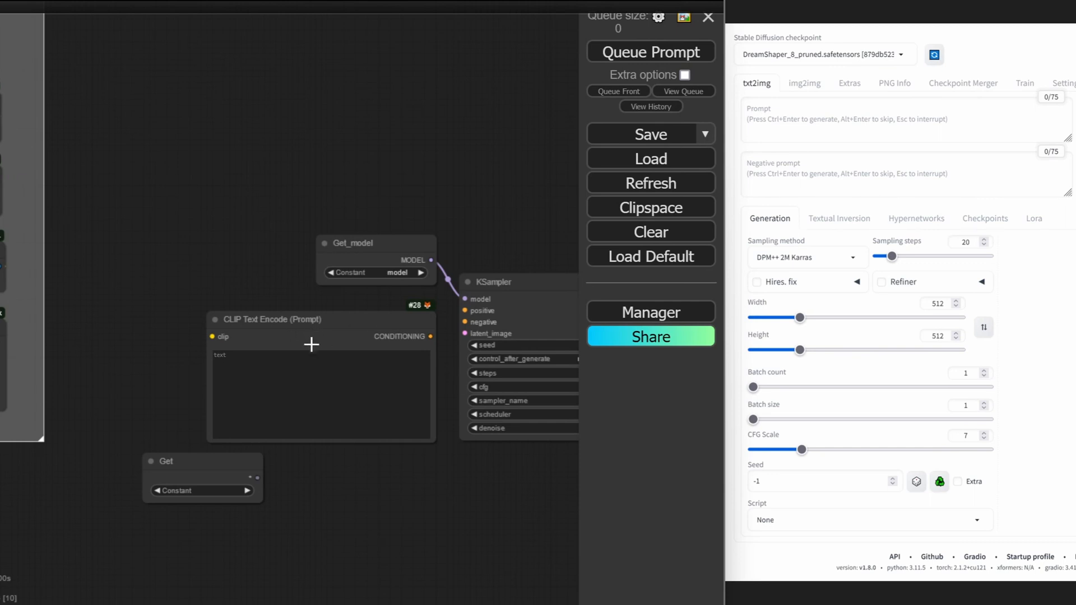
mouse_move(316, 316)
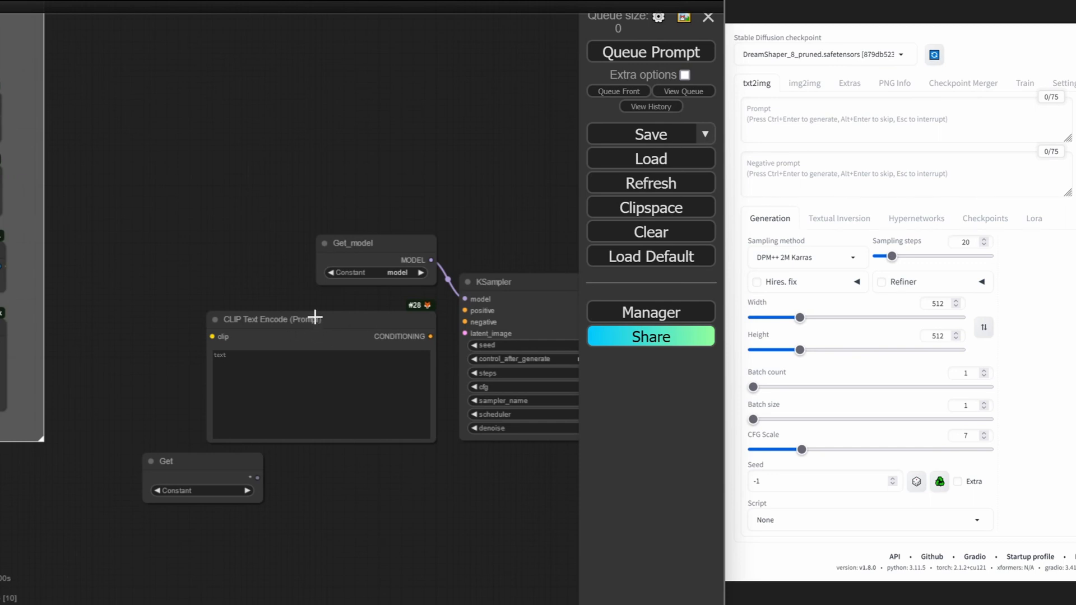
right_click(316, 316)
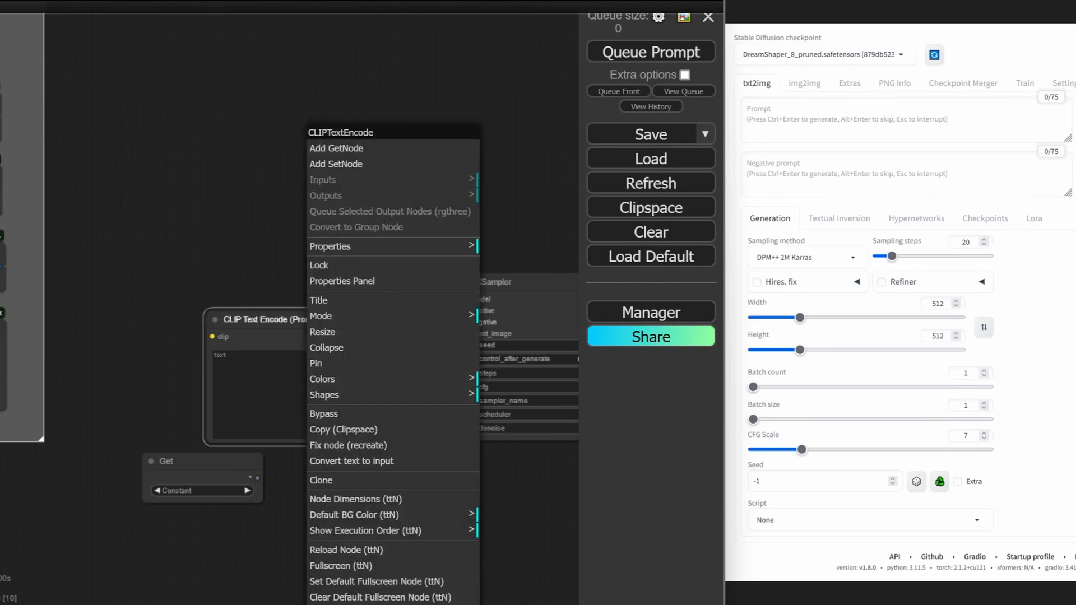
mouse_move(391, 394)
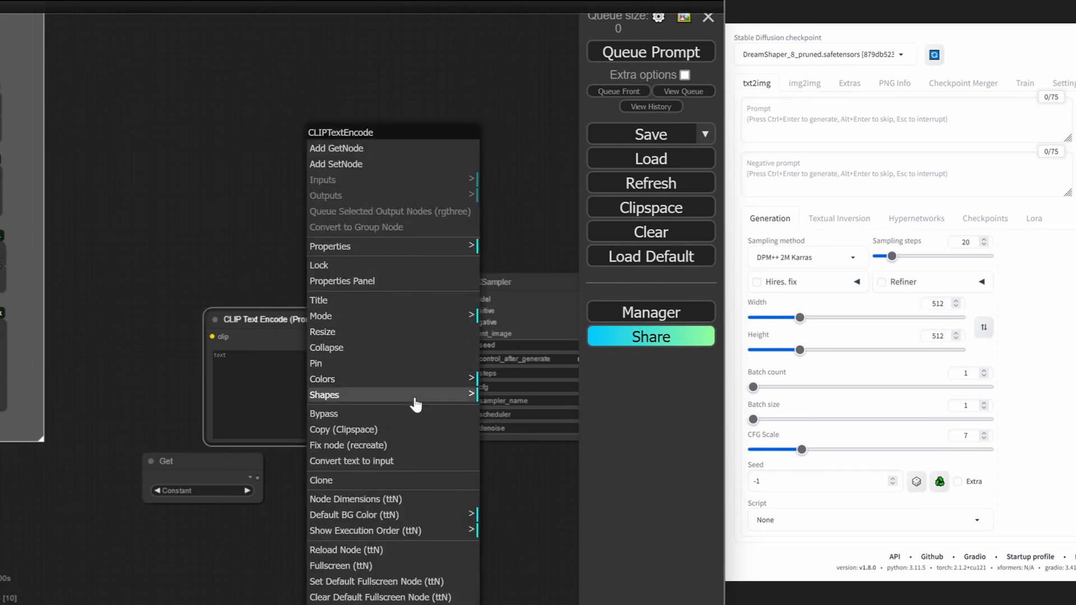
mouse_move(376, 410)
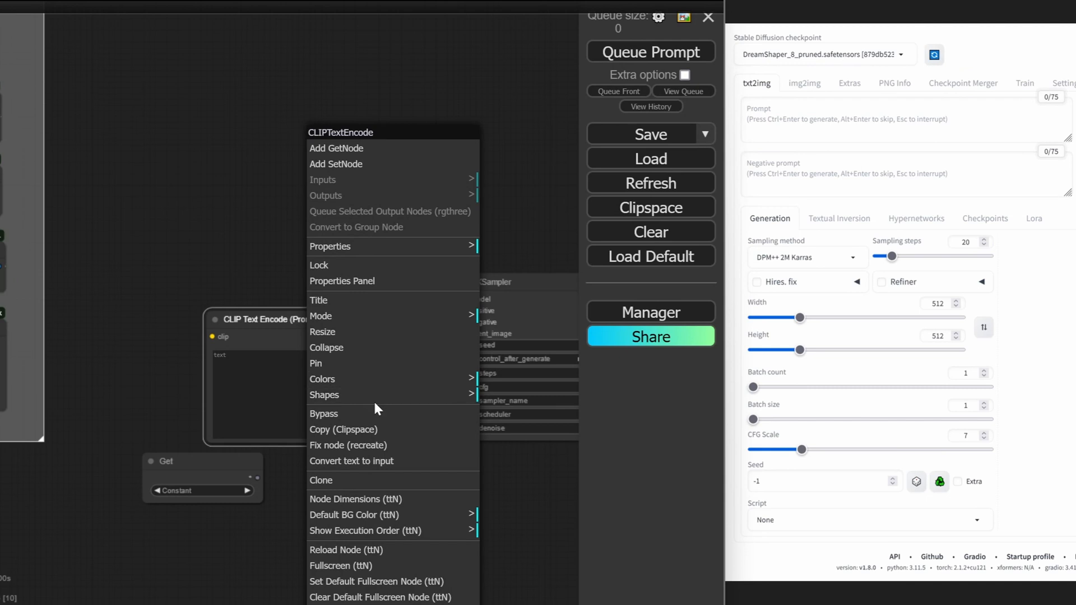
mouse_move(346, 300)
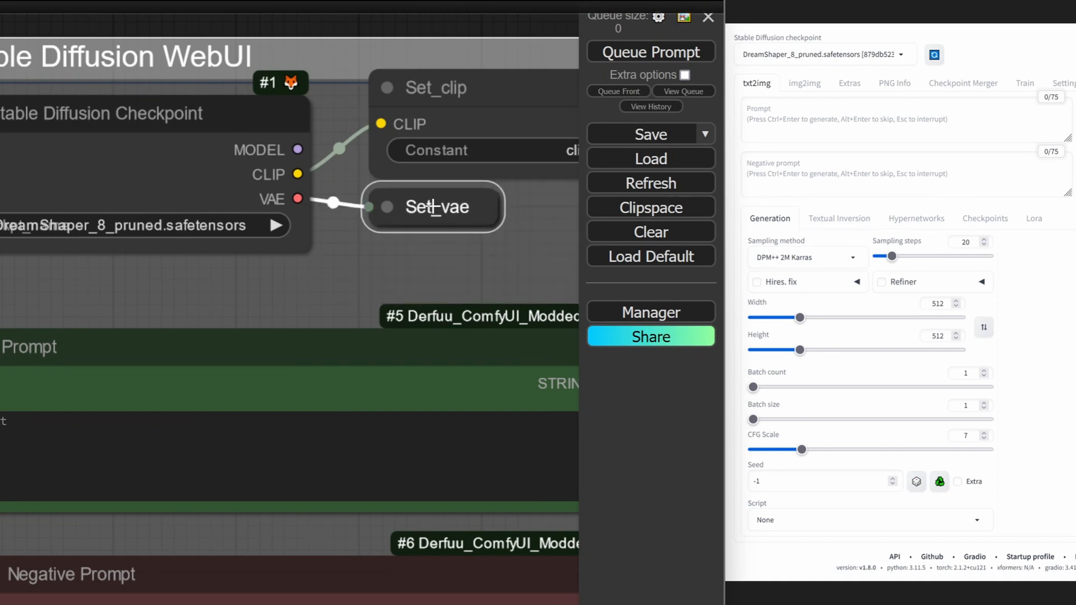
Move the Set_vae node up beside the checkpoint loader's VAE output
drag(436, 205, 435, 88)
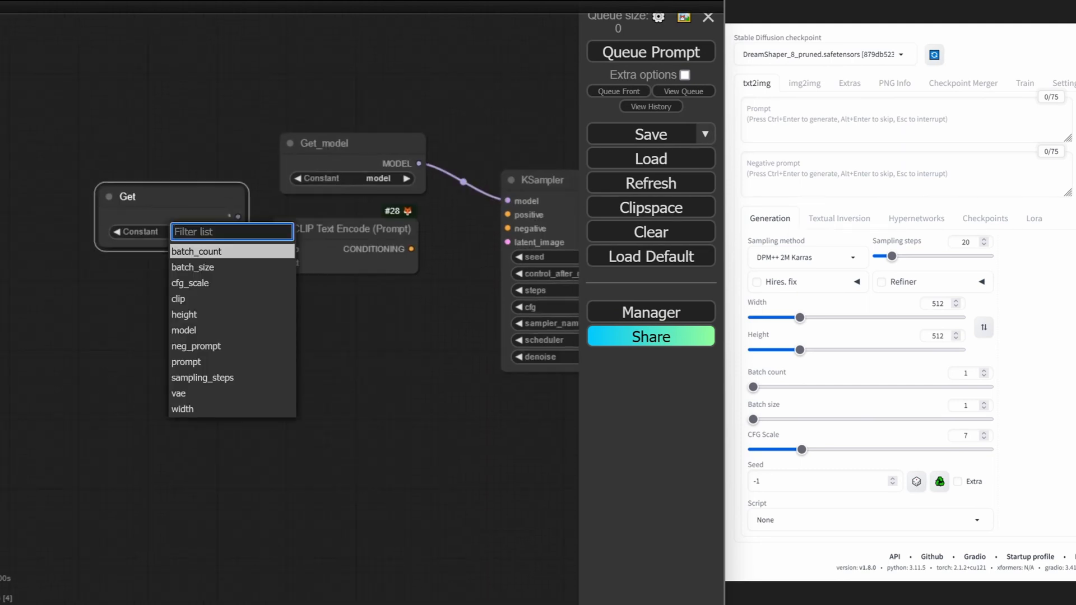
Wire Get_prompt into the text encoder and add a collapsed Get_clip node beside it
text(pr)
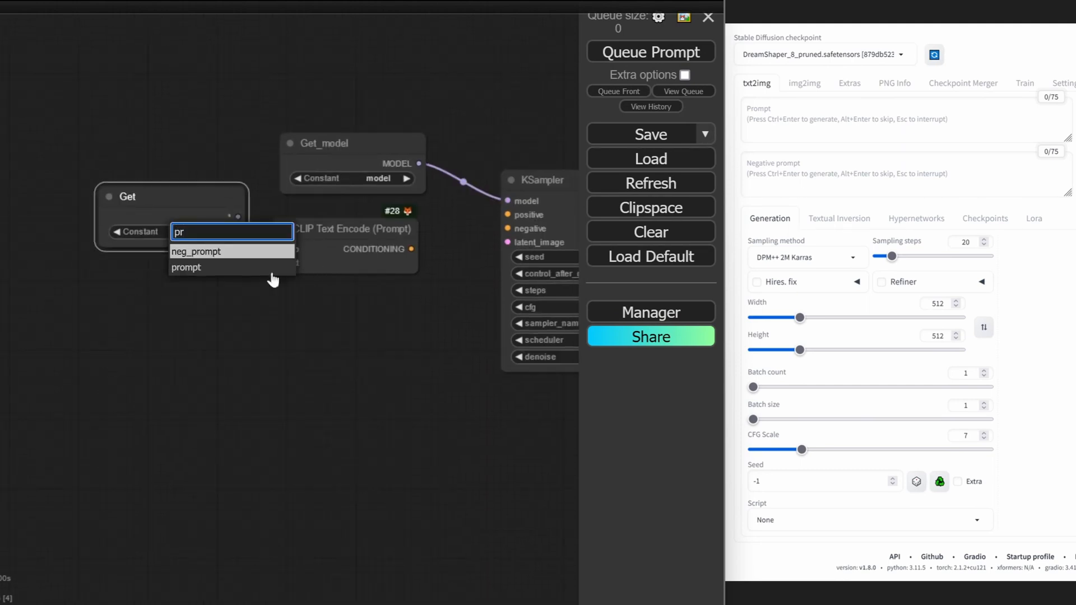
click(186, 268)
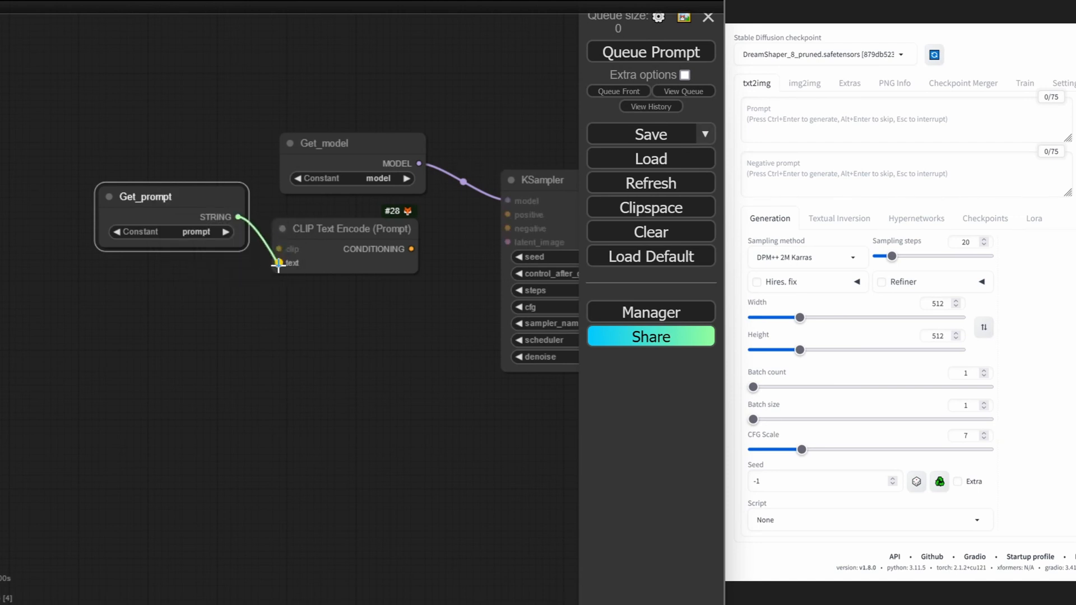
drag(145, 196, 143, 290)
text(get)
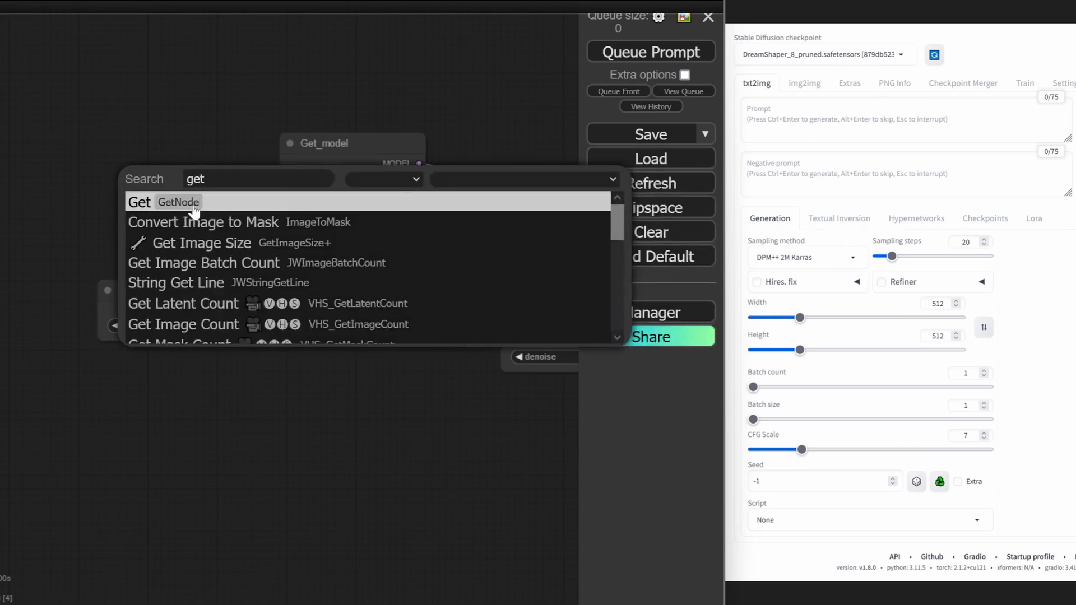
click(139, 201)
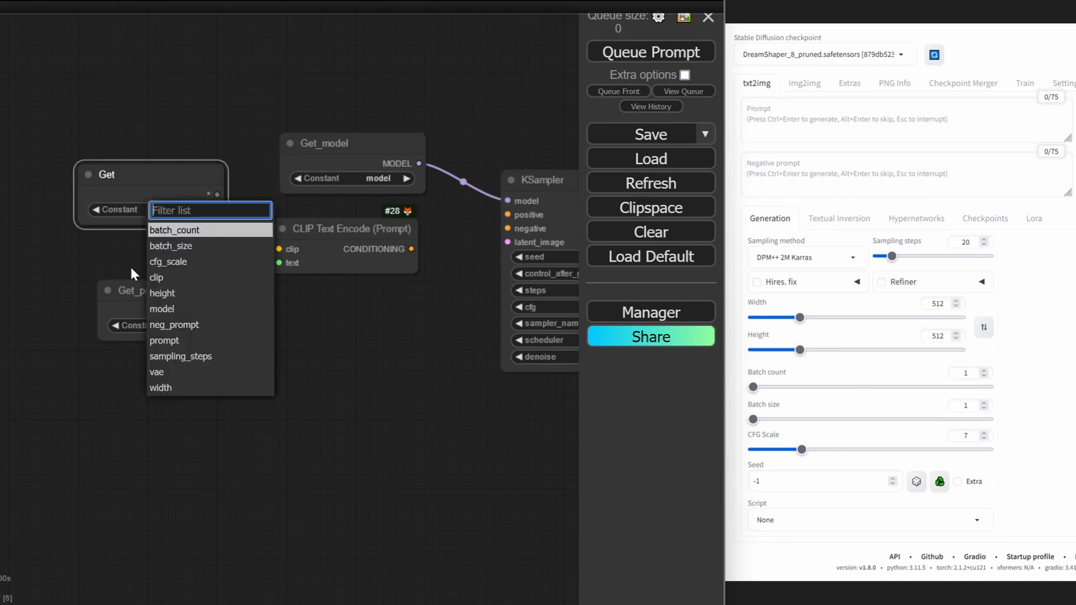
click(155, 277)
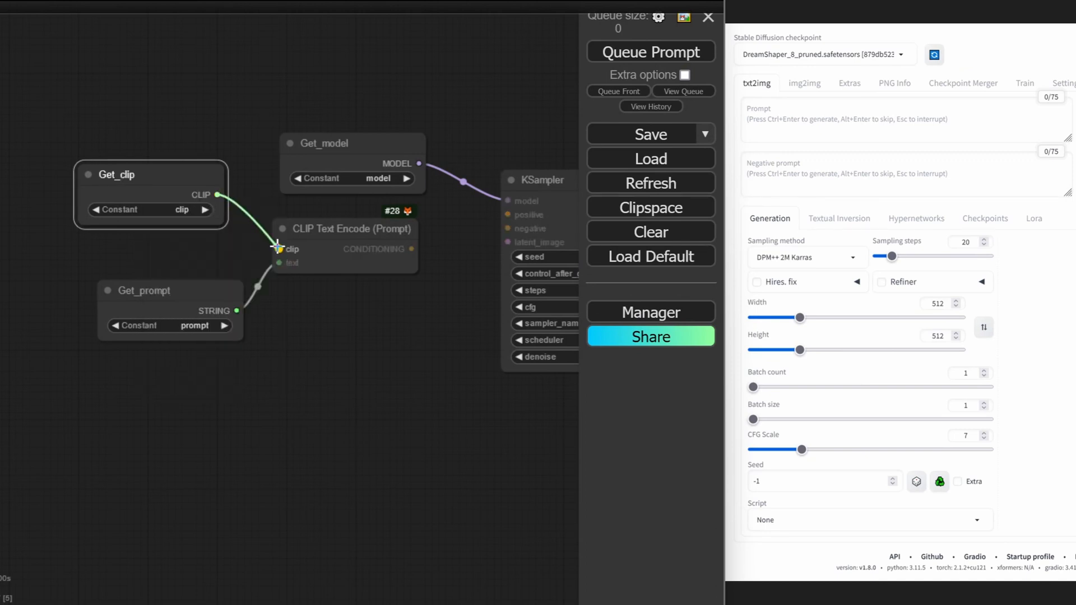
click(88, 174)
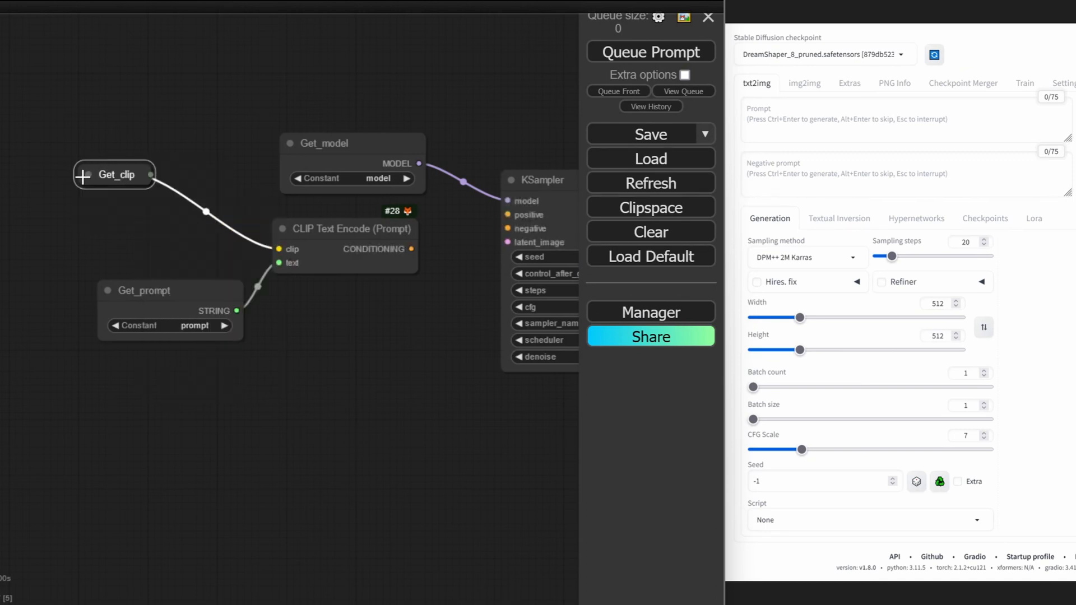
drag(116, 174, 214, 226)
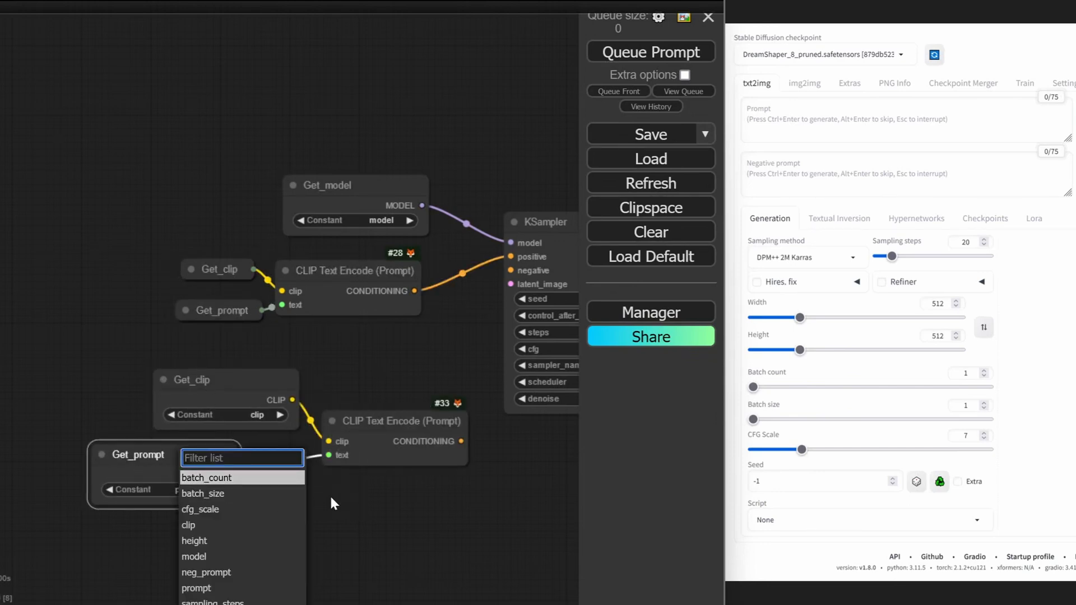
Switch the copied Get node to neg_prompt and collapse it for the negative encoder
click(206, 572)
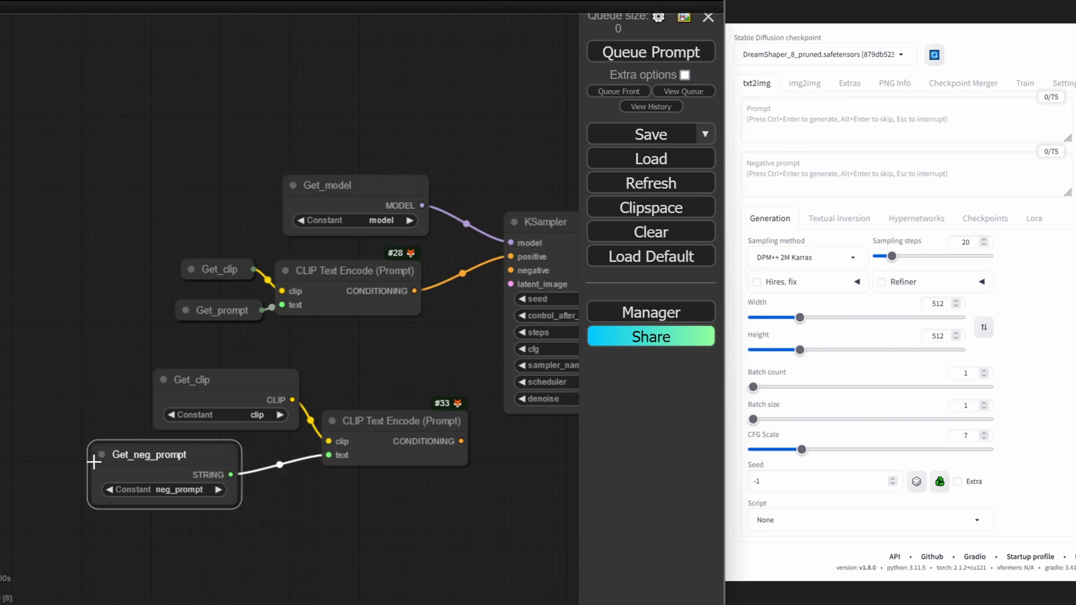
click(162, 379)
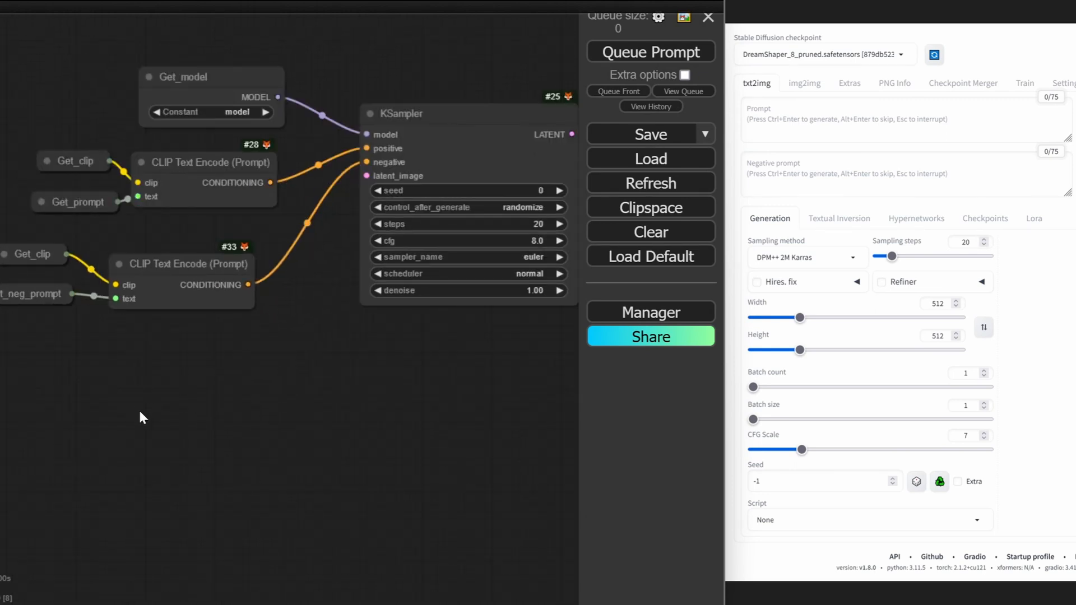
Add an Empty Latent Image fed by Get_width and Get_height, plus a Get for batch
double_click(141, 416)
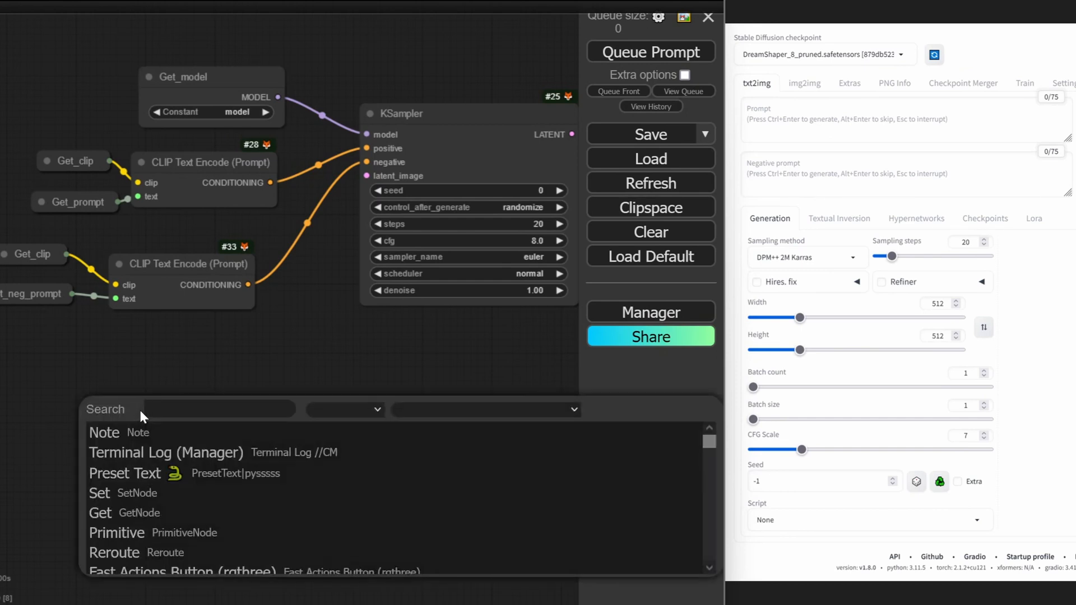
text(LATENT)
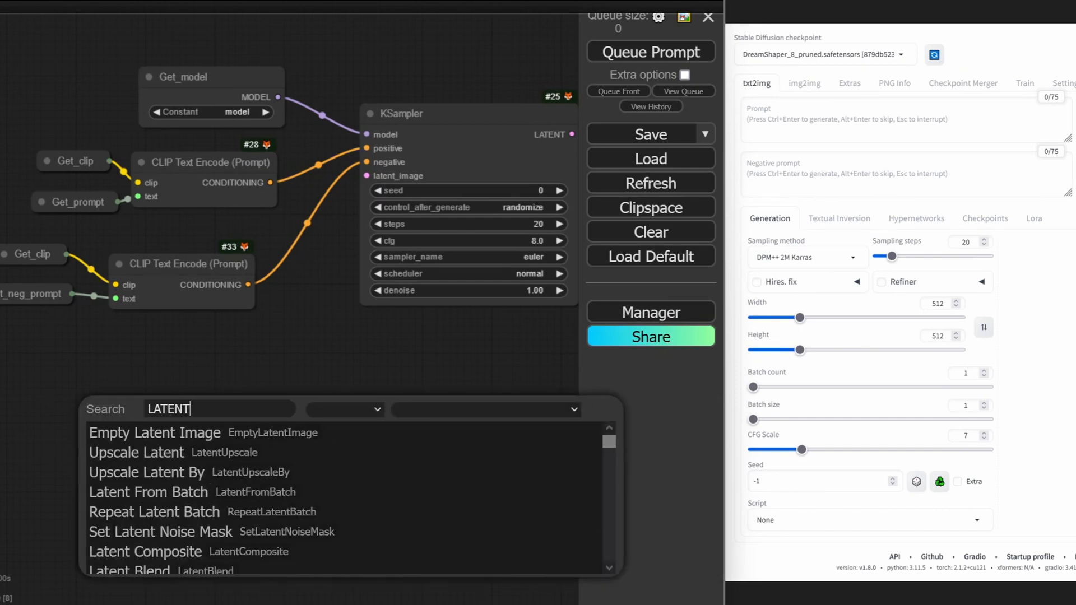
mouse_move(205, 452)
text(wi)
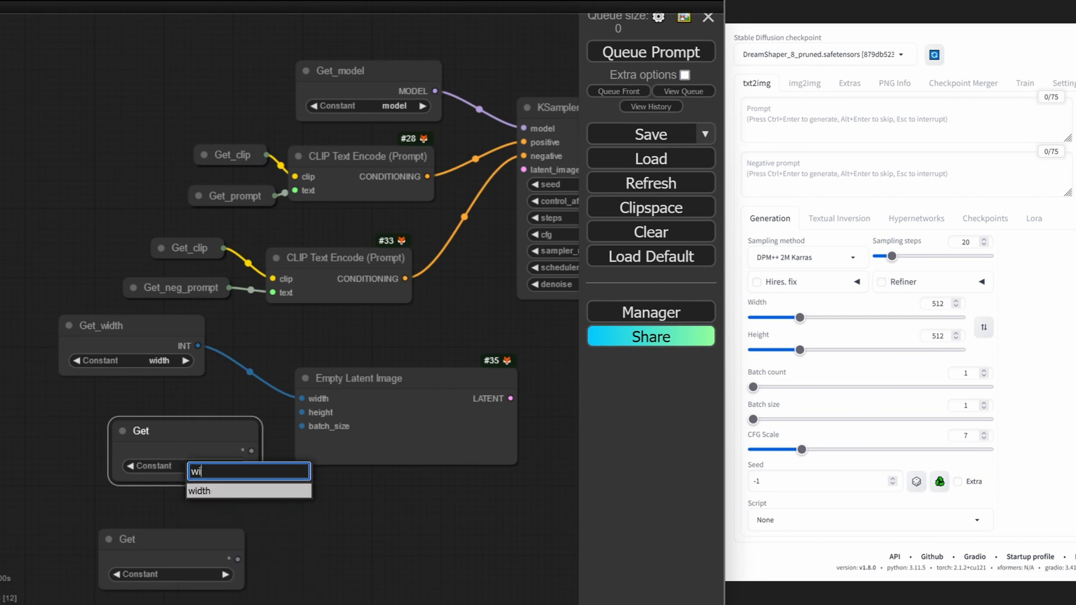
text(he)
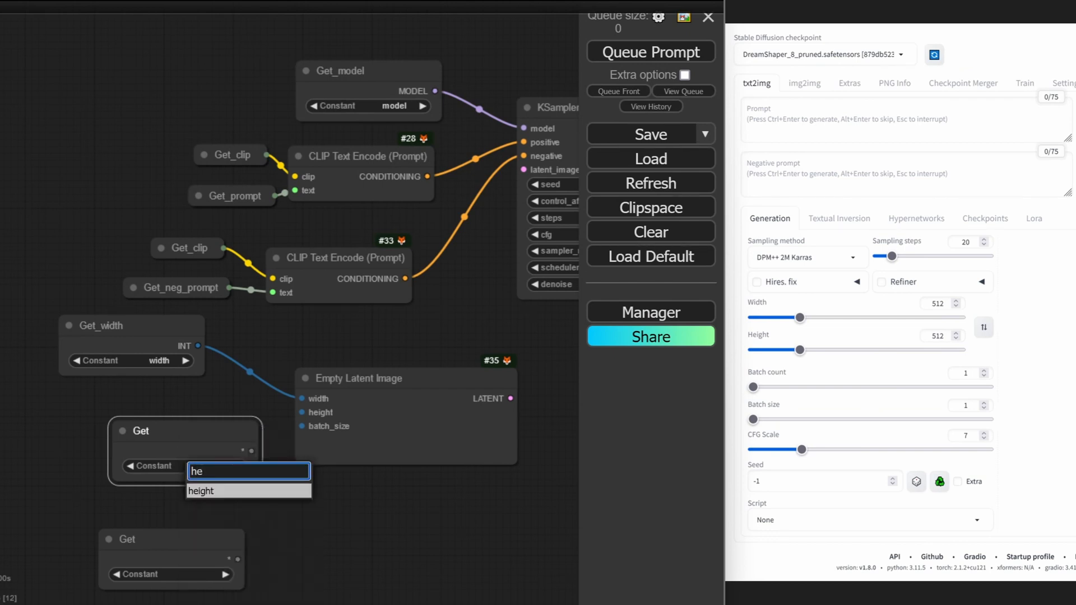
click(201, 491)
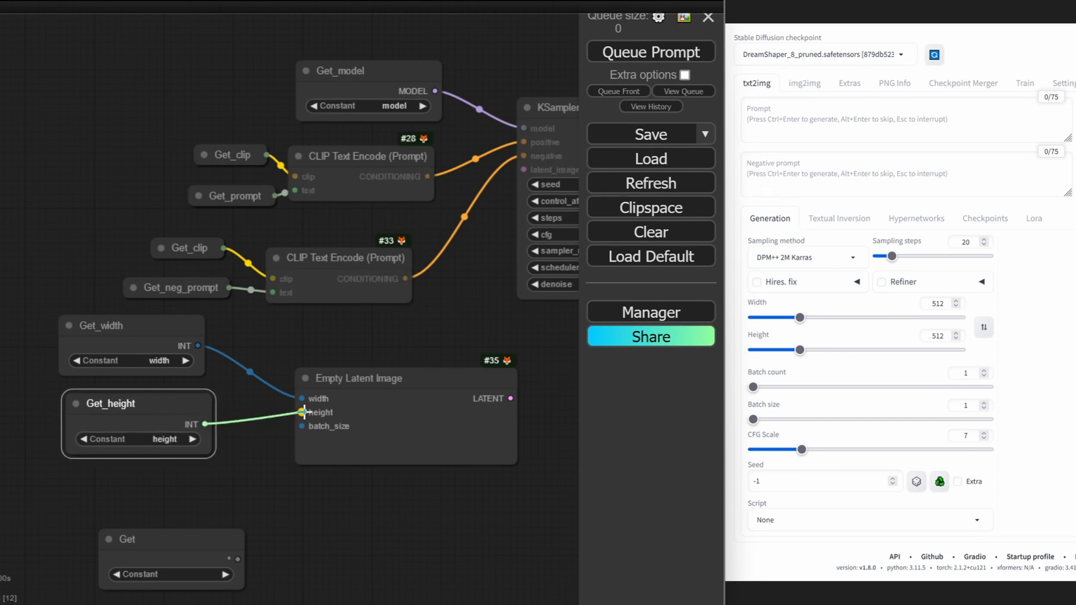
text(b)
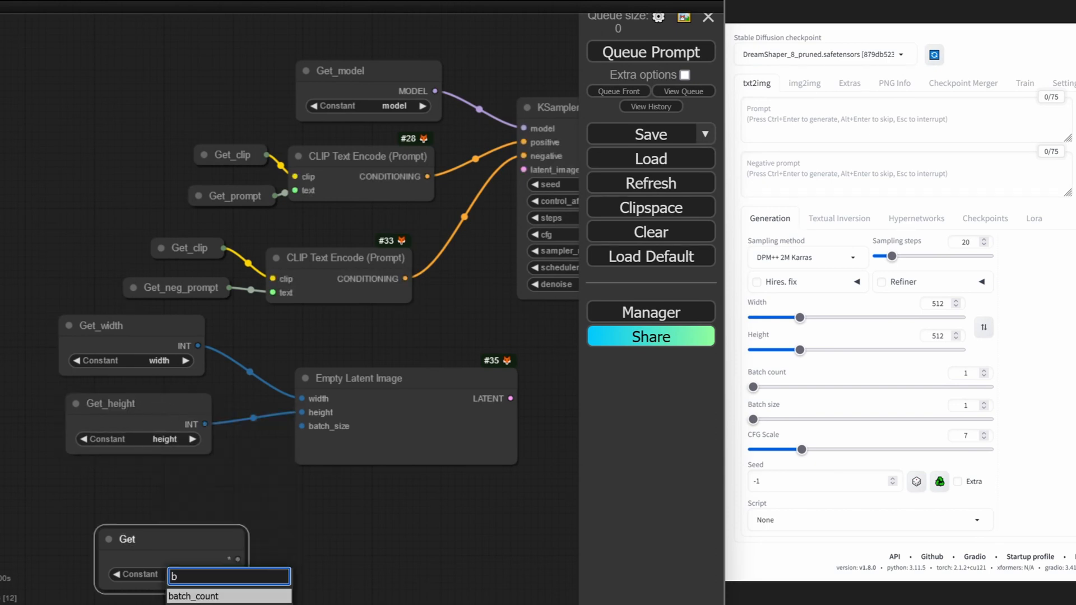
text(atch)
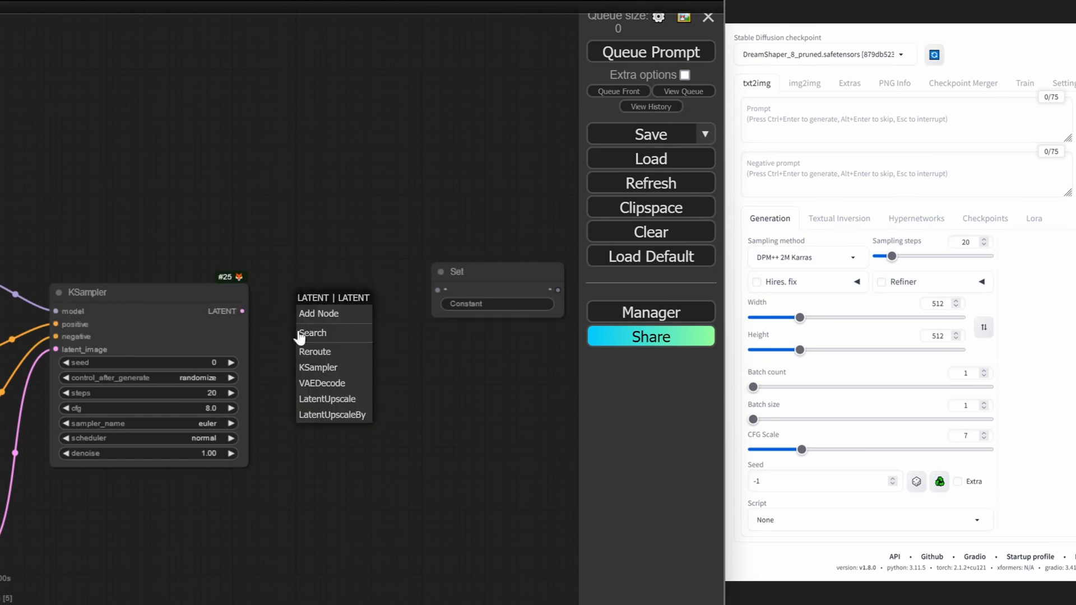
mouse_move(331, 382)
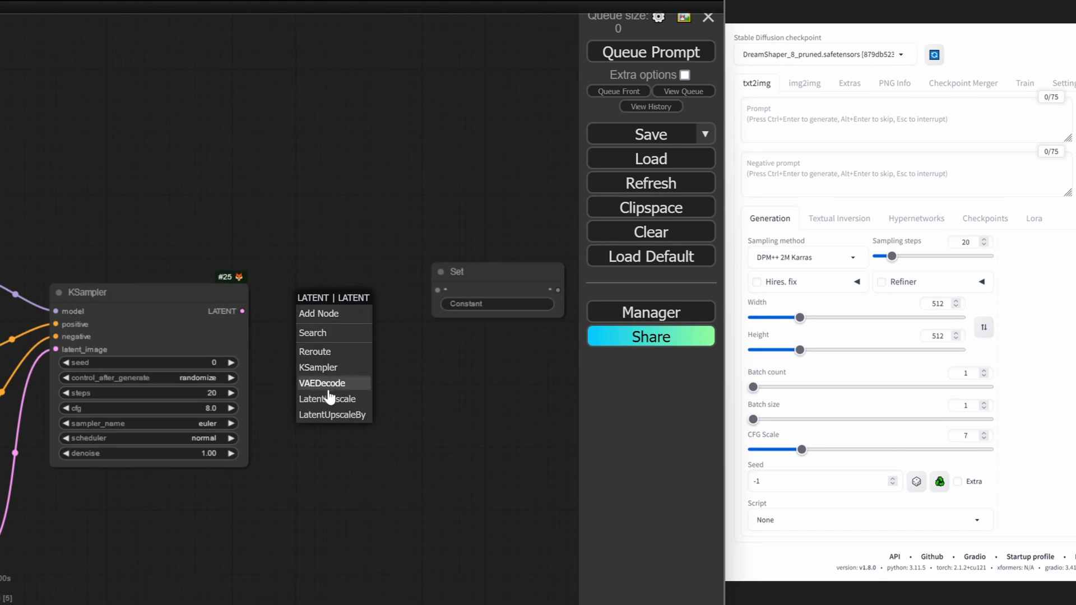
mouse_move(336, 390)
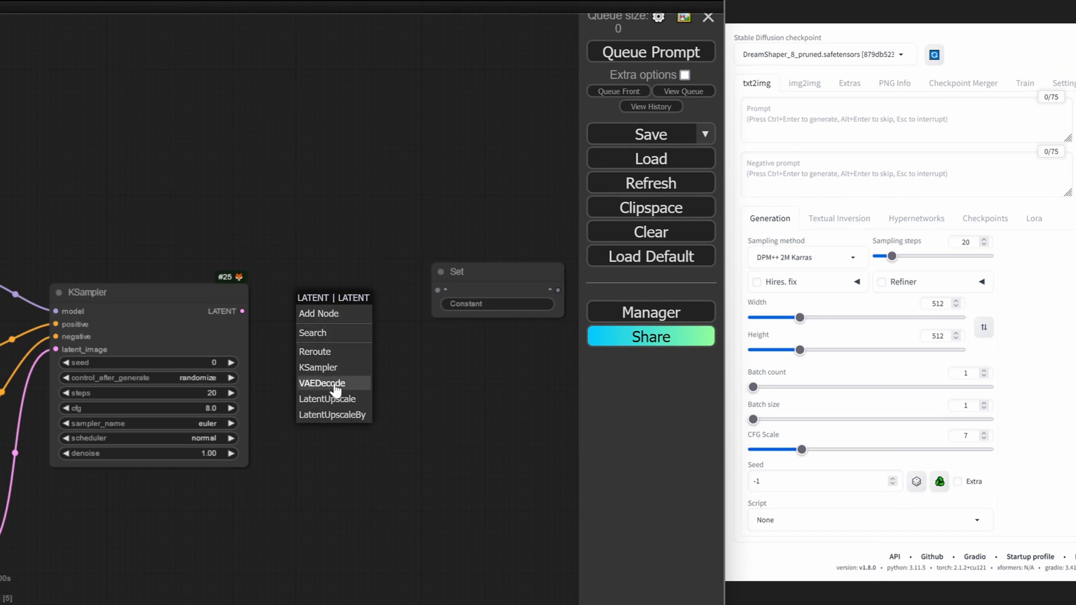
Add a VAE Decode on KSampler's latent fed by Get_vae, and name the Set node final
click(322, 383)
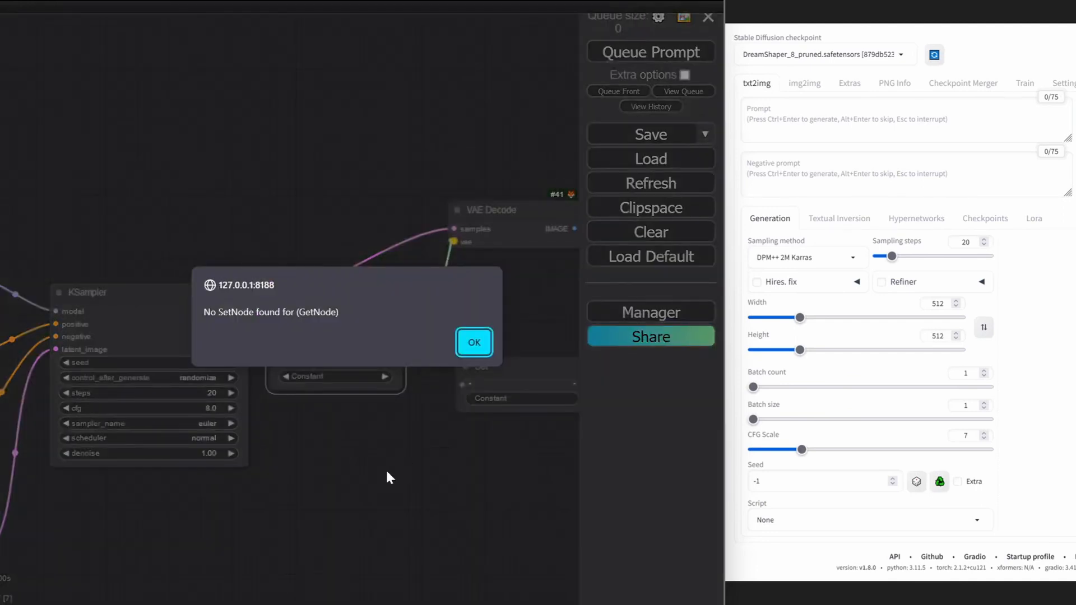
click(474, 343)
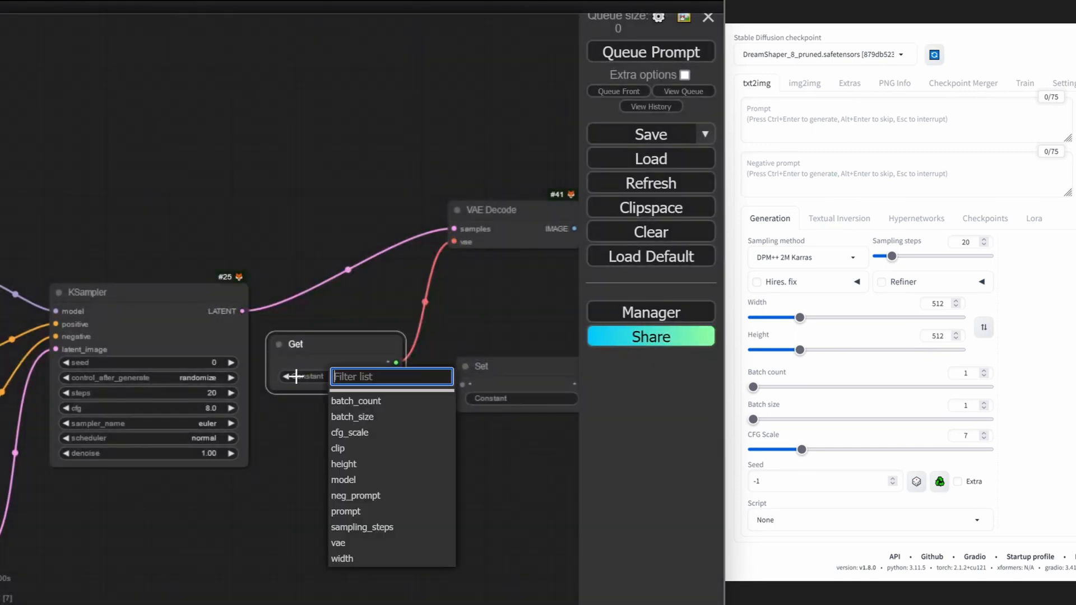
mouse_move(316, 316)
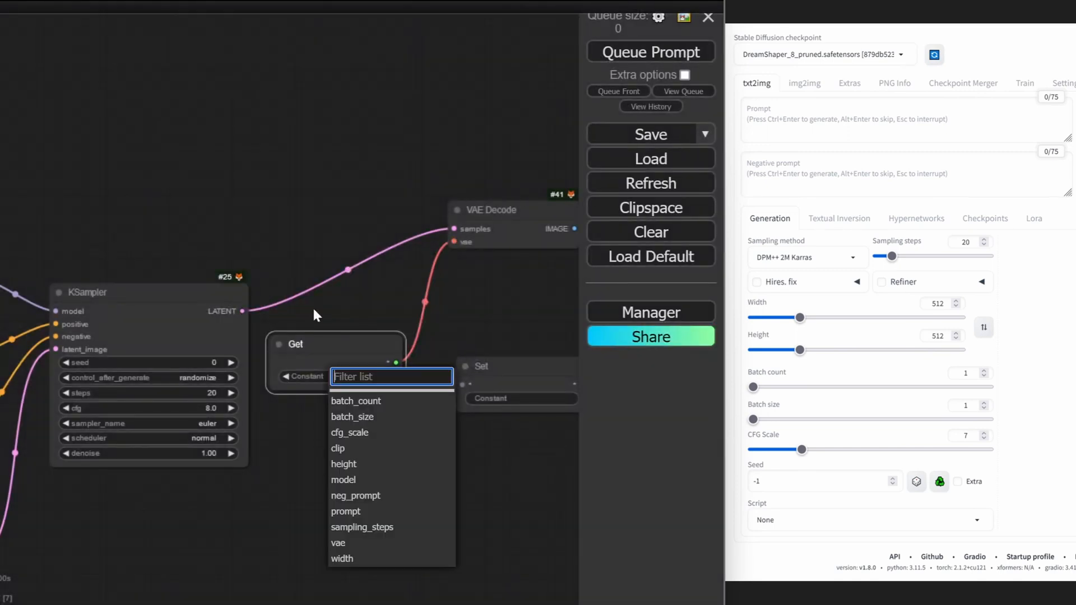
text(v)
text(final)
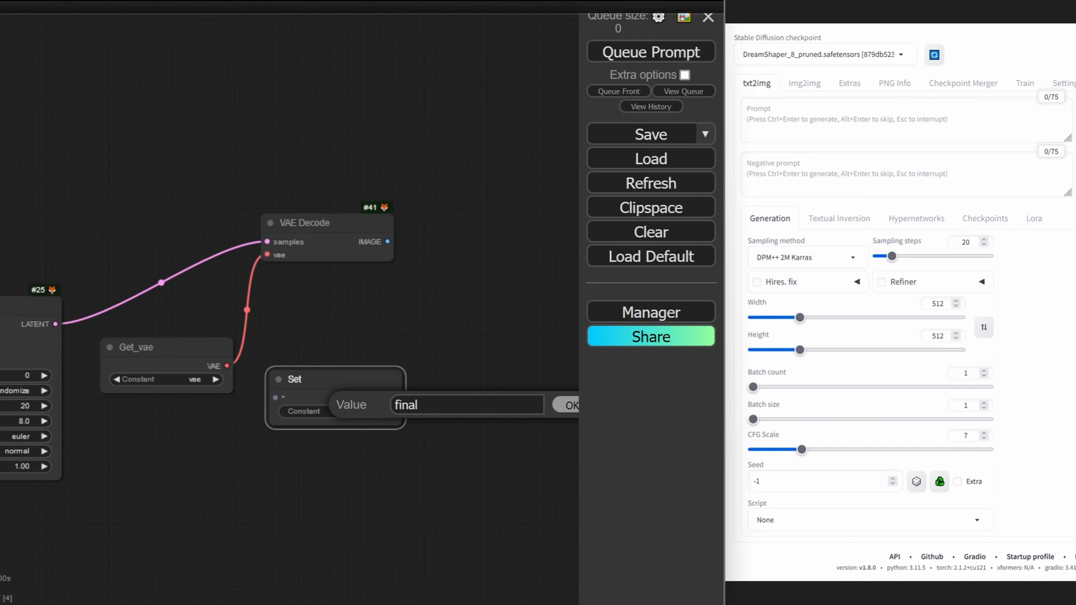
click(568, 404)
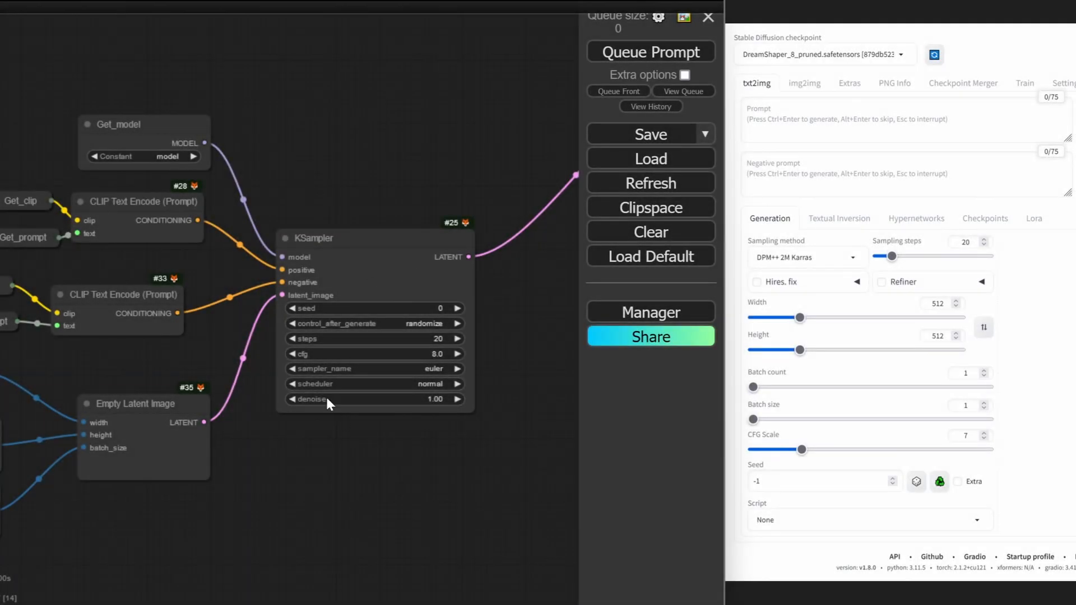
mouse_move(288, 201)
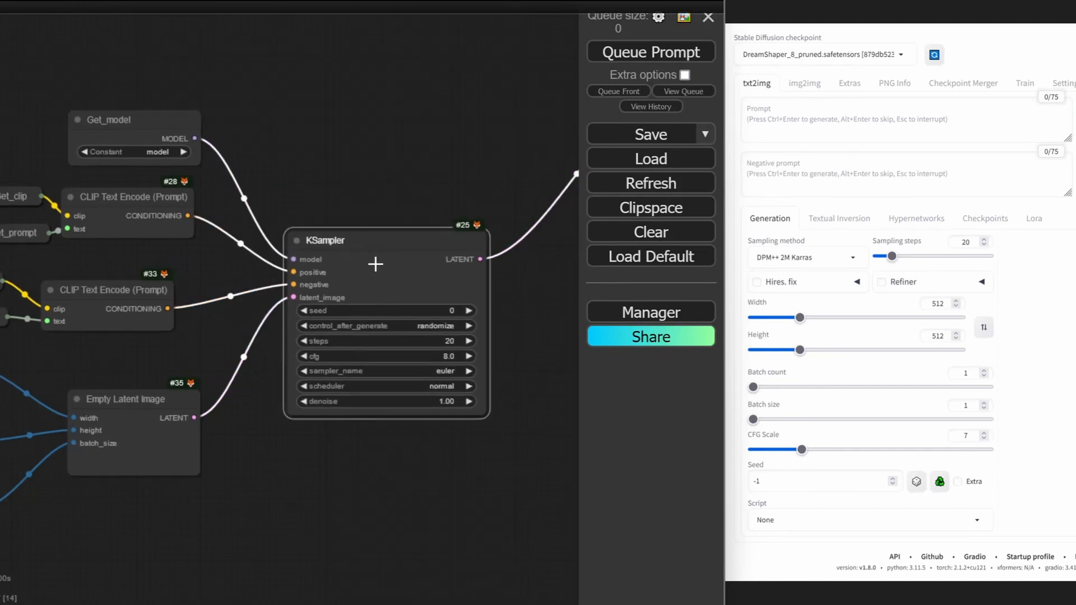
Convert the KSampler's cfg and steps settings into inputs
right_click(374, 263)
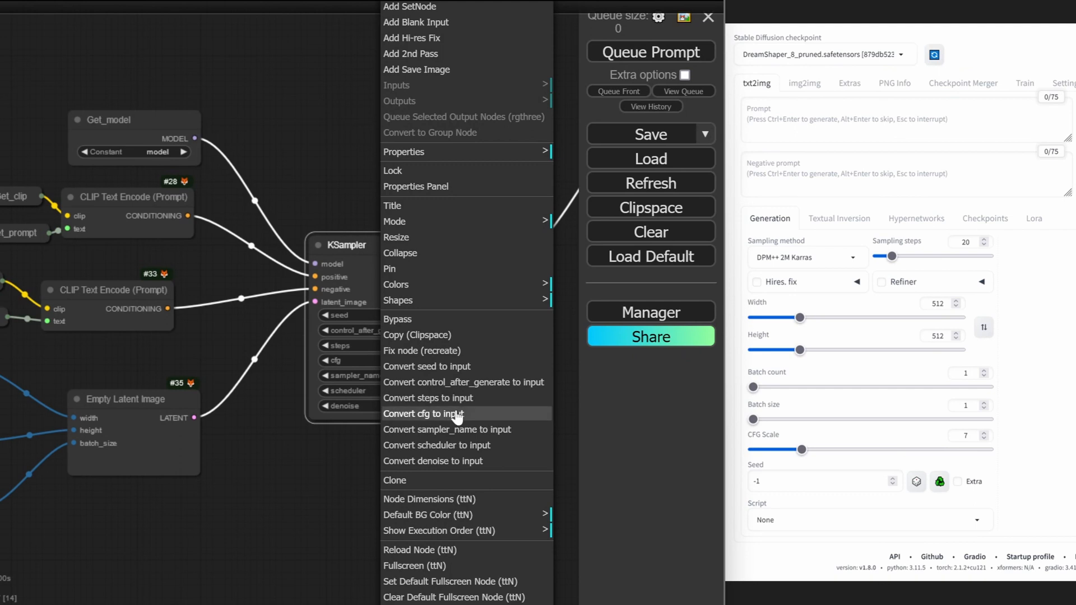
click(422, 413)
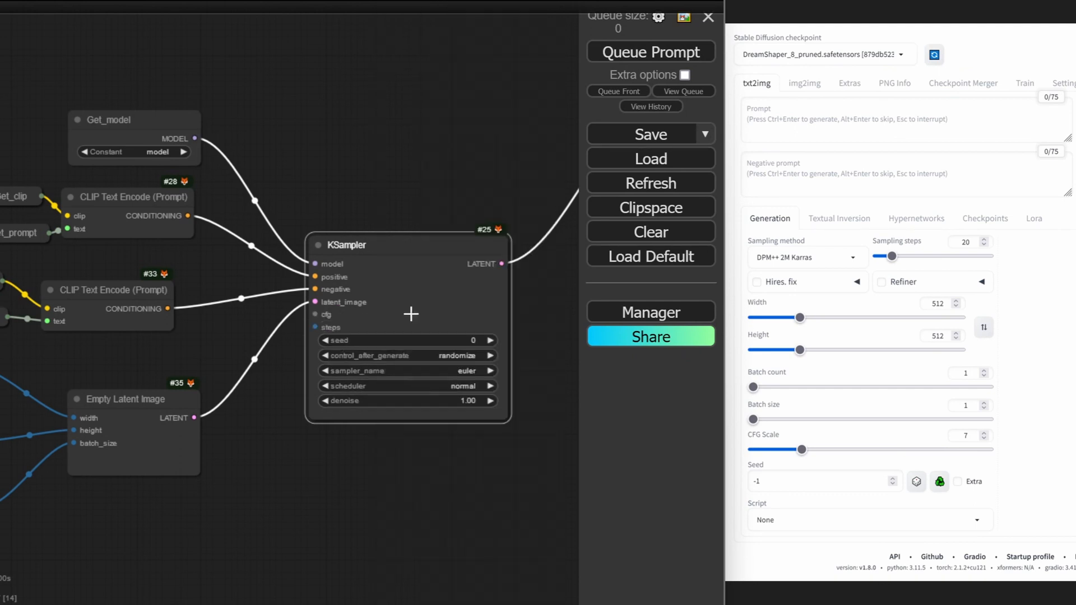
right_click(410, 315)
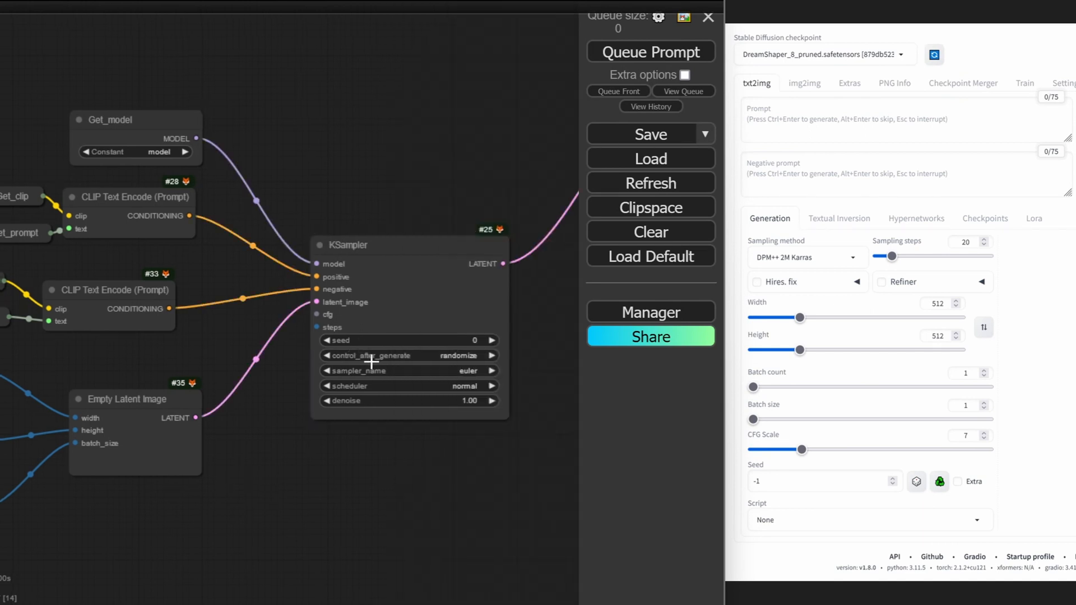
mouse_move(382, 382)
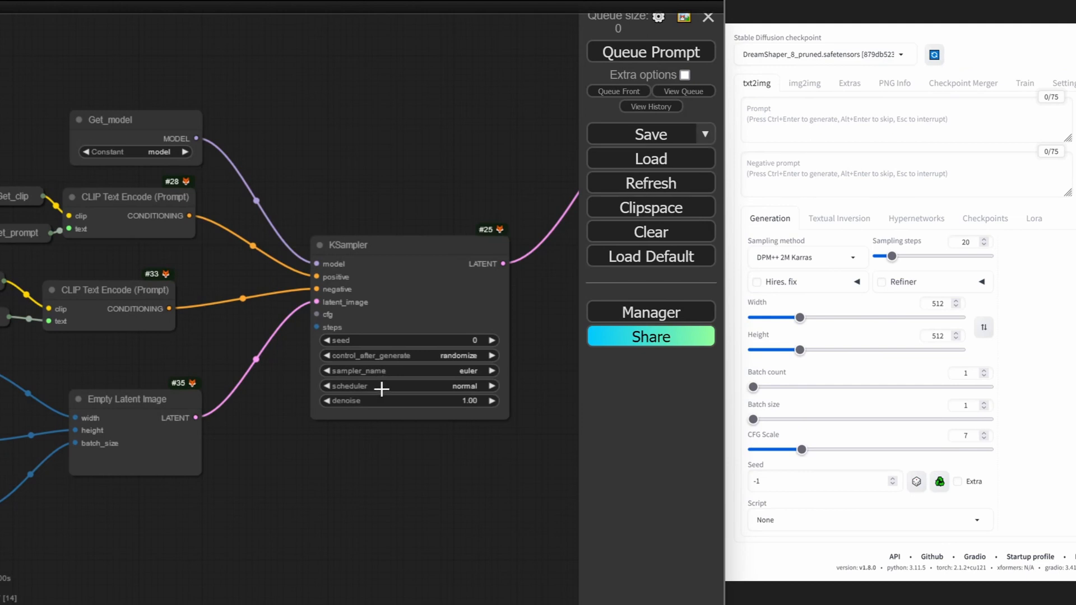
mouse_move(381, 342)
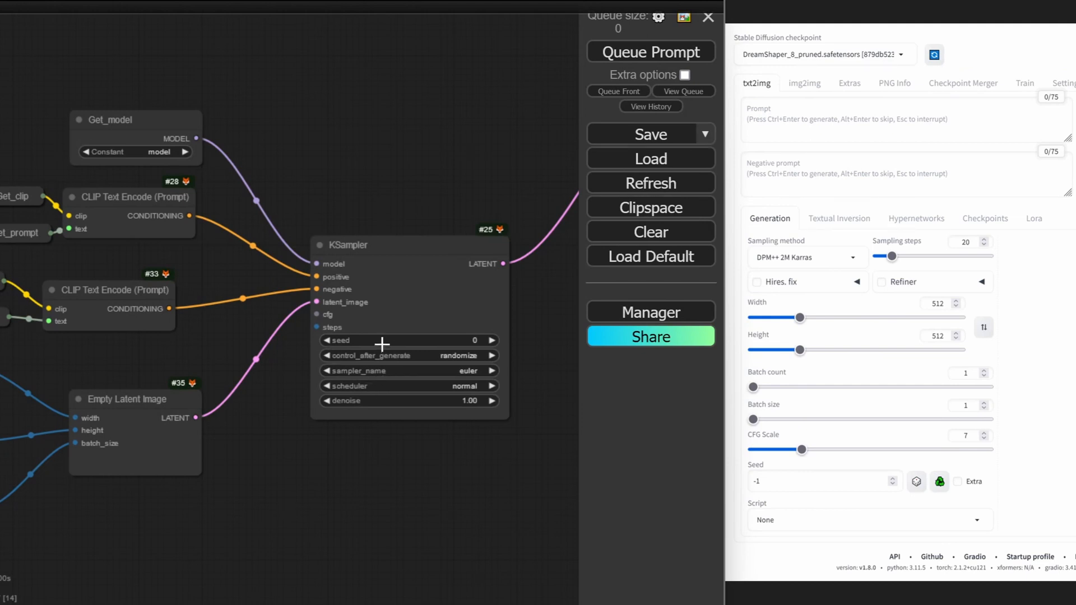
mouse_move(360, 357)
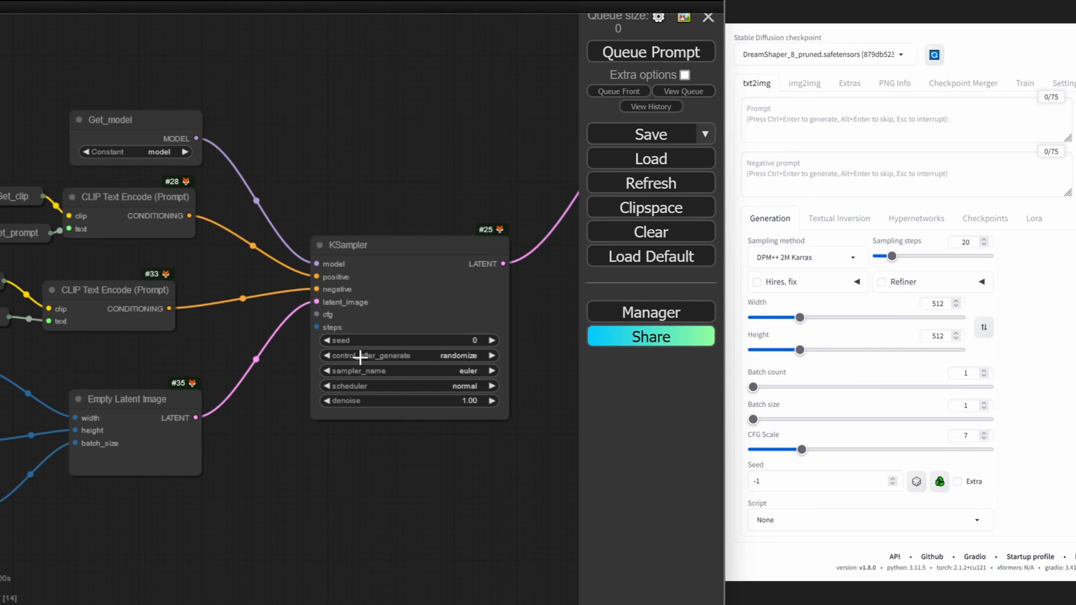
mouse_move(373, 356)
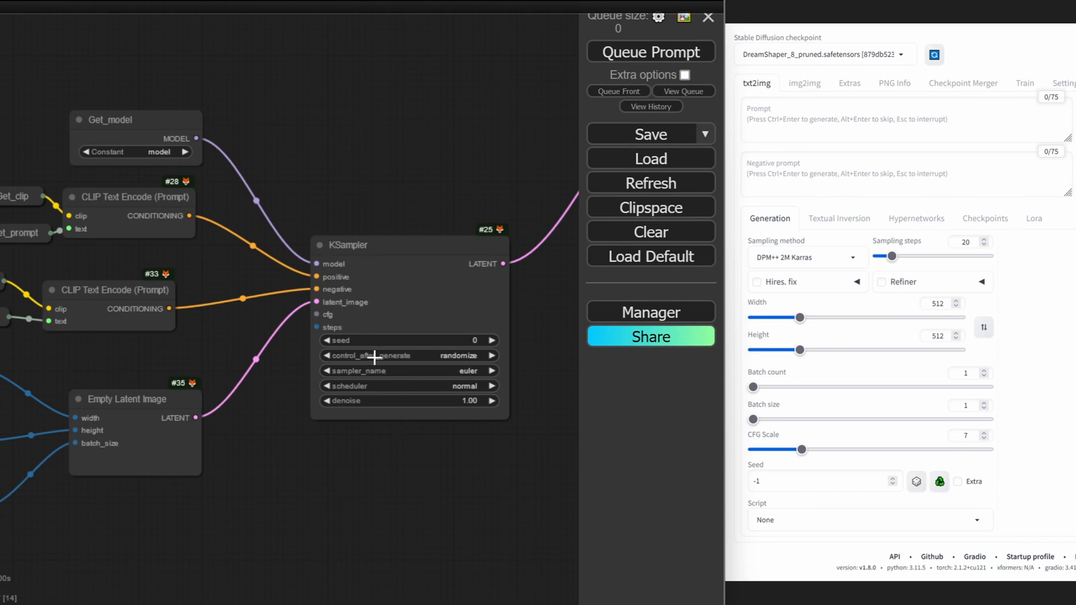
Set the Global Seed (Inspire) value to 42
scroll(down, 3)
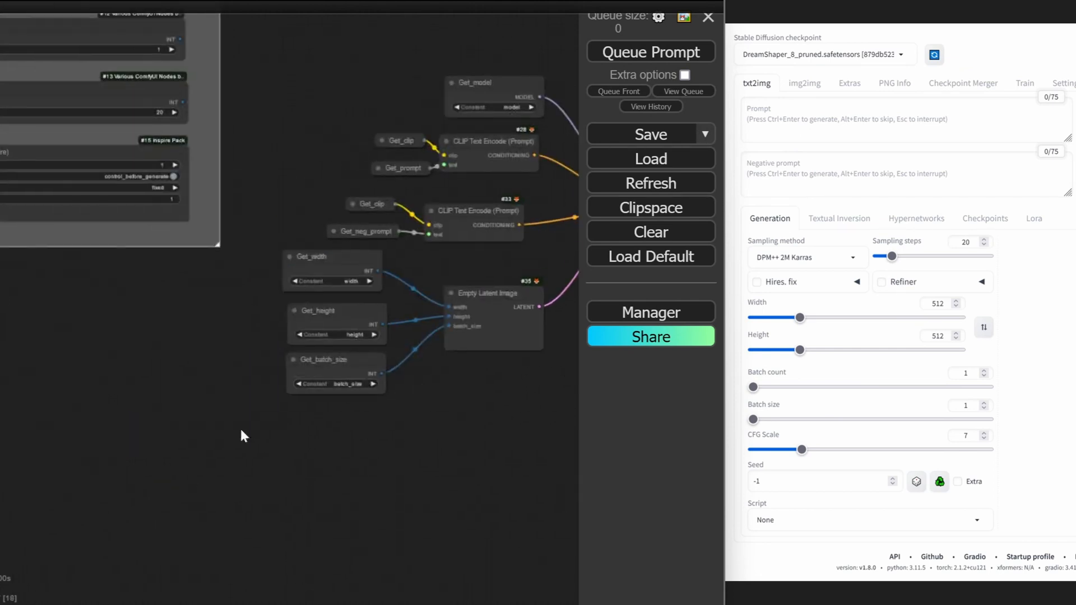
double_click(242, 436)
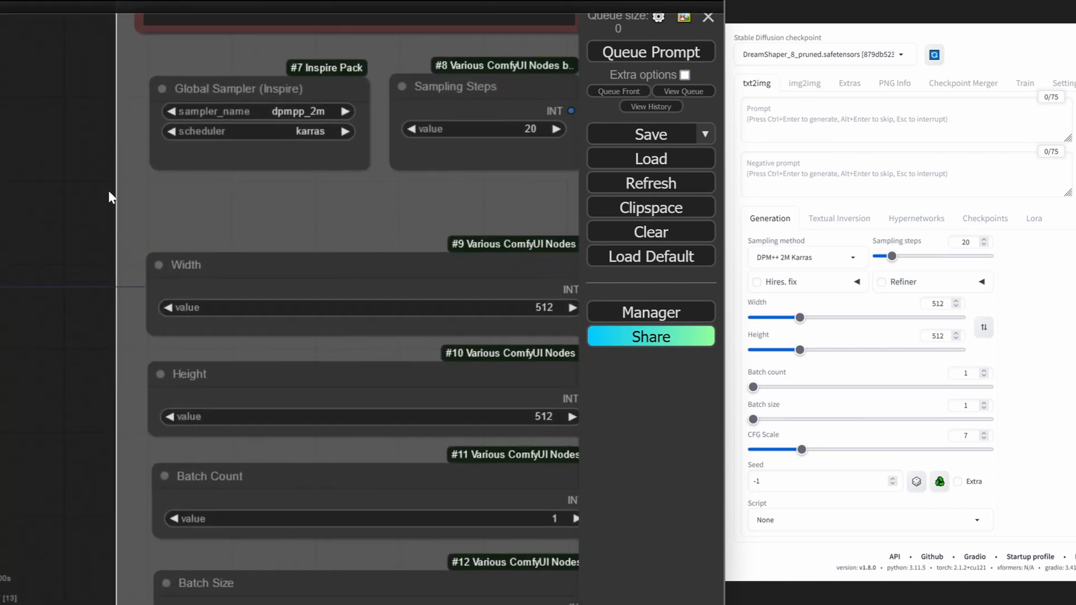
scroll(down, 3)
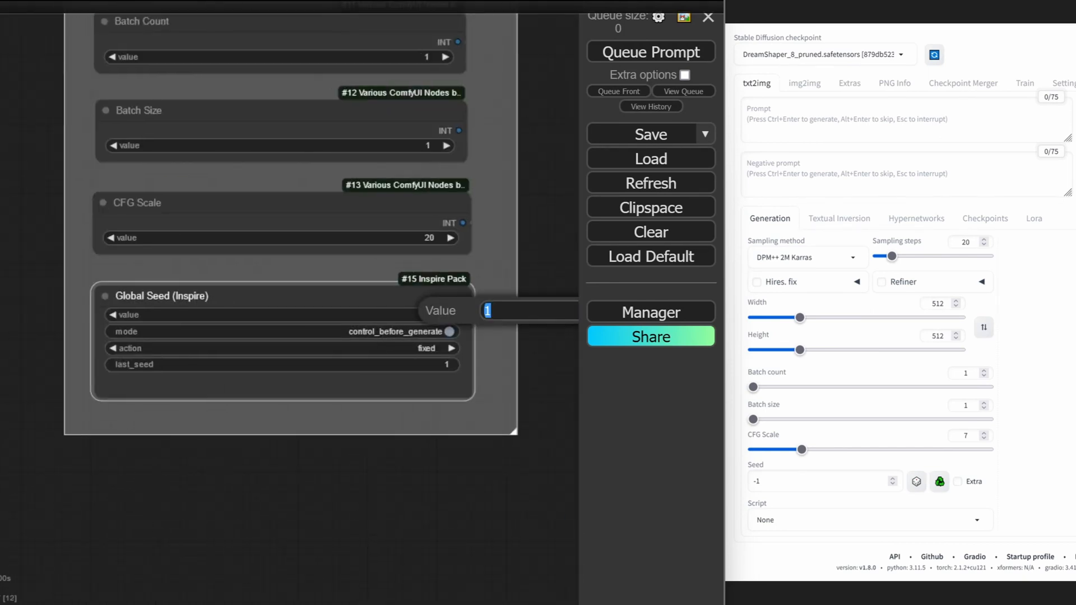
text(42)
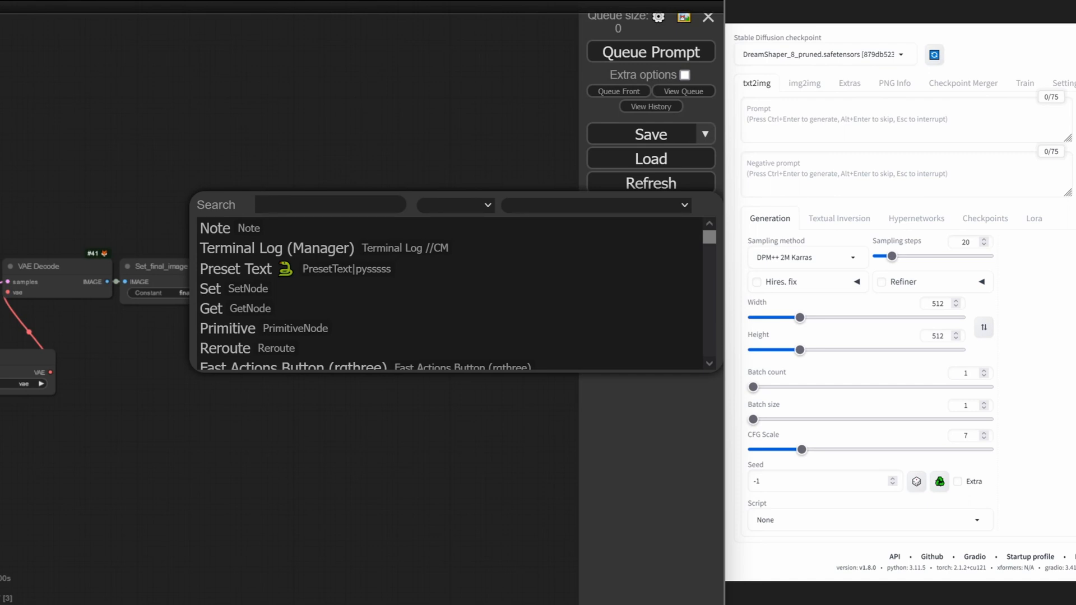
Add a Save Image node receiving Set_final_image's IMAGE output
text(SAVE)
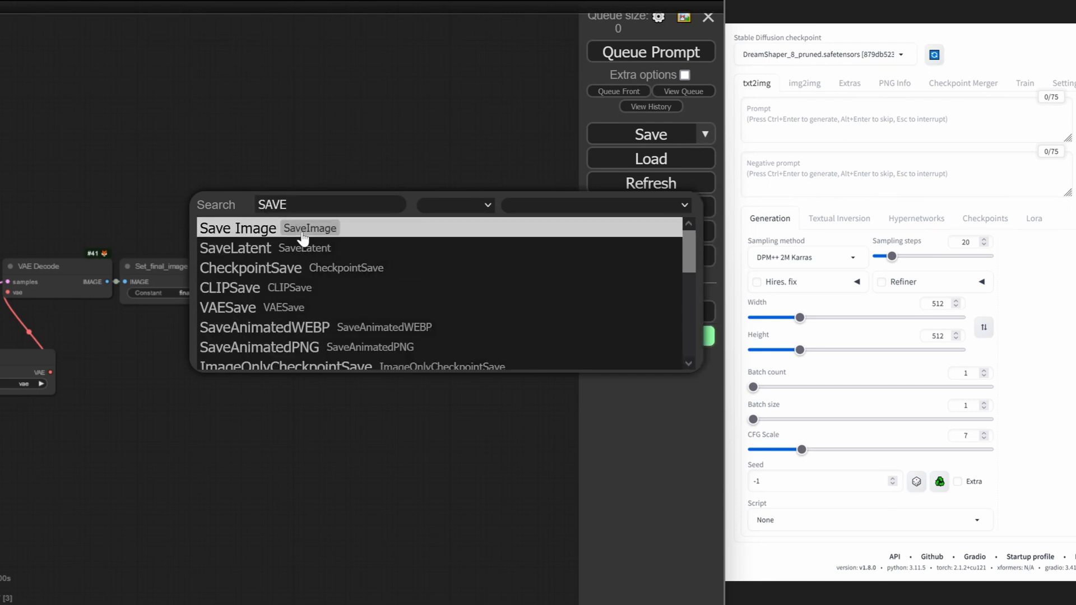
click(237, 227)
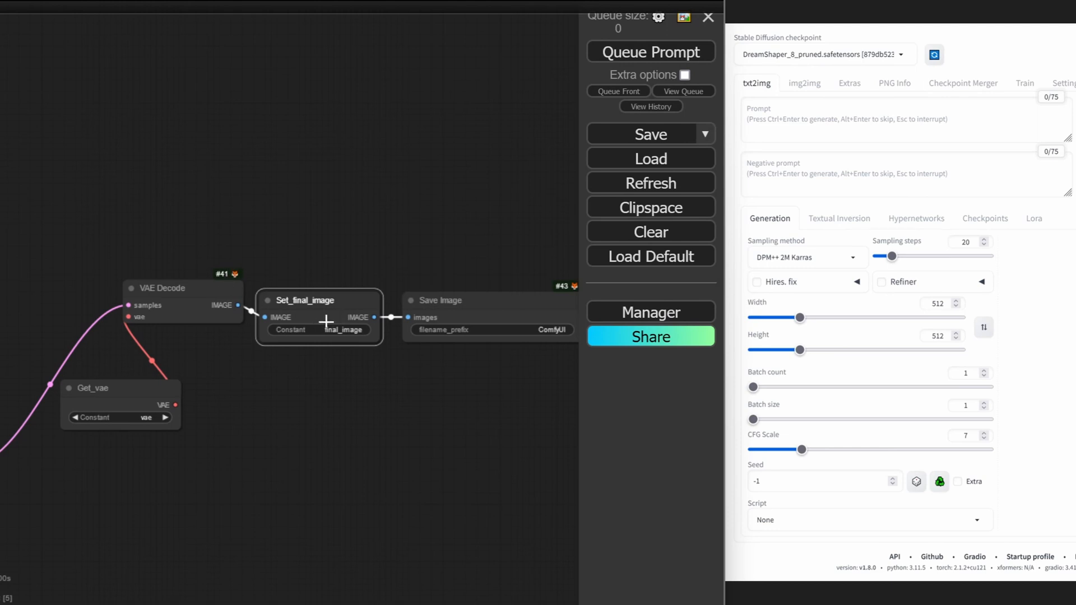
drag(305, 300, 308, 374)
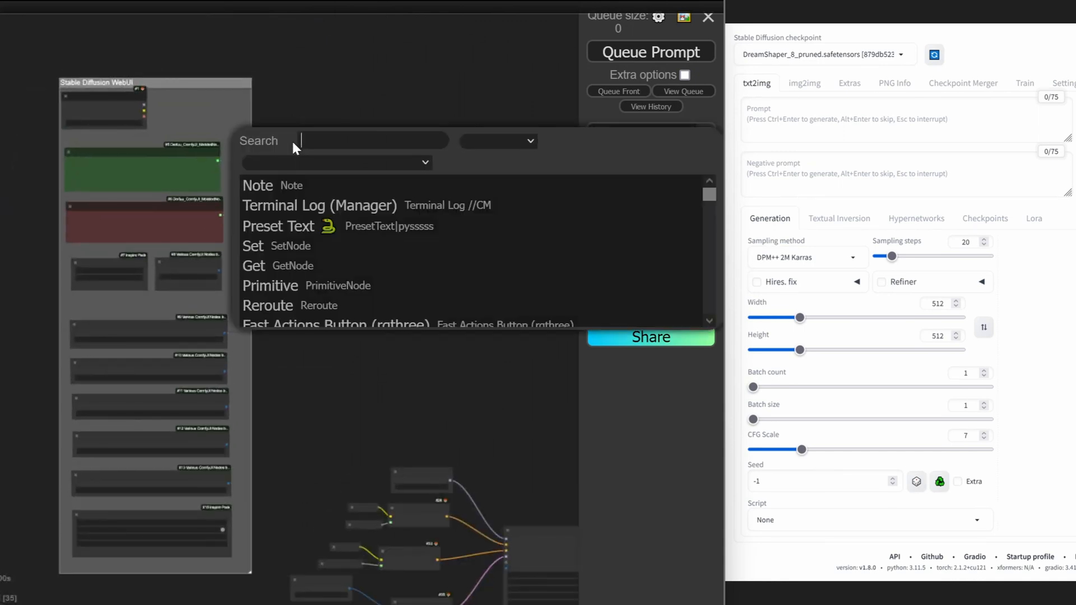
Search 'PREVIEW' and add a Preview Image node
text(PREV)
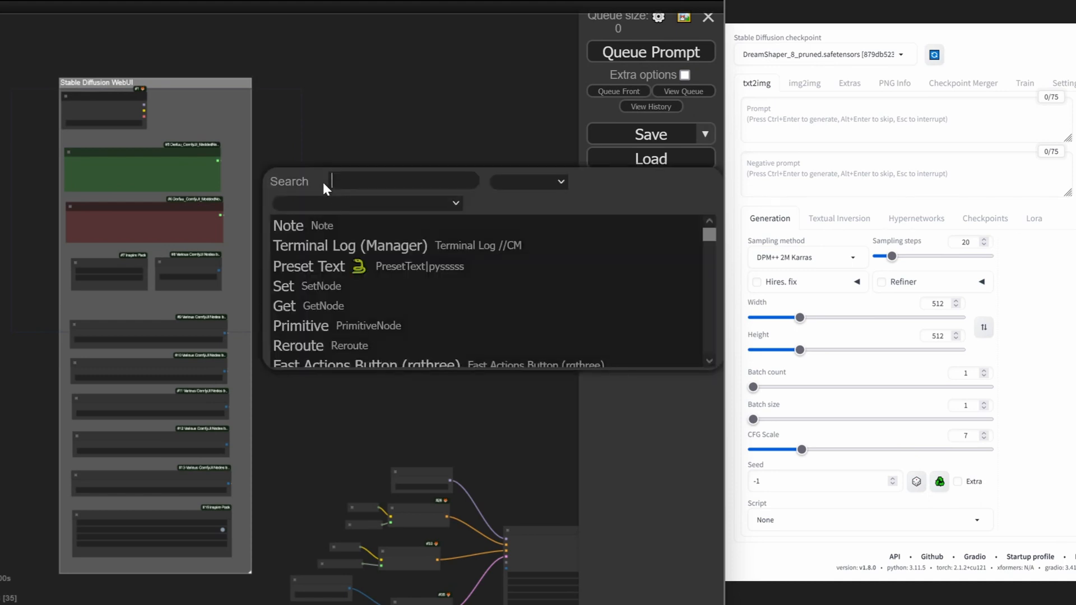
text(PREVIEW)
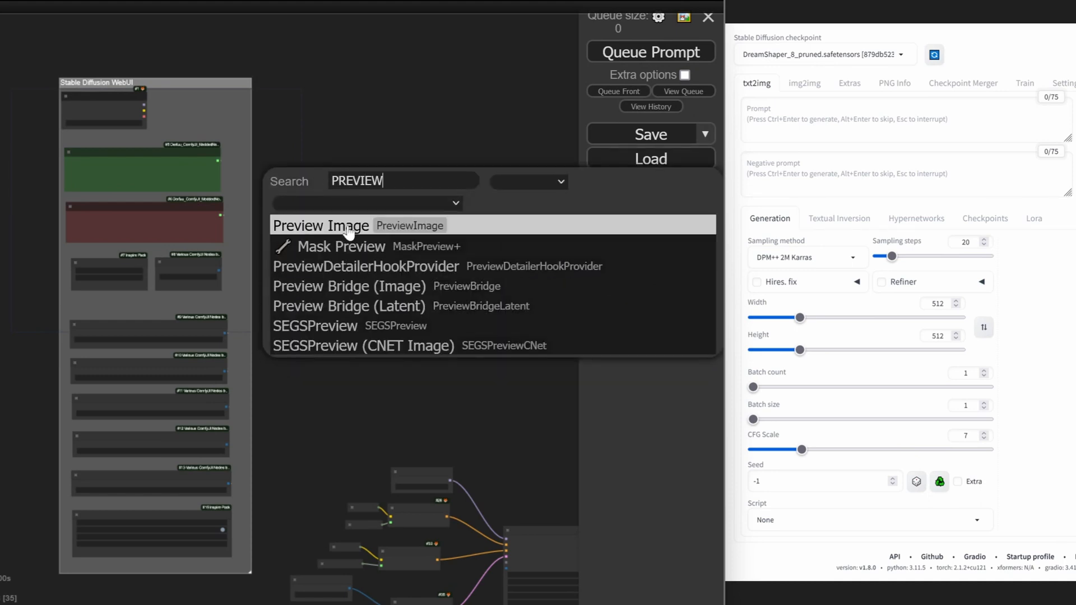
click(321, 226)
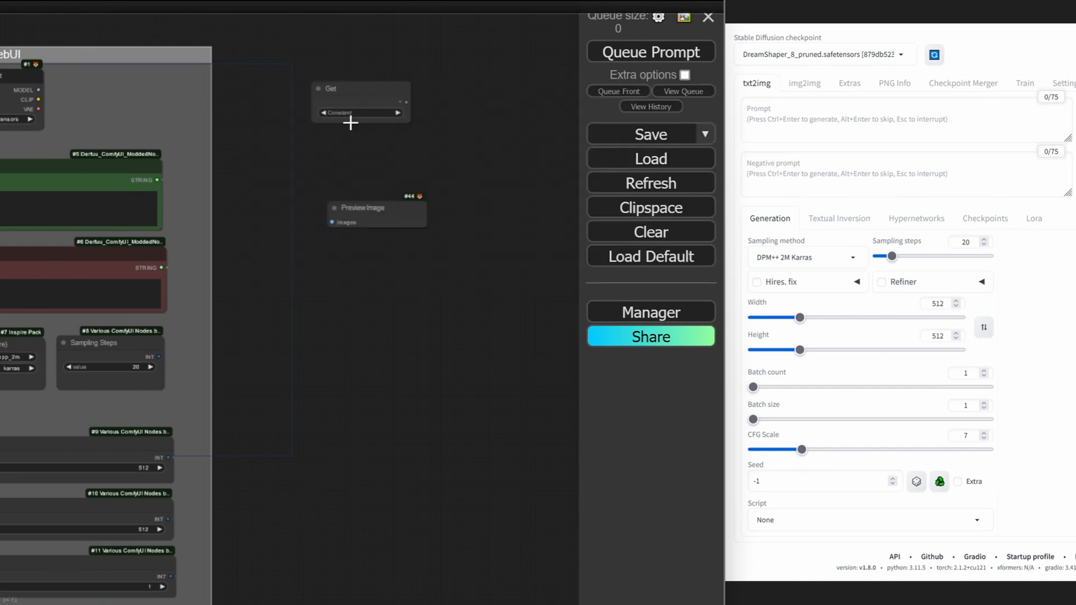
Set a Get node to final_image and feed it into Preview Image's images input
click(357, 113)
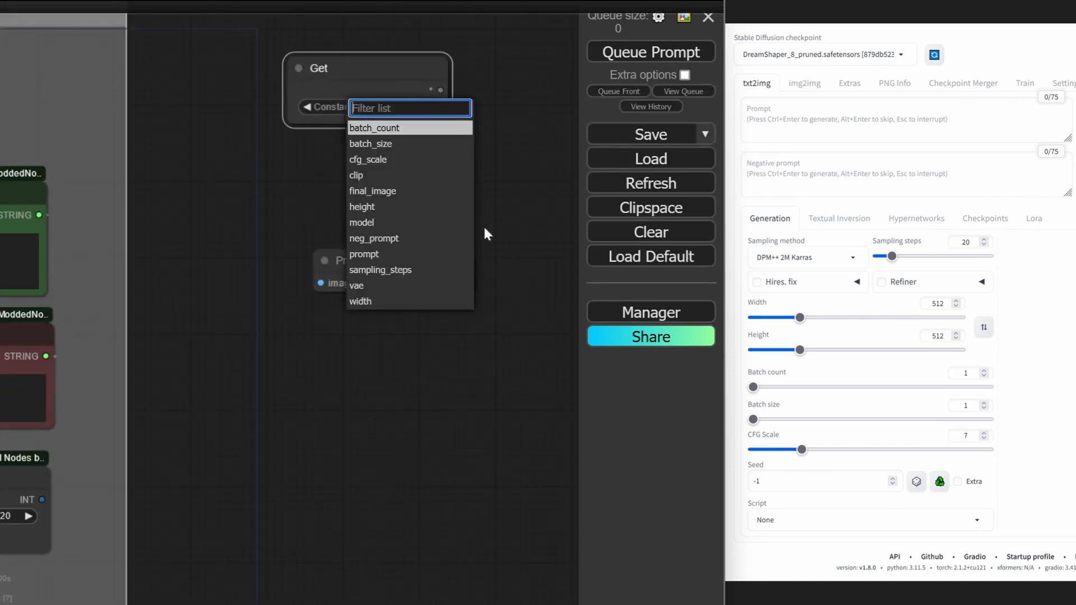
click(372, 190)
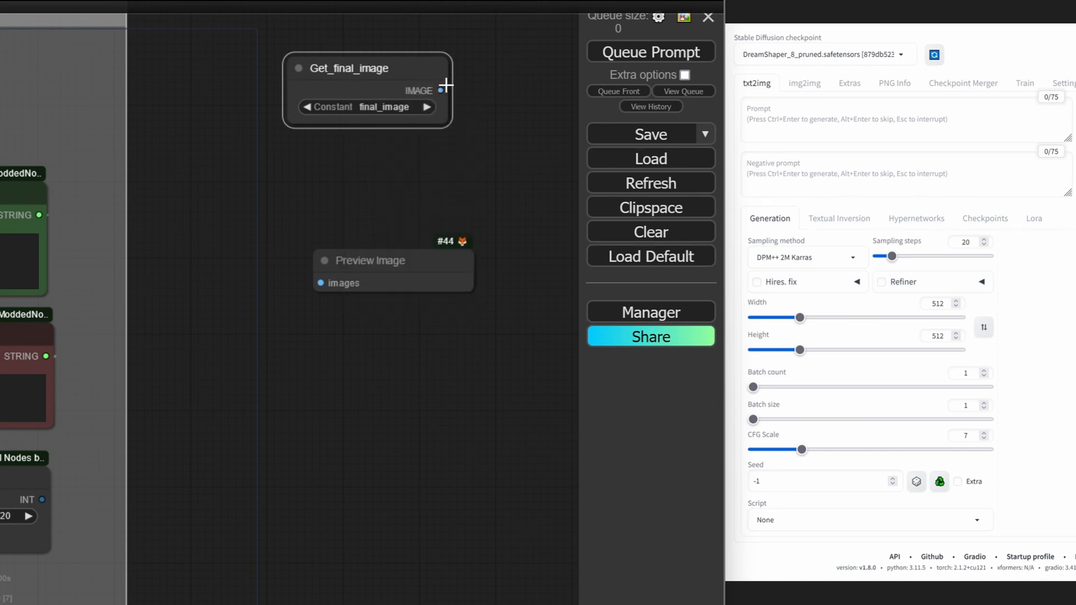
drag(393, 260, 342, 163)
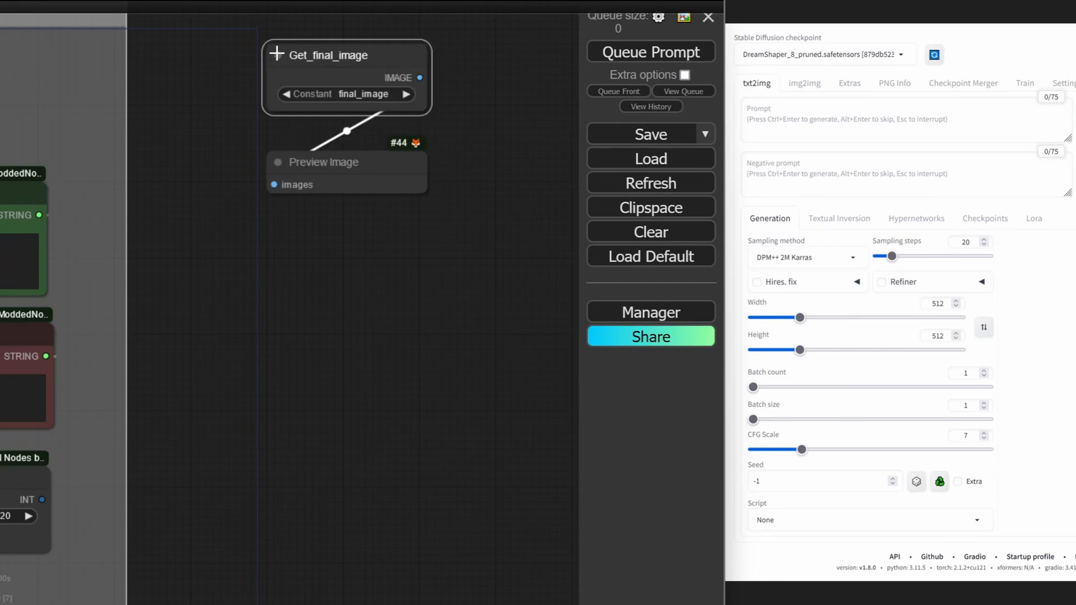
click(278, 55)
text(get)
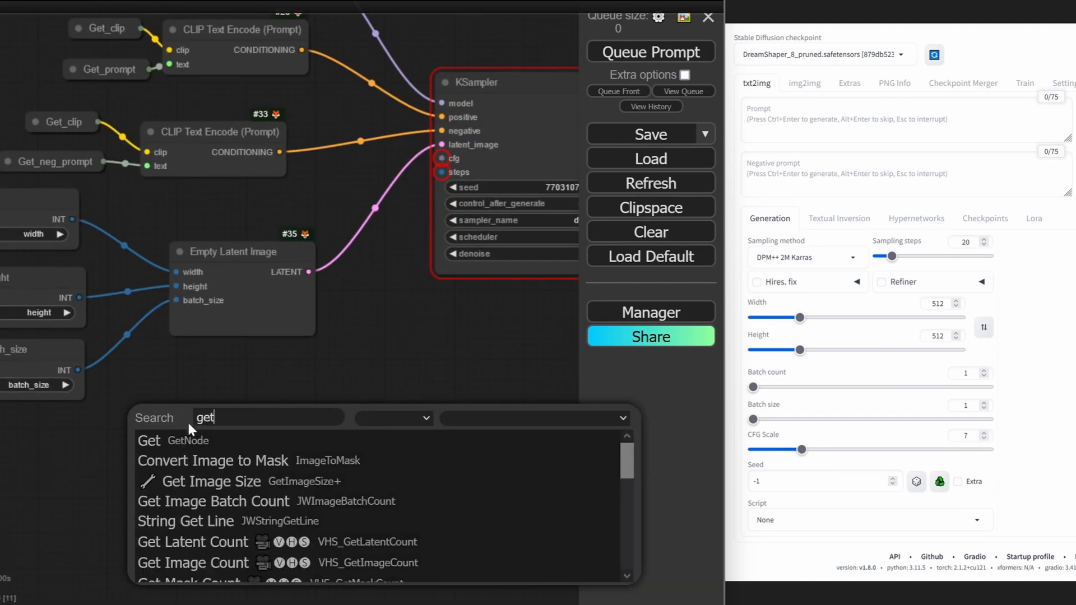
Remove the integer CFG Scale node and add a Float node valued 7.0 for Set_cfg_scale
click(148, 440)
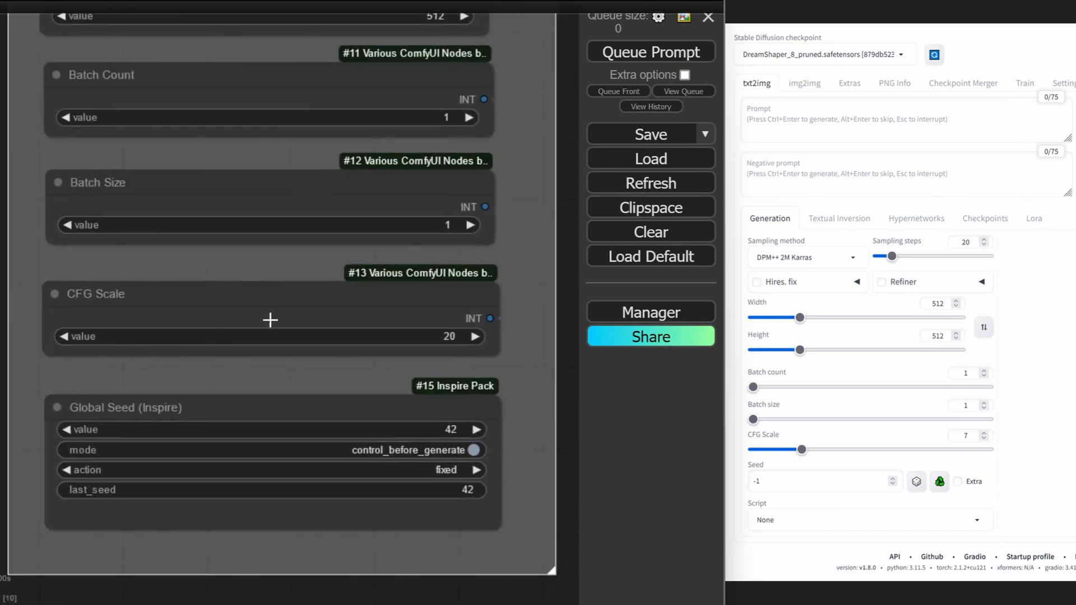
click(55, 293)
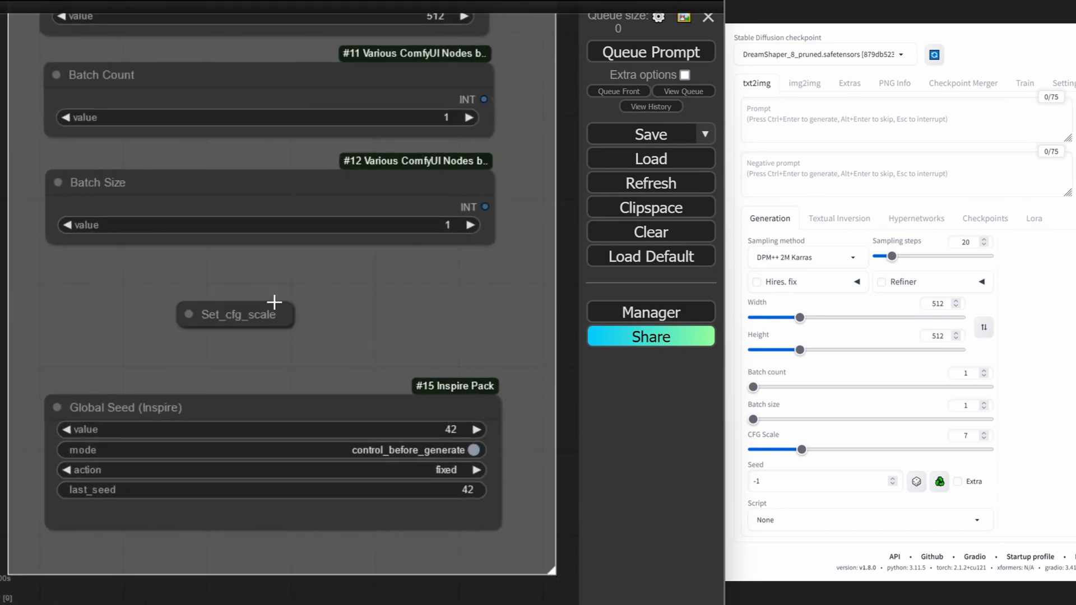
mouse_move(176, 323)
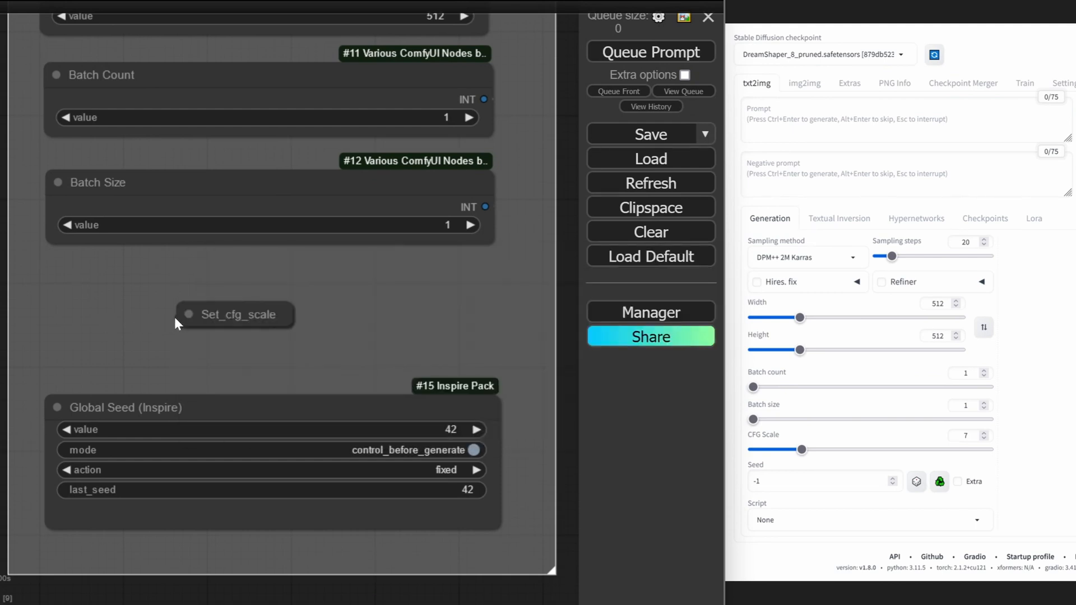
double_click(174, 323)
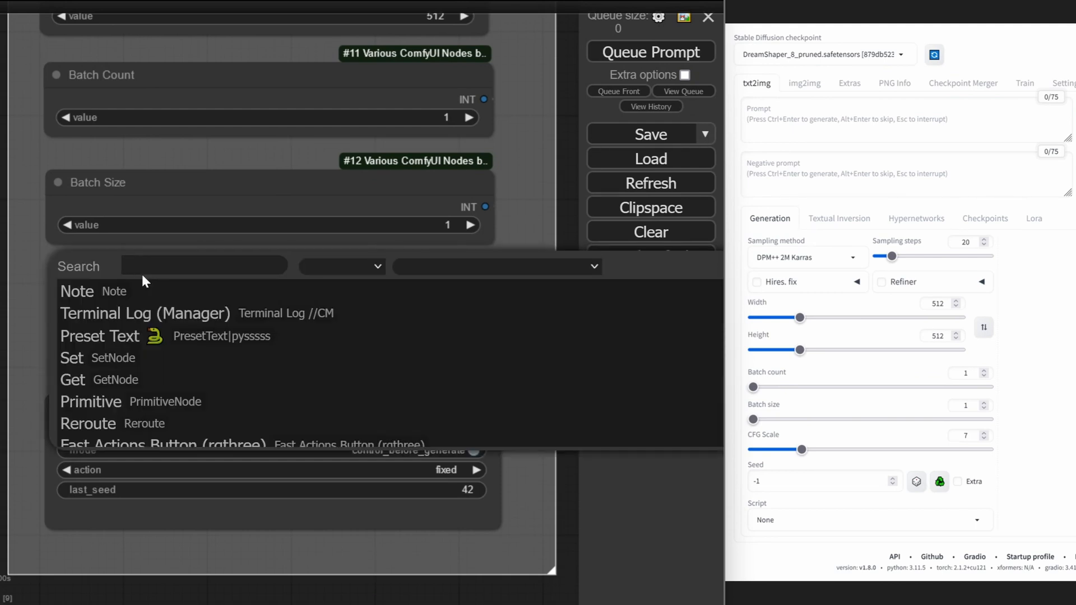
text(float)
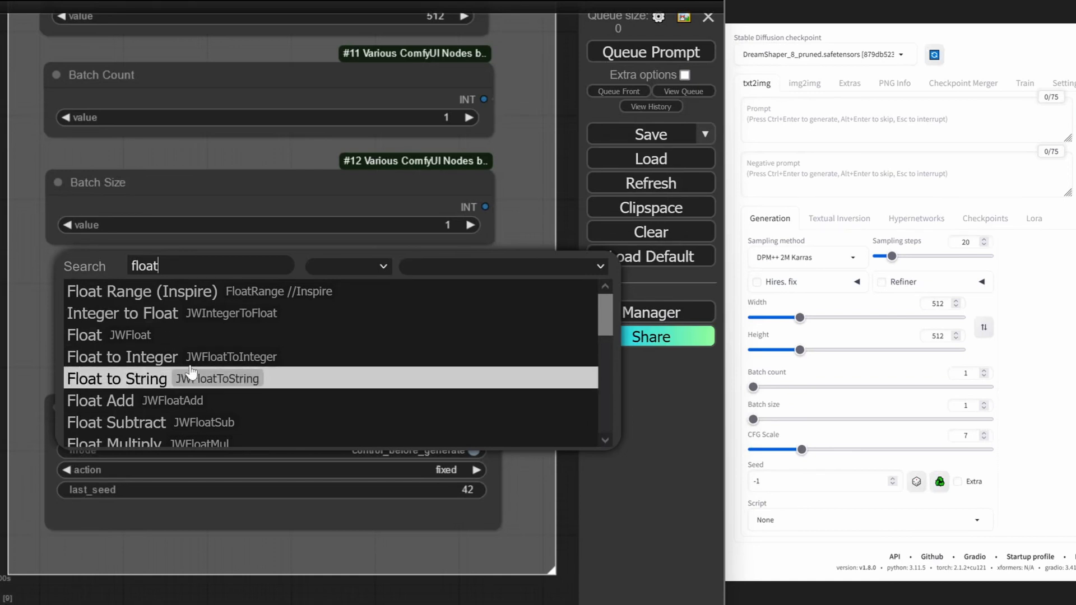
scroll(down, 3)
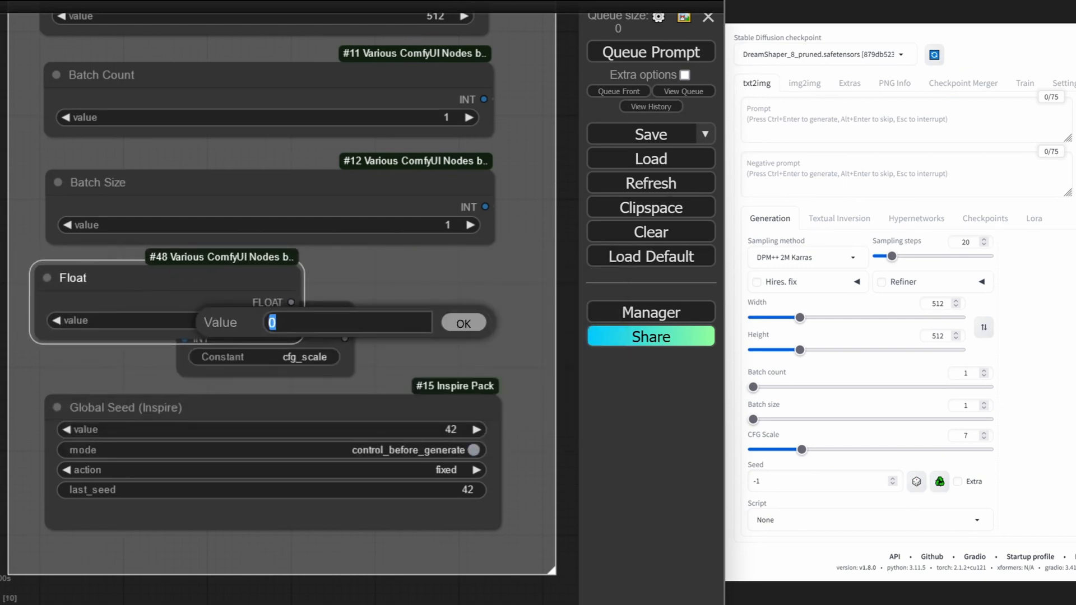
text(6)
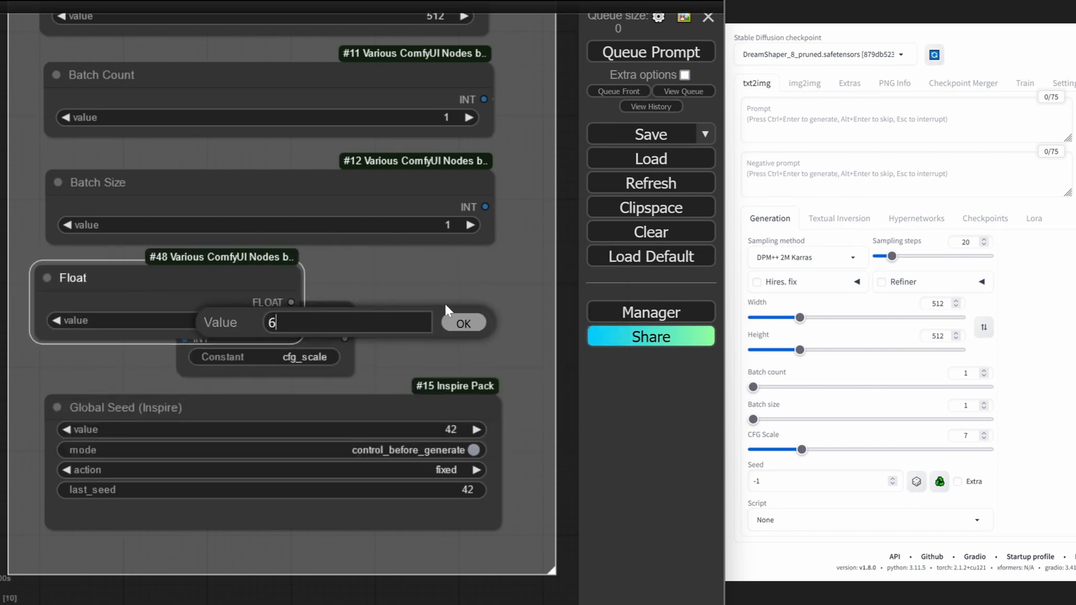
click(462, 322)
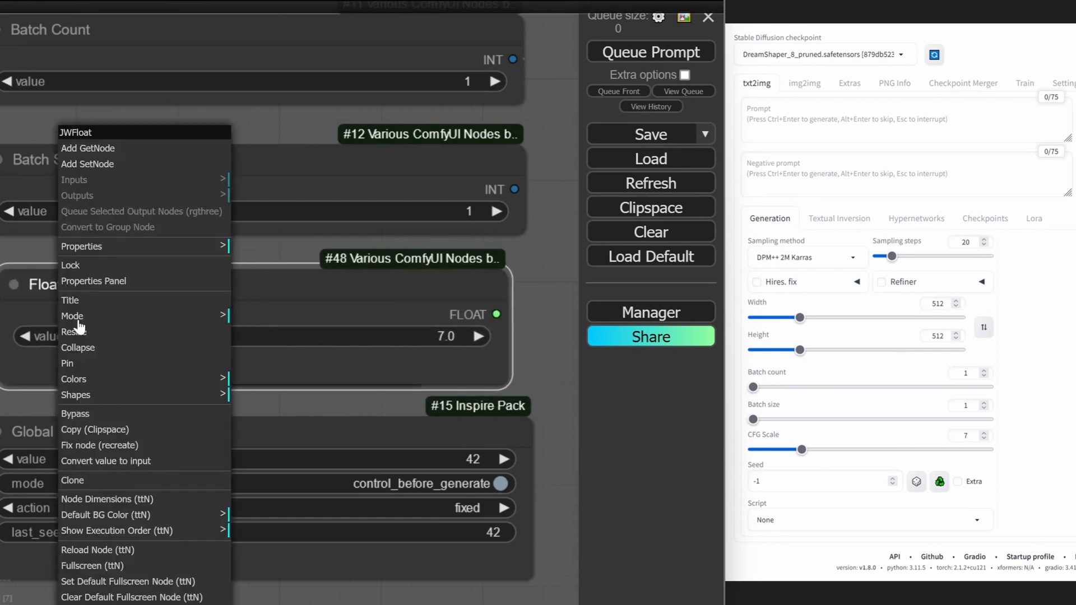
Rename the Float node to 'CFG Scale' so Get_cfg_scale can feed the KSampler cfg
click(70, 300)
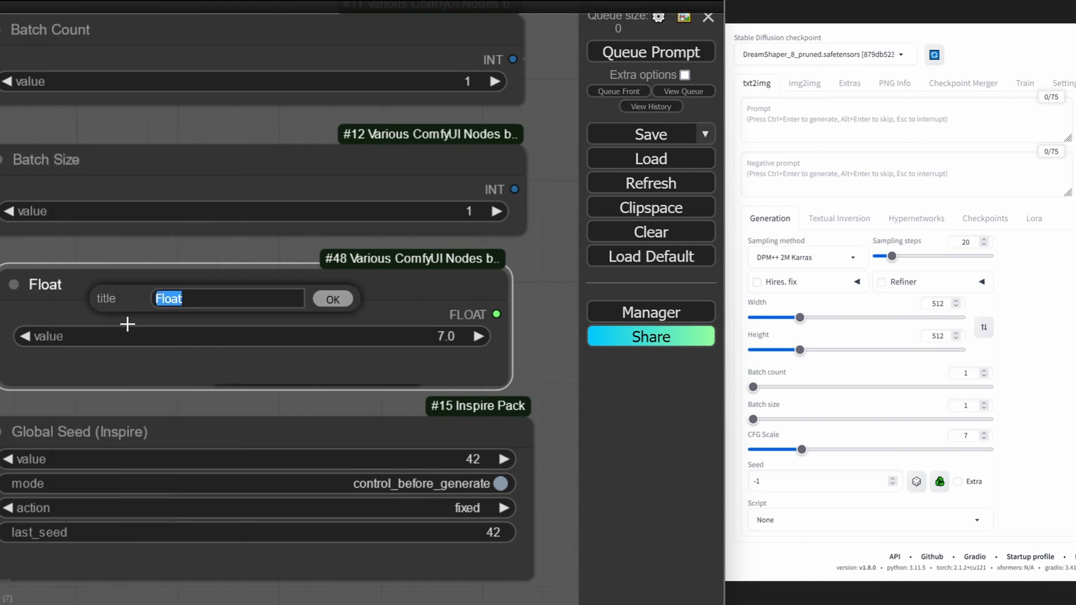
text(CFG Scale)
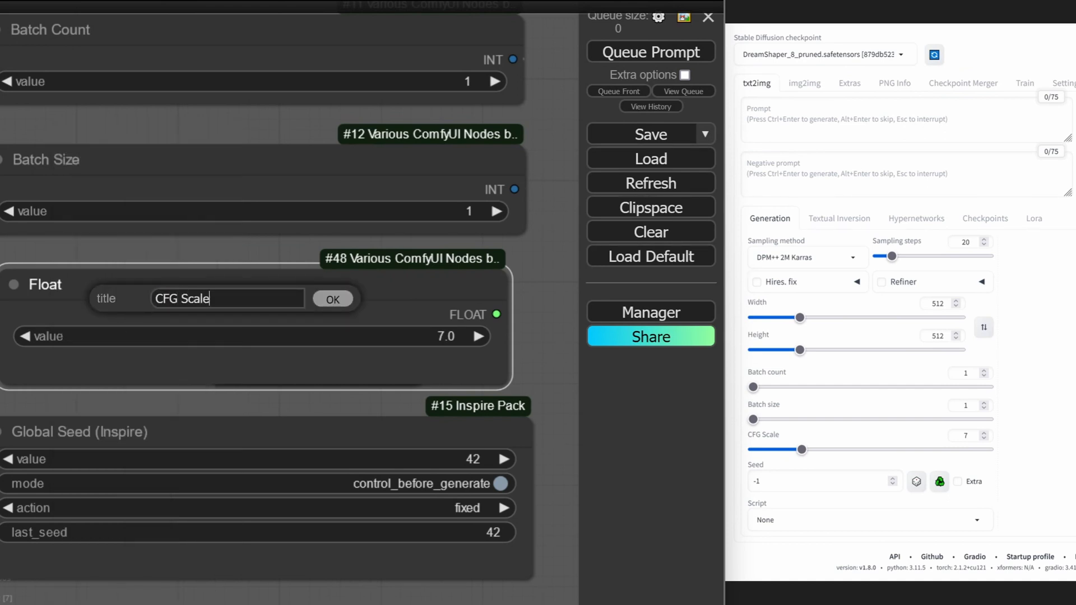
click(333, 299)
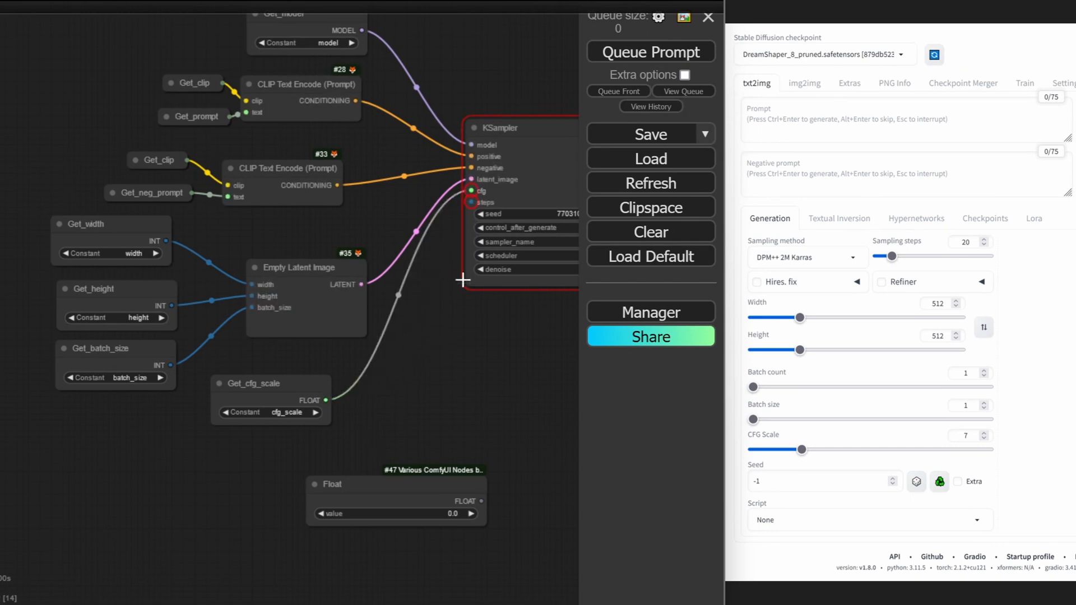
mouse_move(416, 500)
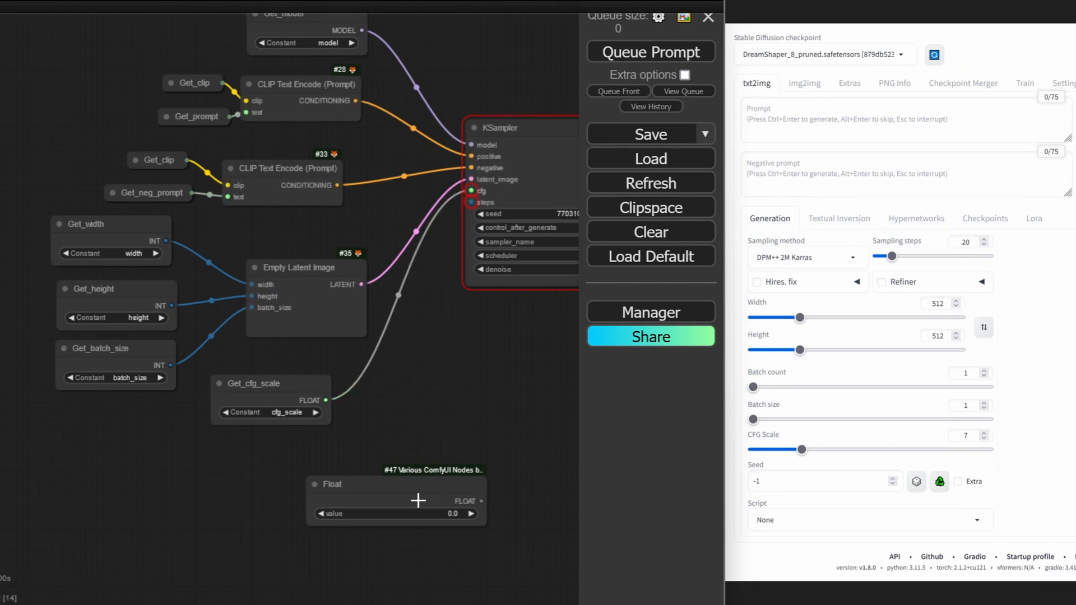
Add a Get node reading sampling_steps beside Get_cfg_scale
text(ge)
text(ste)
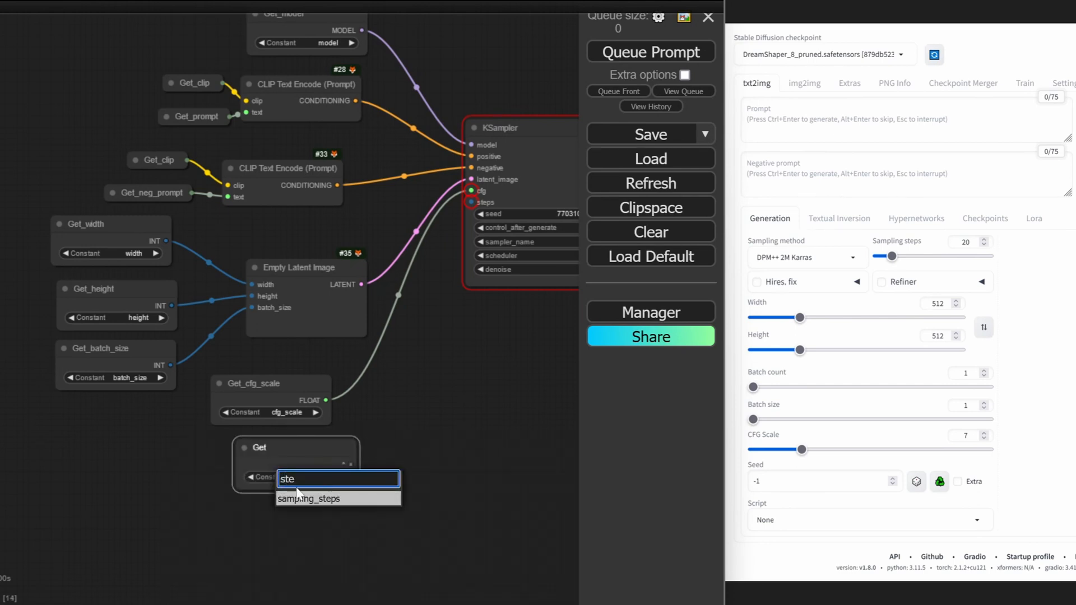
click(310, 498)
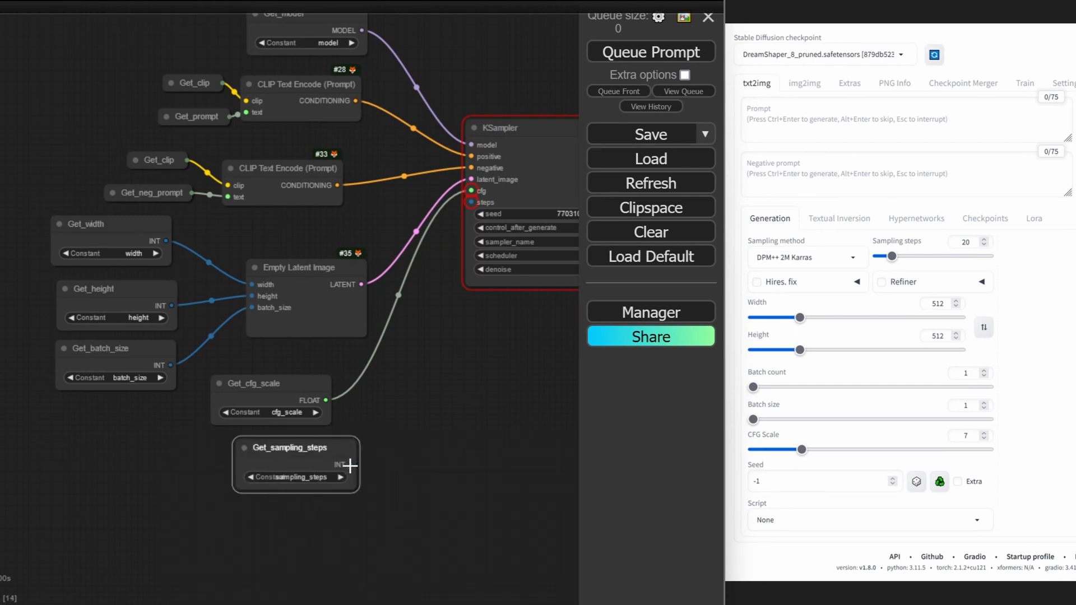
scroll(down, 3)
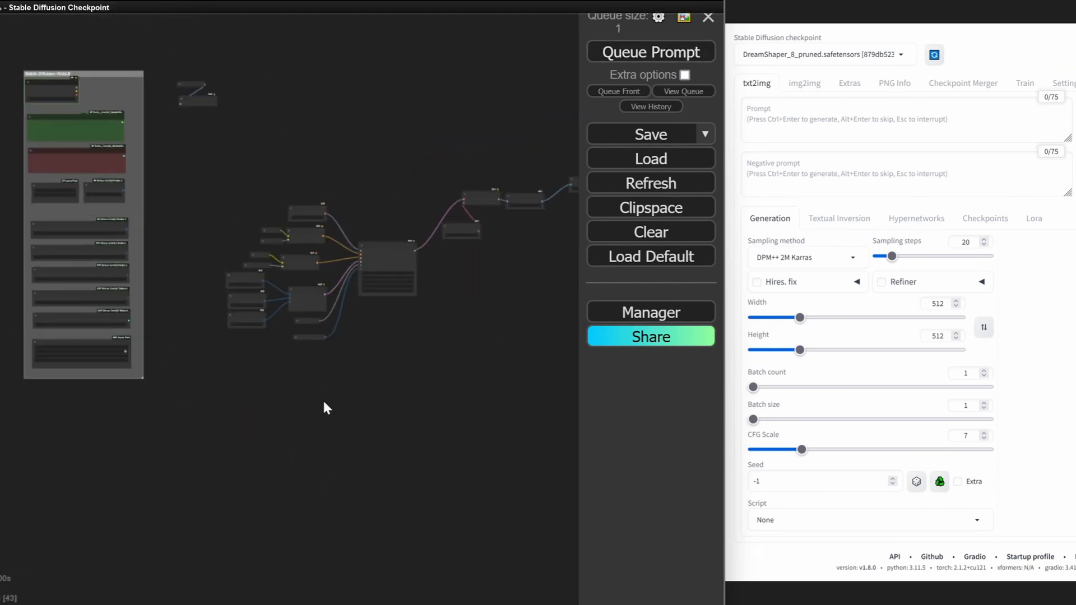
Queue the workflow to produce a first test image
click(650, 51)
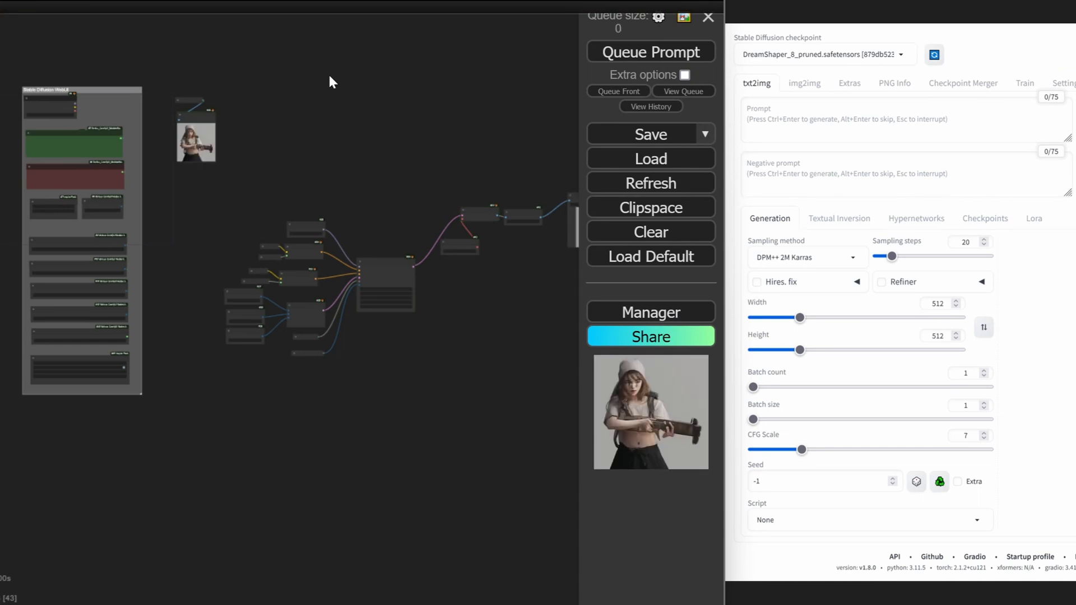
mouse_move(781, 114)
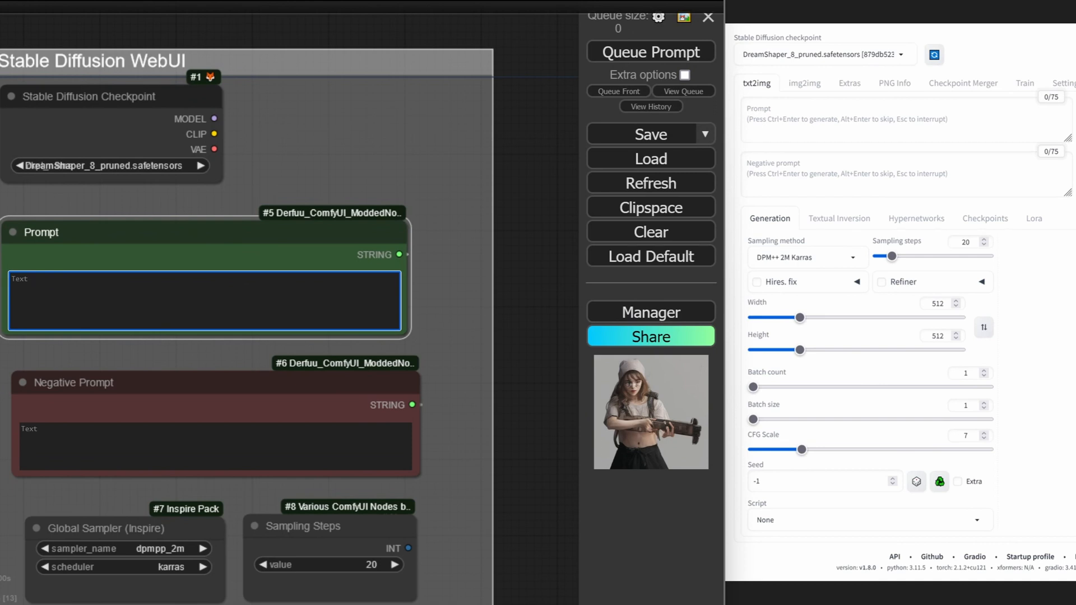
Enter 'knight, armor' as the prompt and embedding:BadDream as the negative prompt
text(knight)
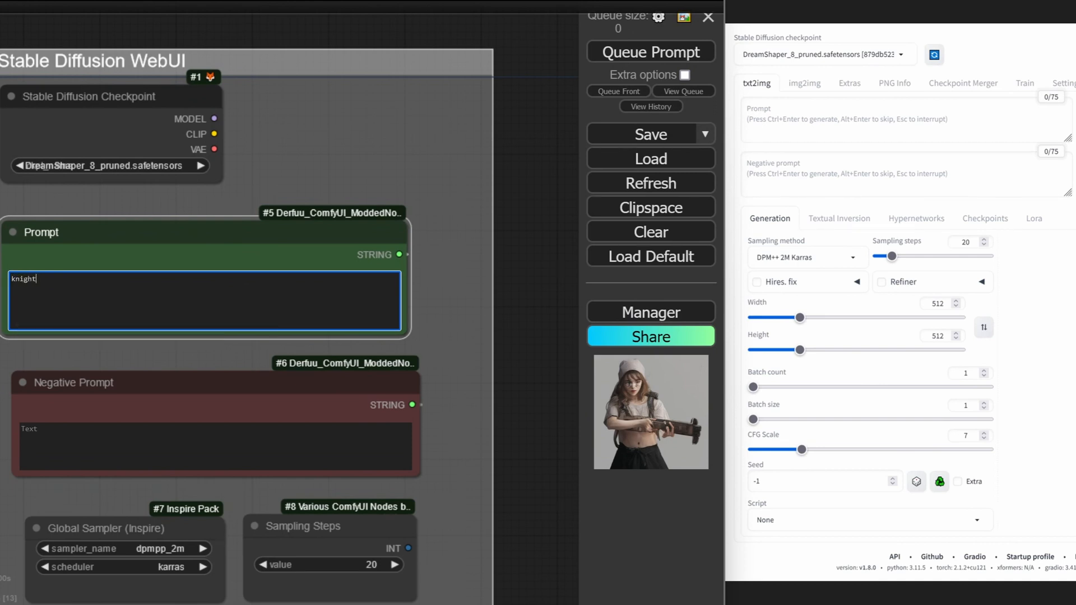
text(, armer)
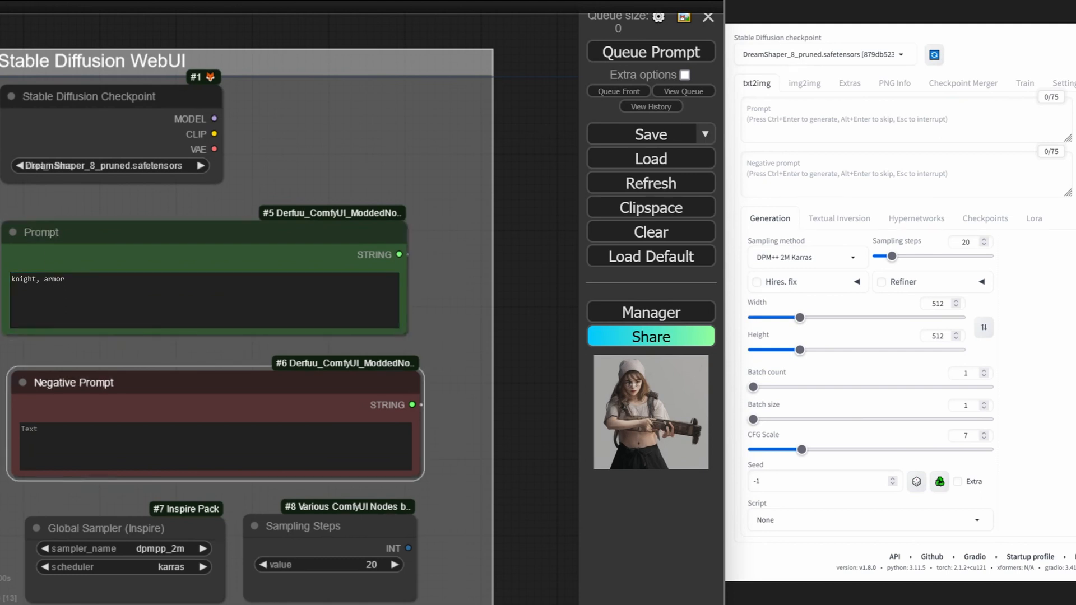
click(214, 447)
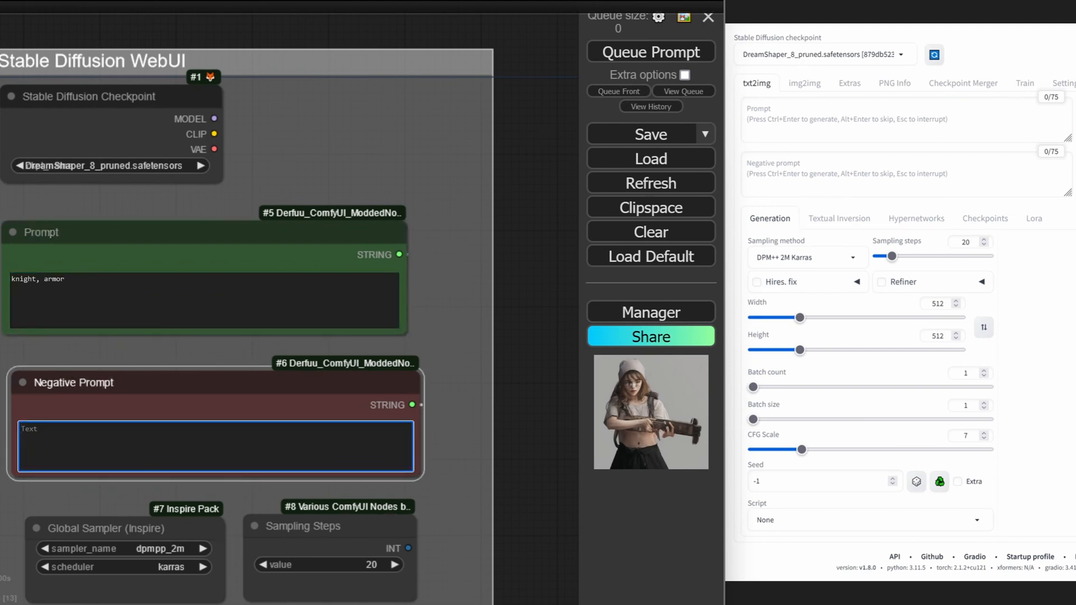
text(bad)
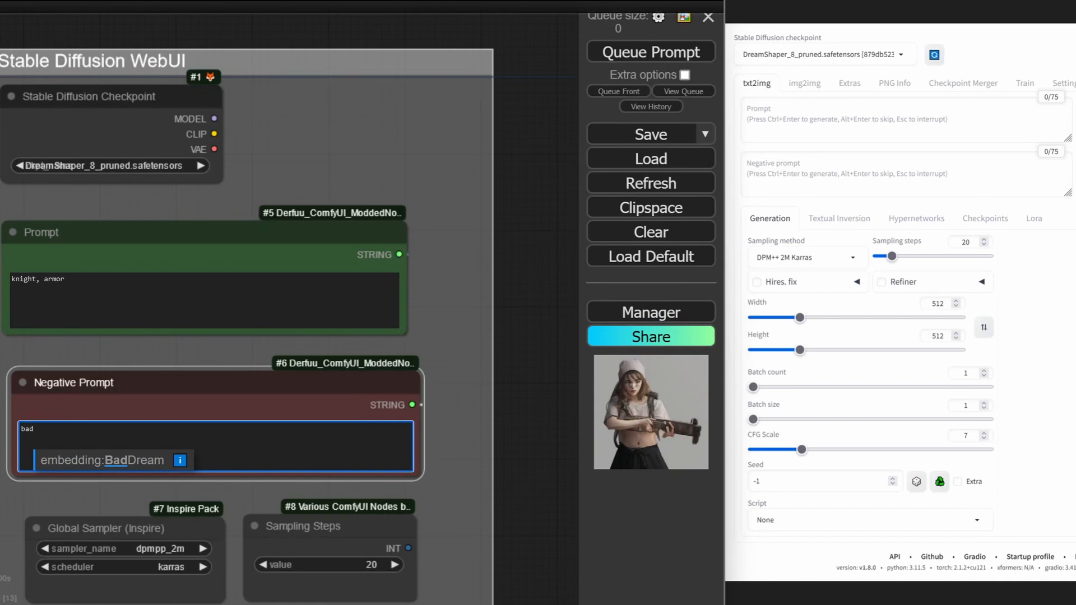
click(27, 429)
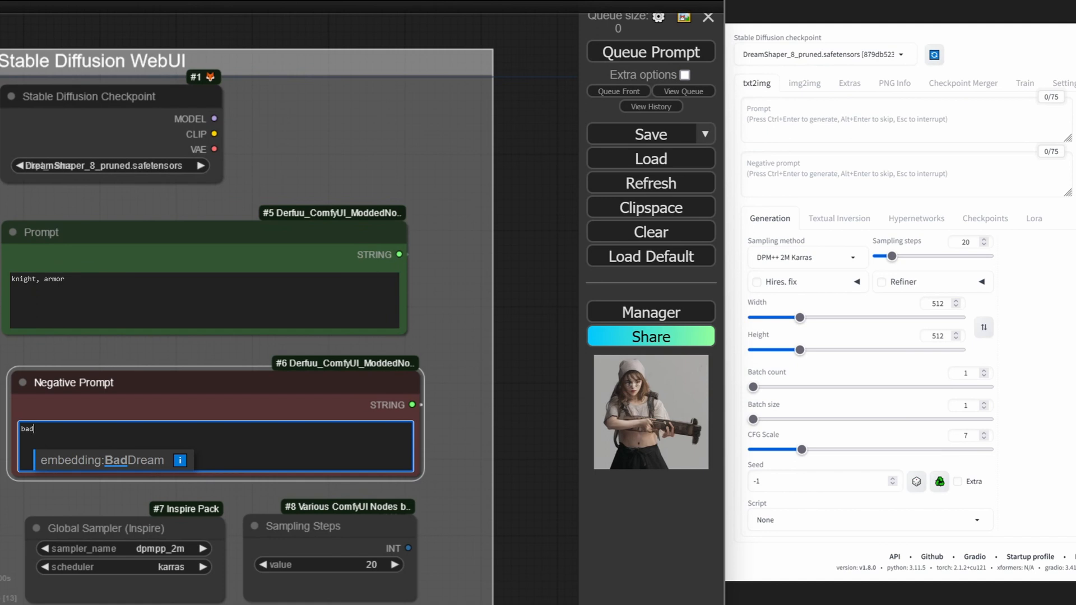
mouse_move(108, 470)
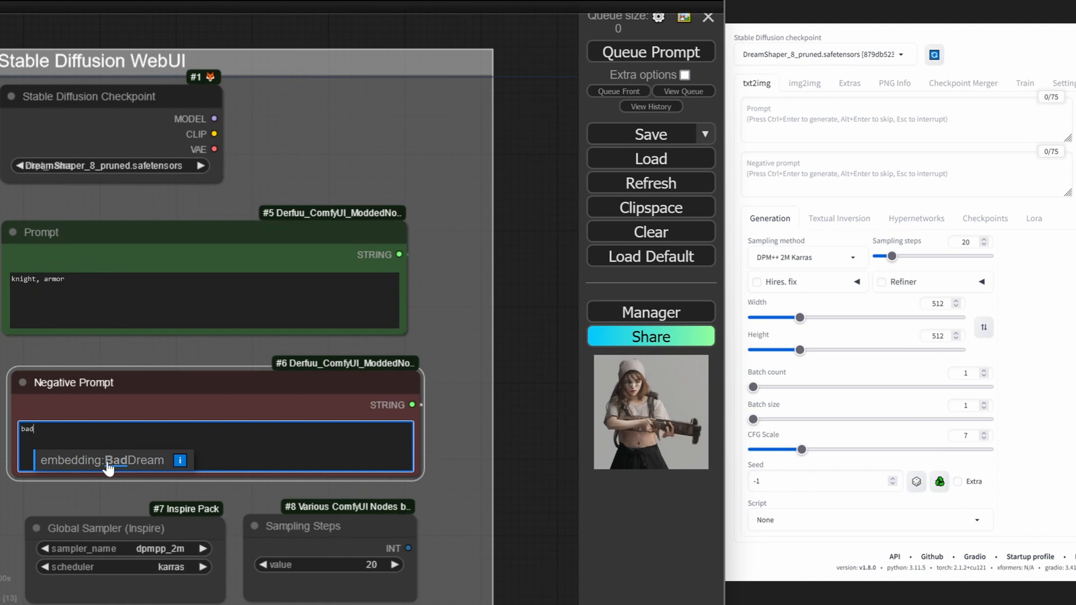
click(101, 461)
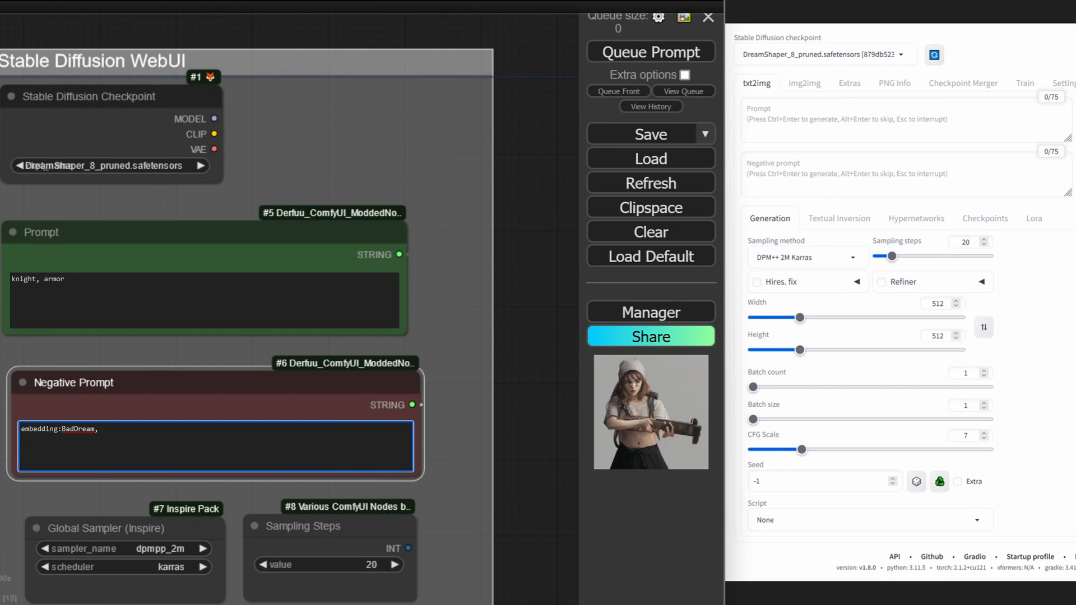
mouse_move(103, 273)
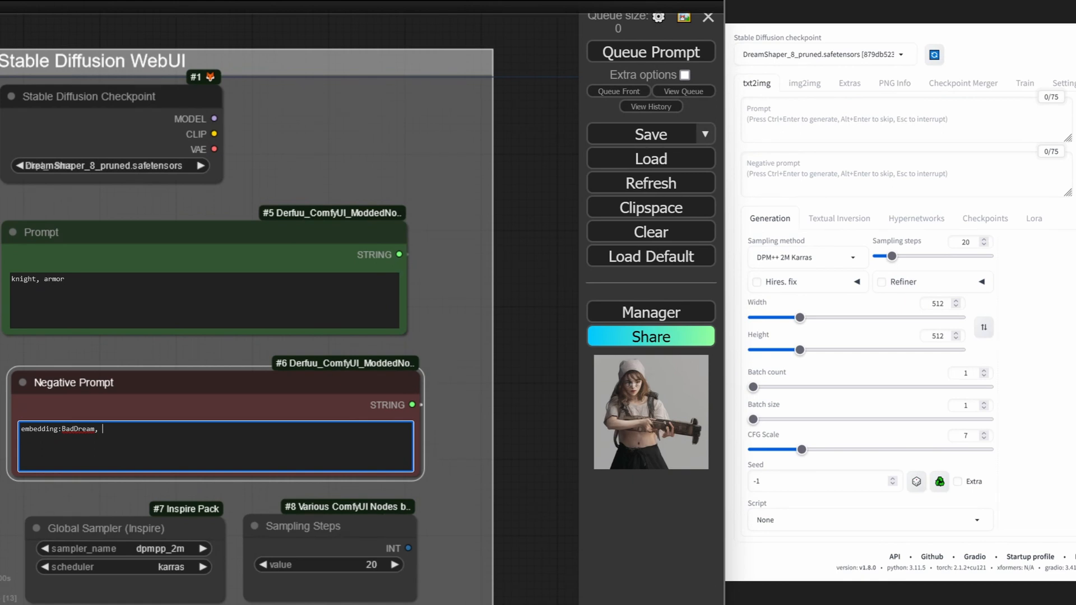
scroll(down, 3)
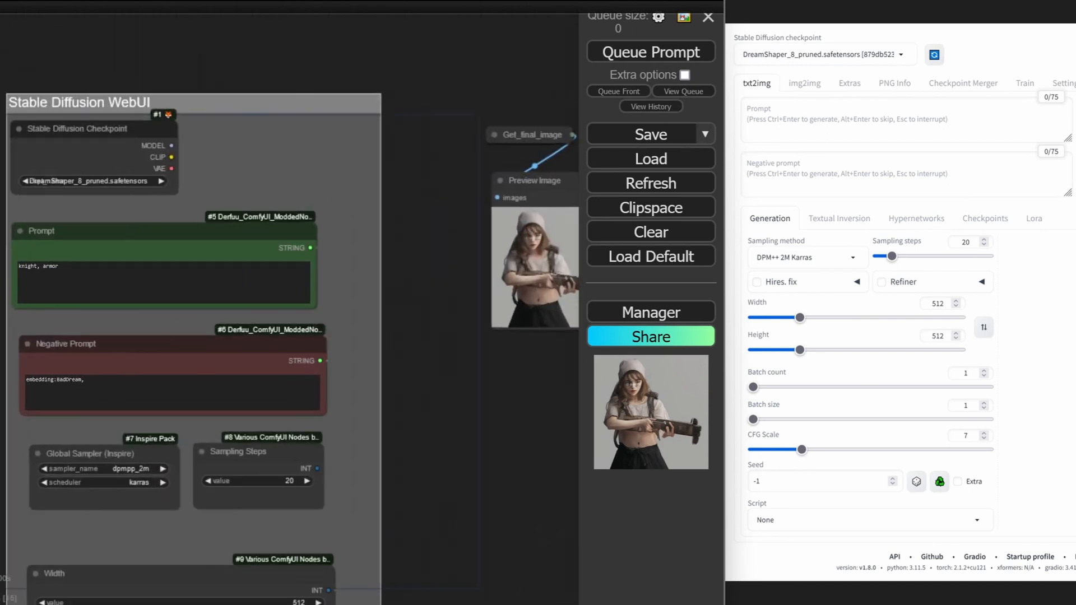
Queue the workflow to generate a knight in silver armor image
click(172, 393)
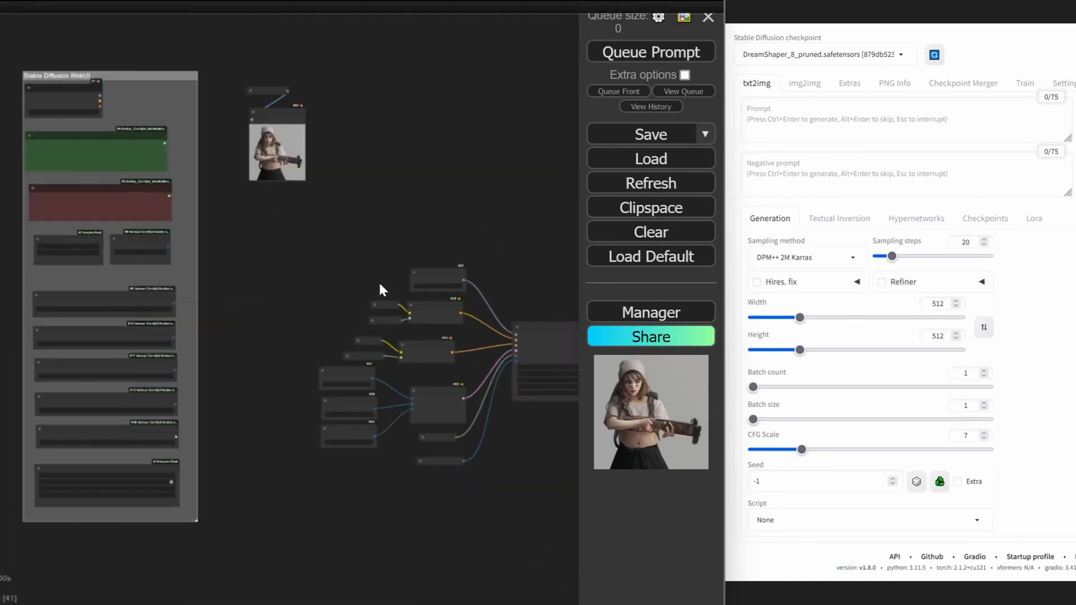
click(650, 51)
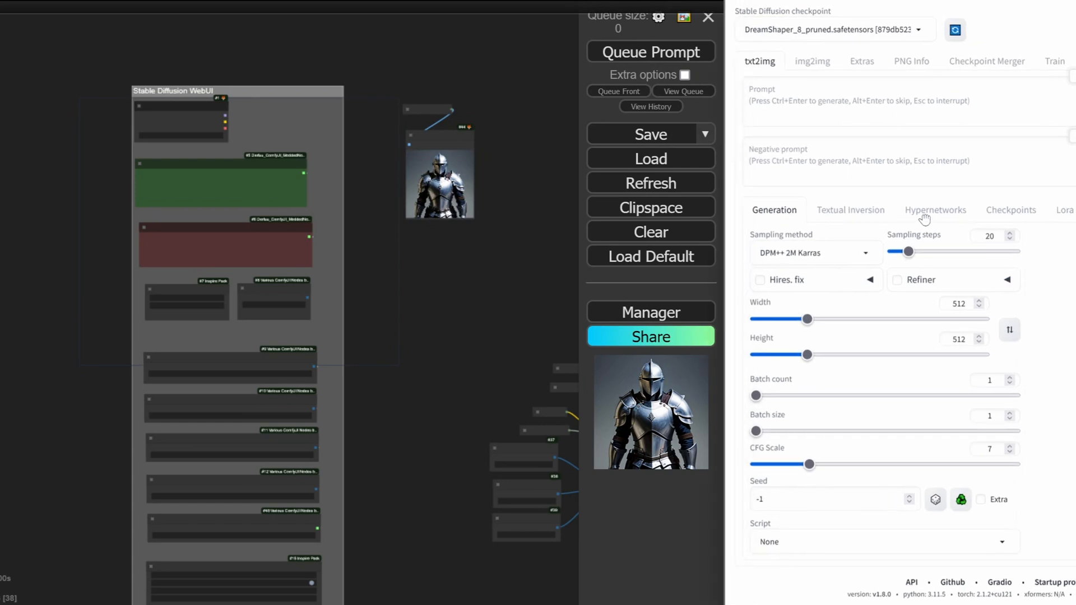
mouse_move(867, 180)
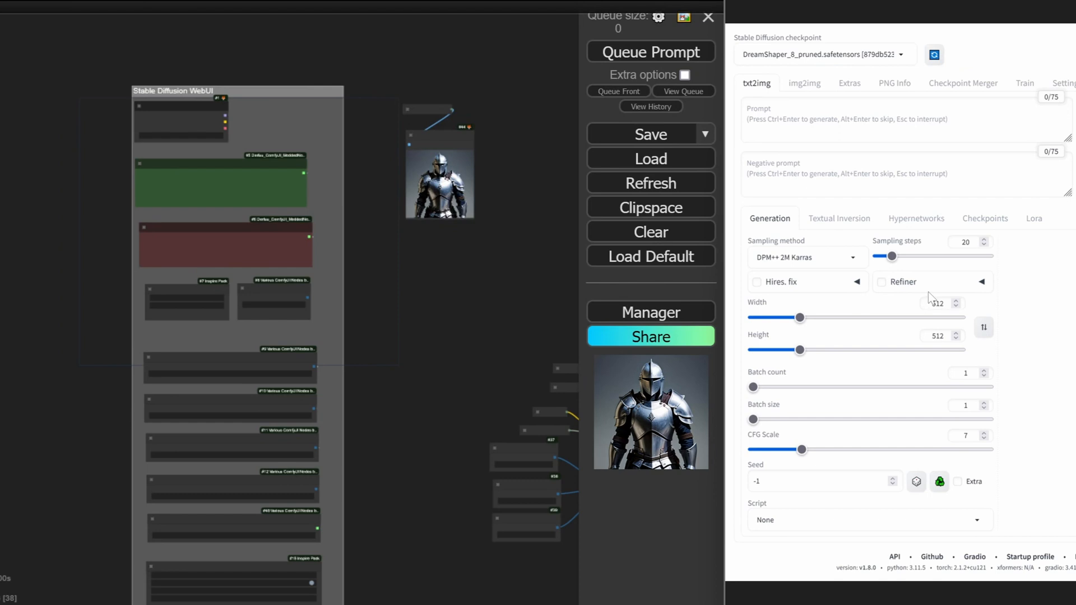
mouse_move(931, 296)
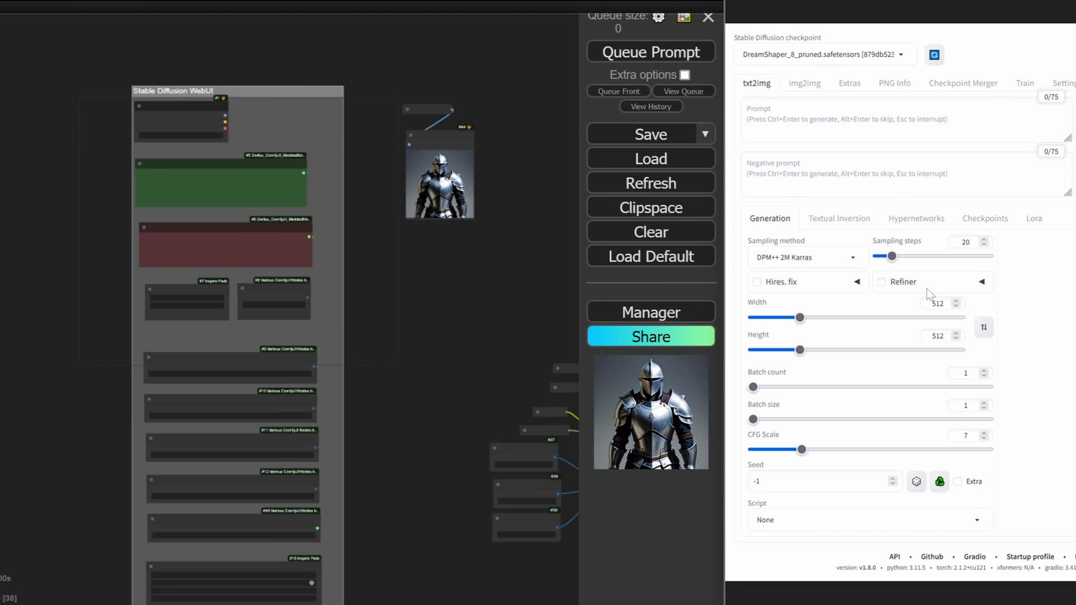
mouse_move(624, 389)
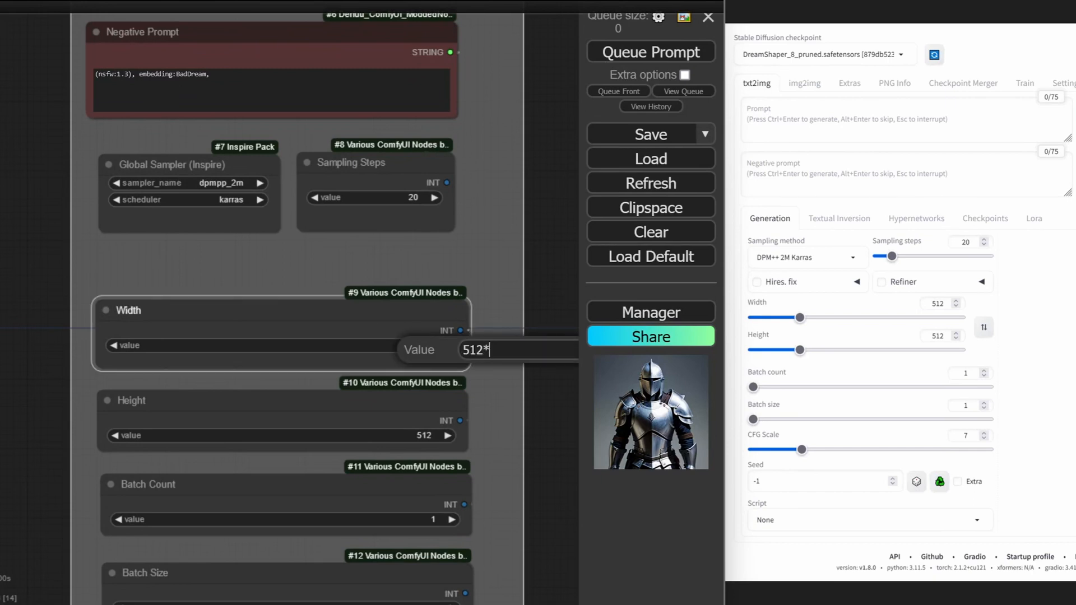
Set the Width value to 1024 for the next knight in armor run
text(1024)
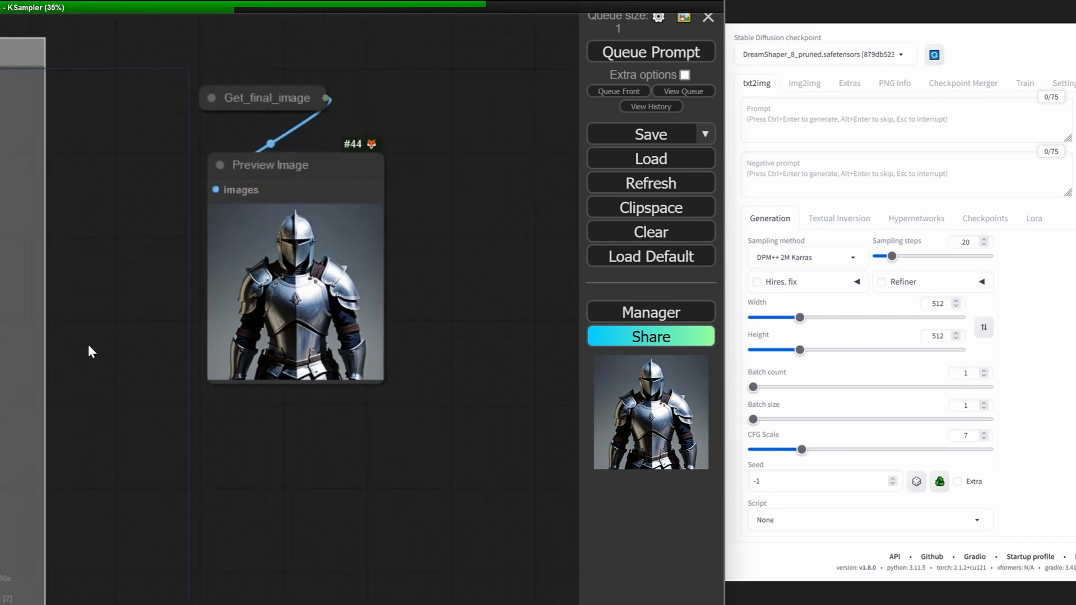
scroll(up, 3)
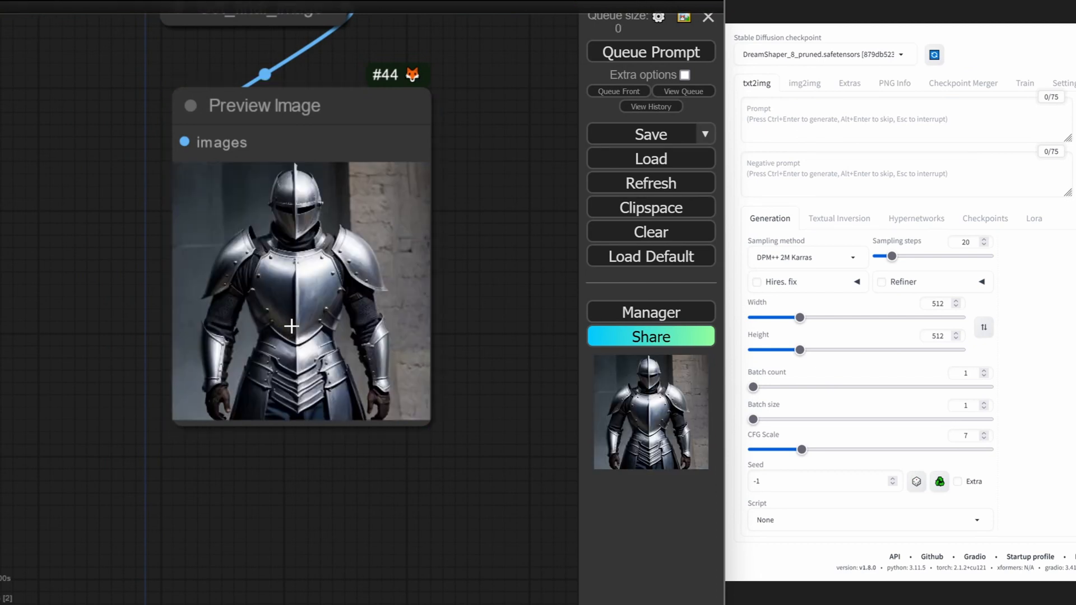
mouse_move(440, 439)
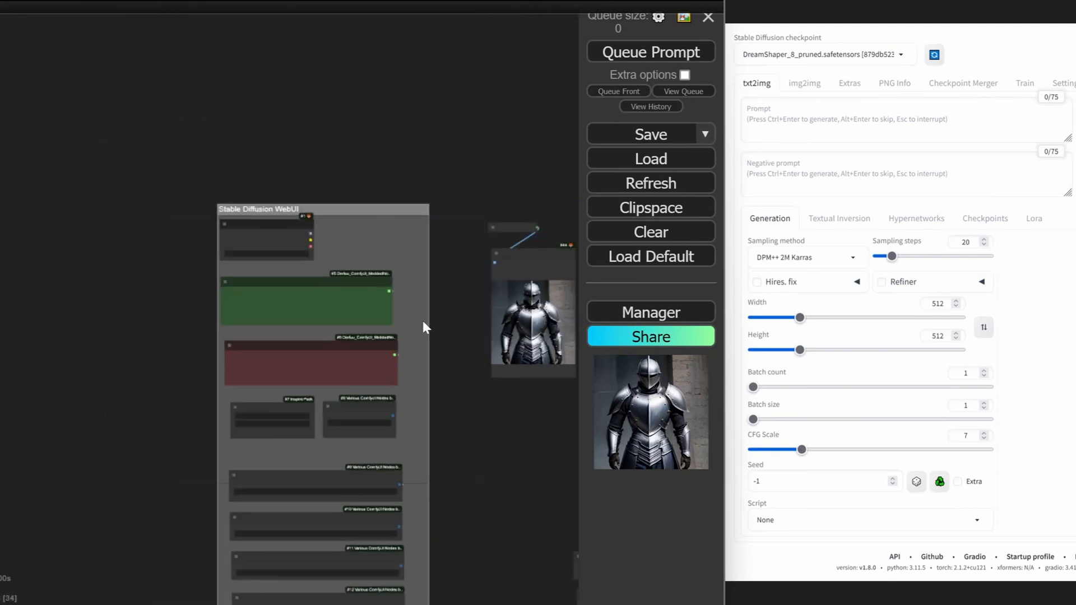
mouse_move(643, 303)
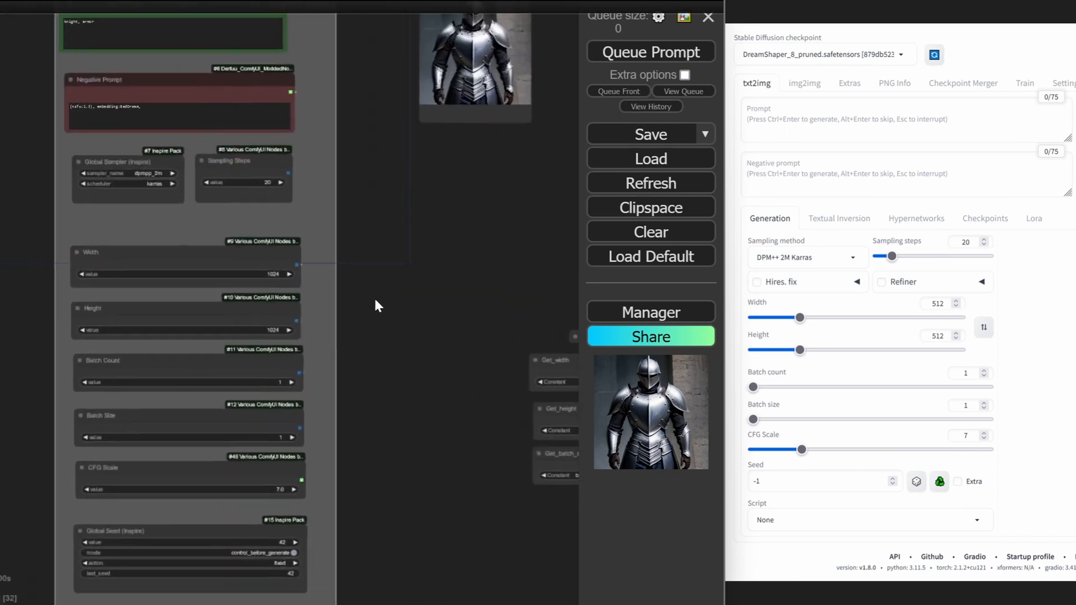
mouse_move(919, 209)
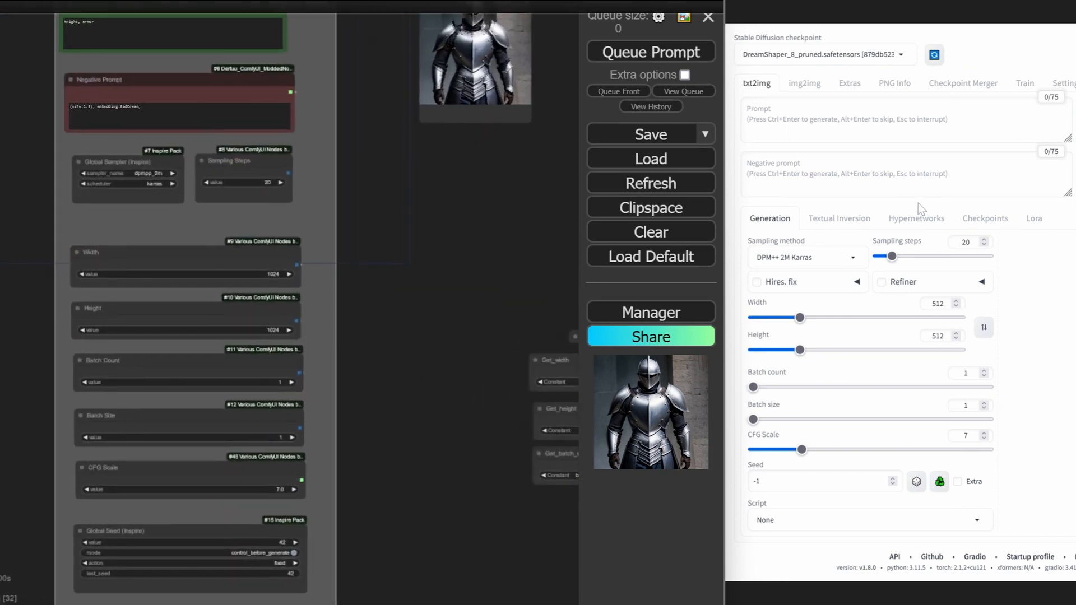
mouse_move(850, 201)
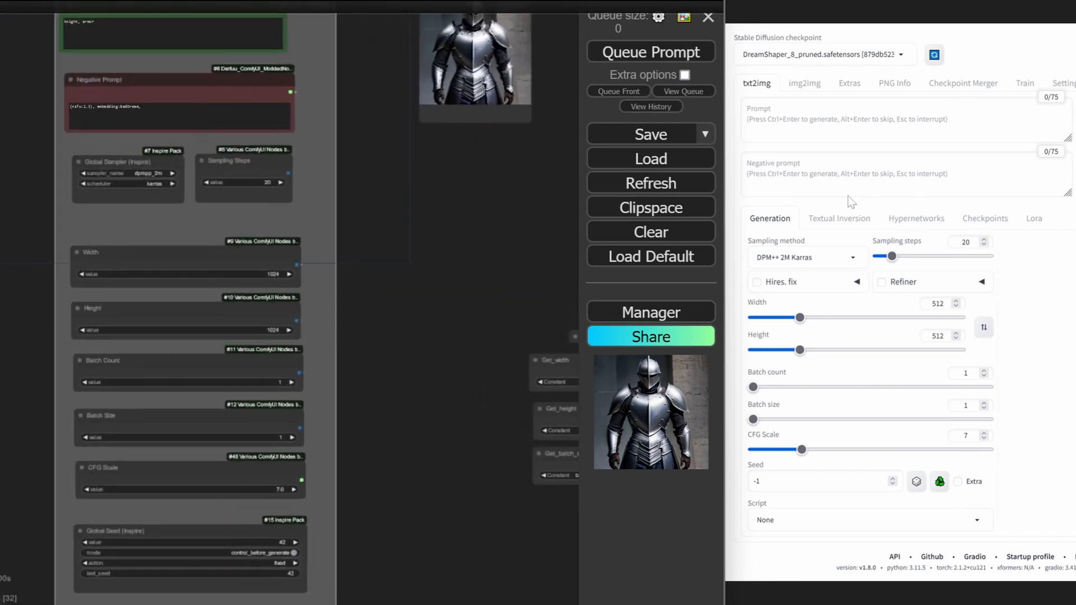
mouse_move(789, 283)
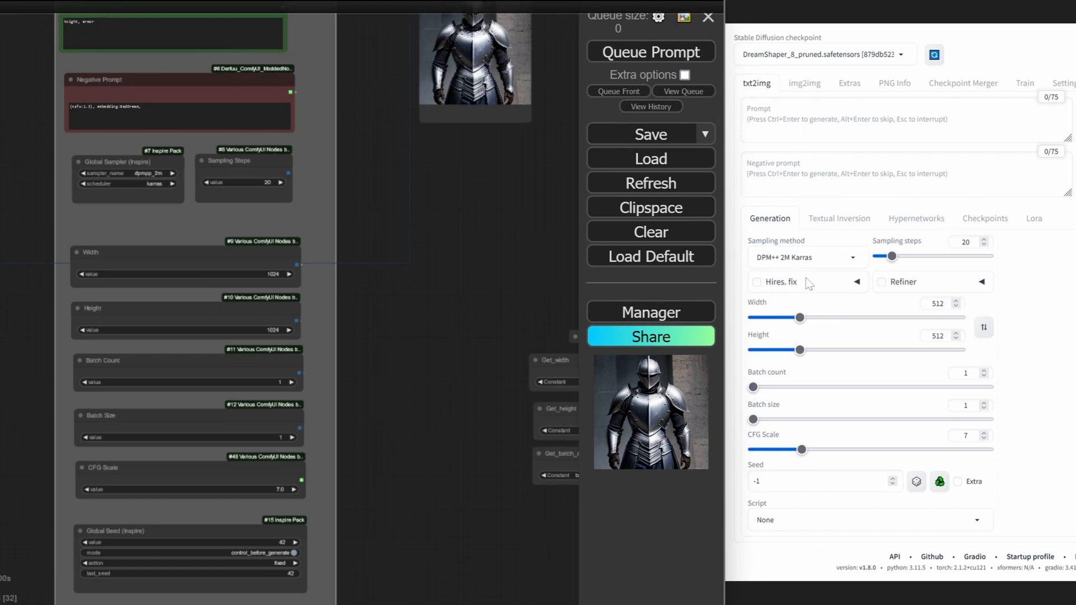
mouse_move(861, 326)
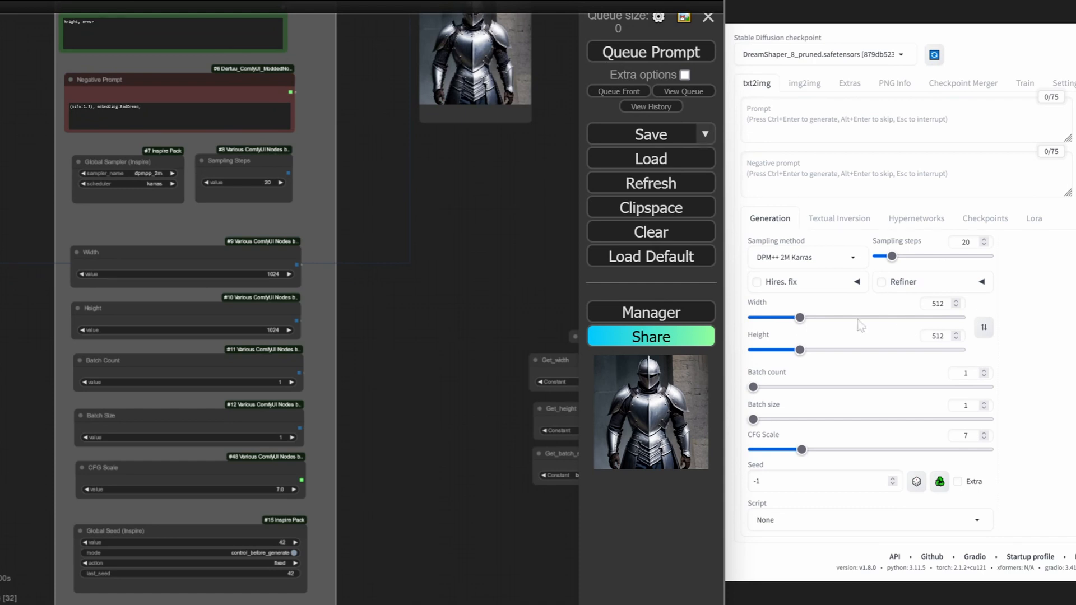